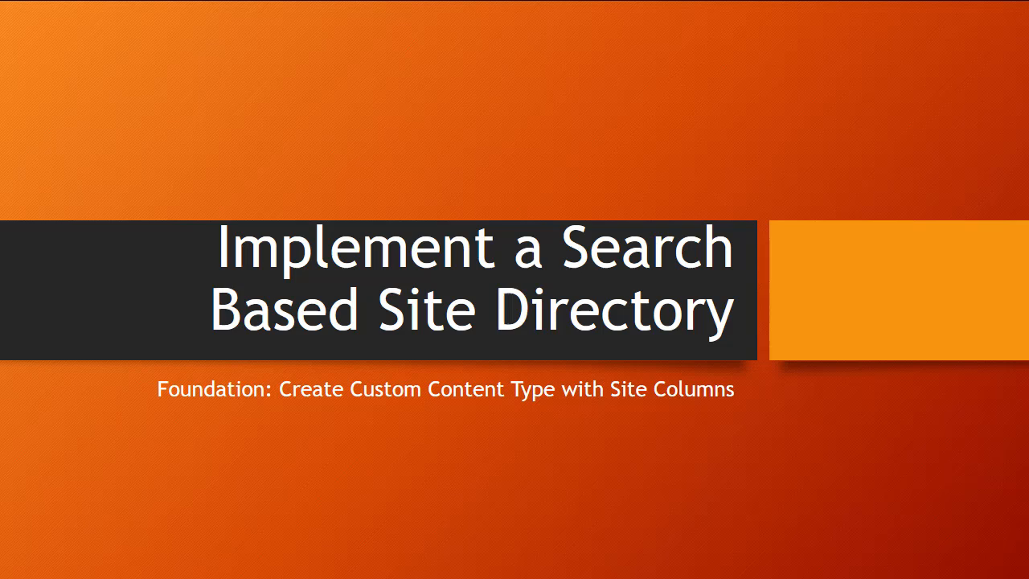
pyautogui.moveTo(884, 465)
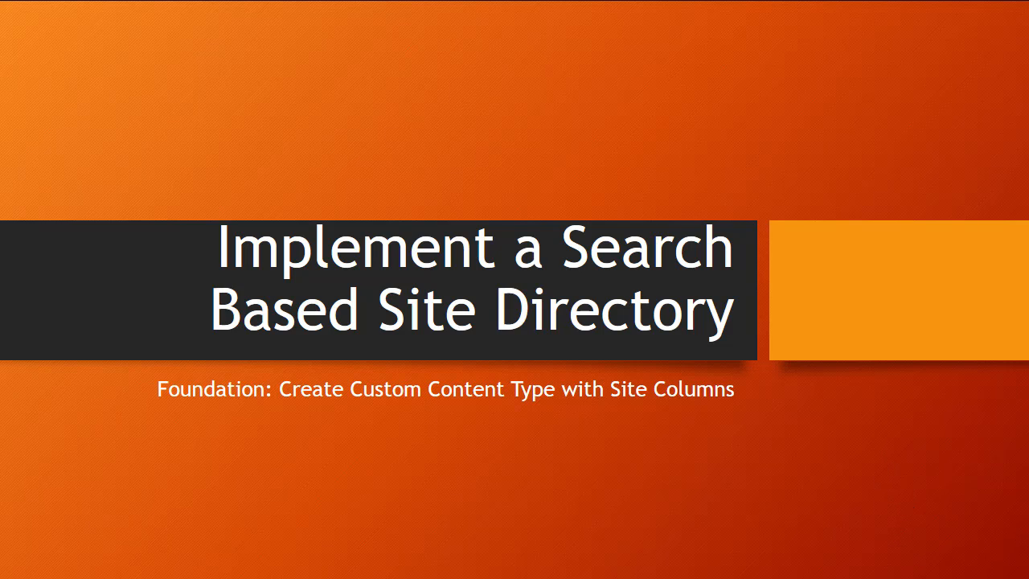
# - Advance the presentation from the site directory title slide to the Learn slide
pyautogui.press('Right')
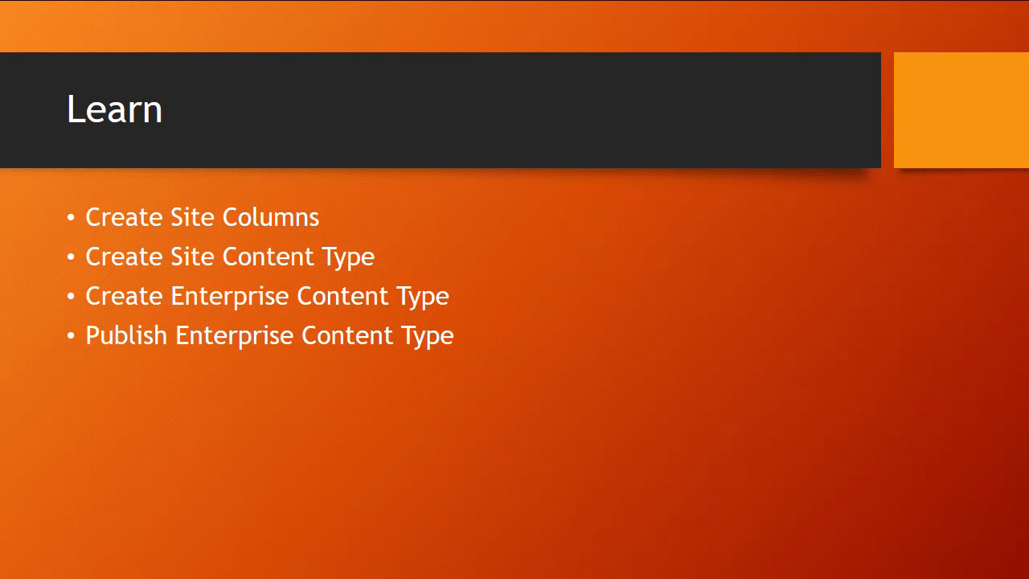
pyautogui.press('Right')
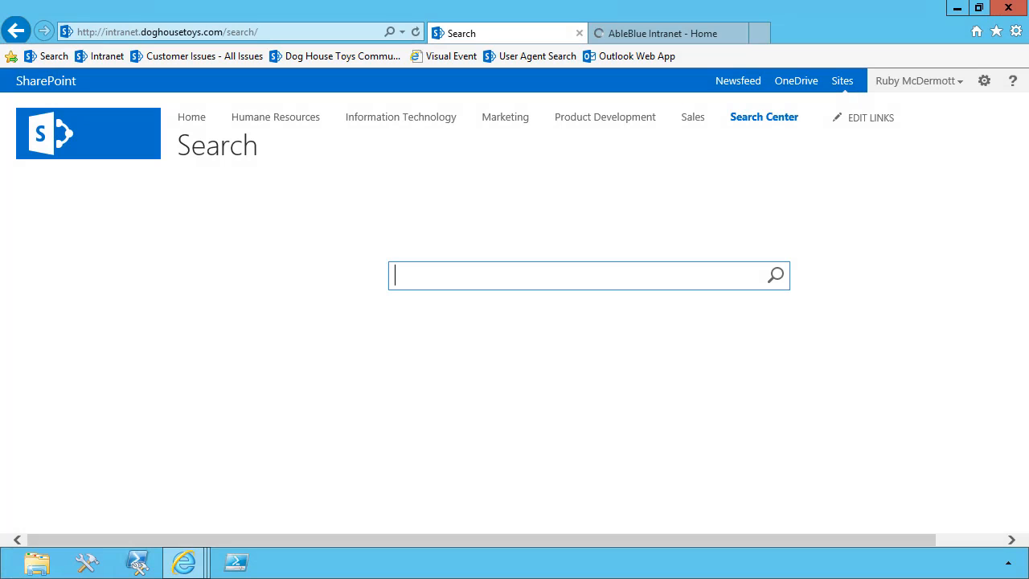
pyautogui.moveTo(630, 543)
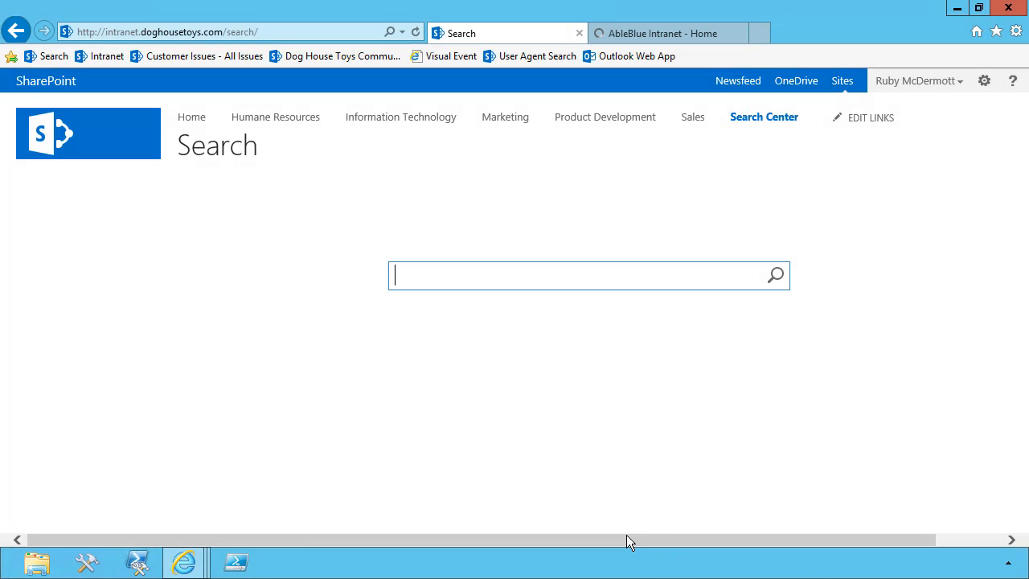
pyautogui.moveTo(518, 502)
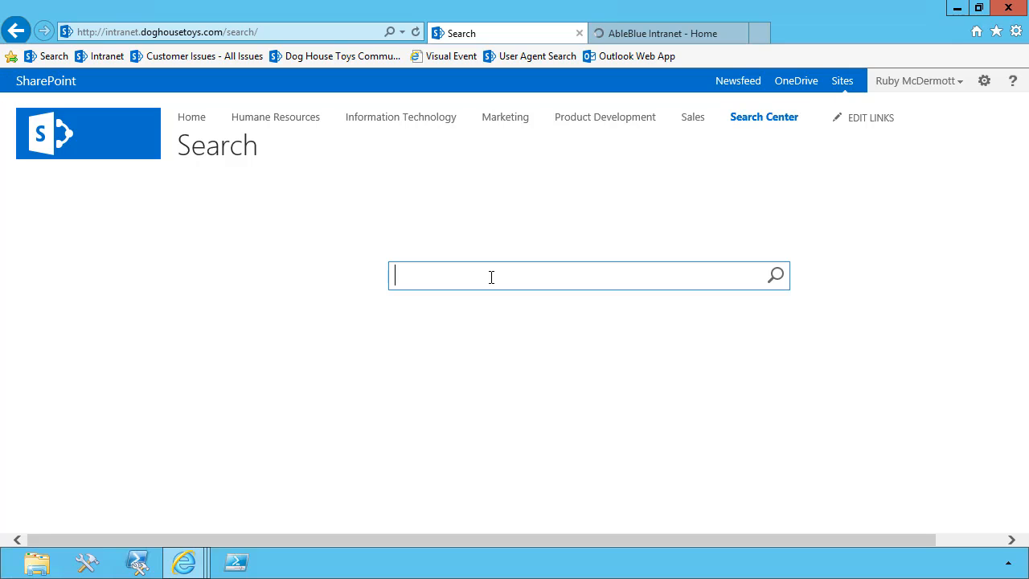
# - Search ContentClass=STS_Site for site collections, then change it to ContentClass=STS_Web for subsites
pyautogui.write('ContentC')
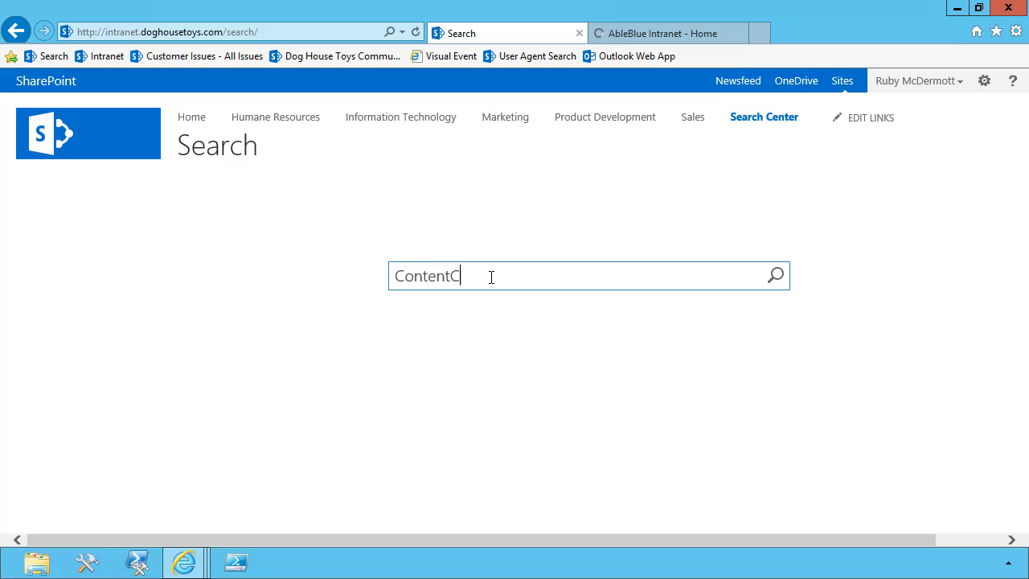
pyautogui.write('lass=STS_S')
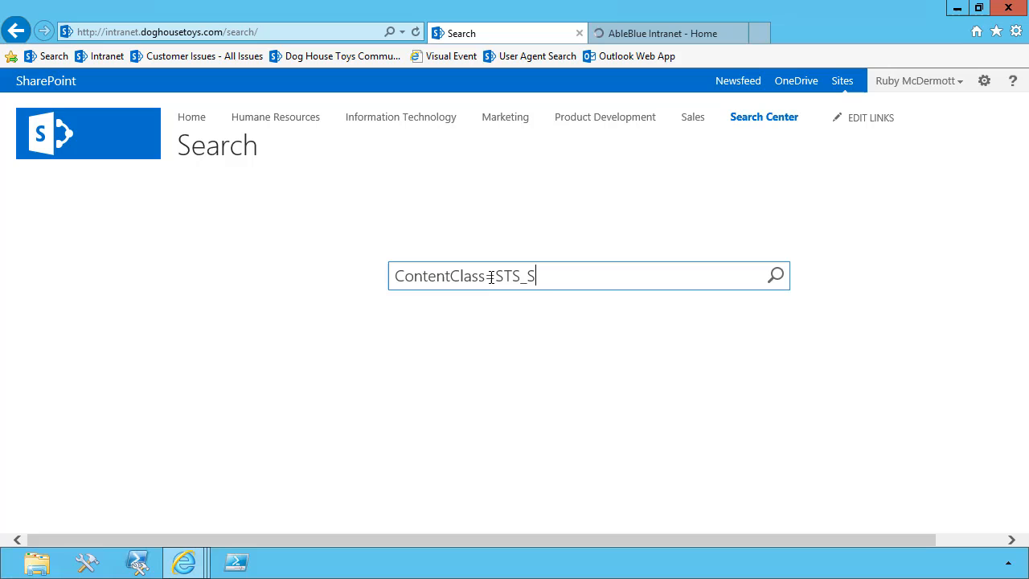
pyautogui.write('ite')
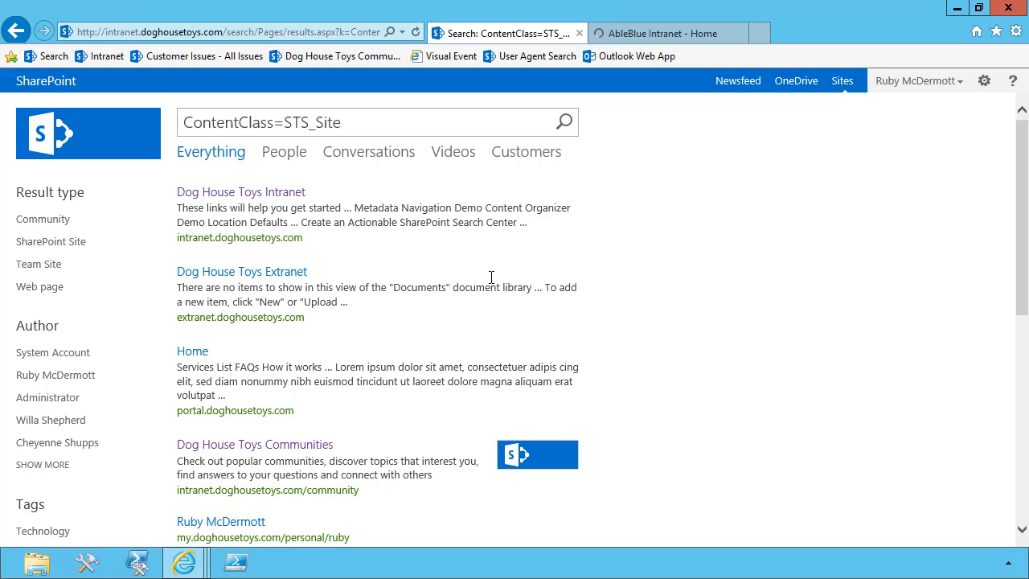
pyautogui.click(399, 123)
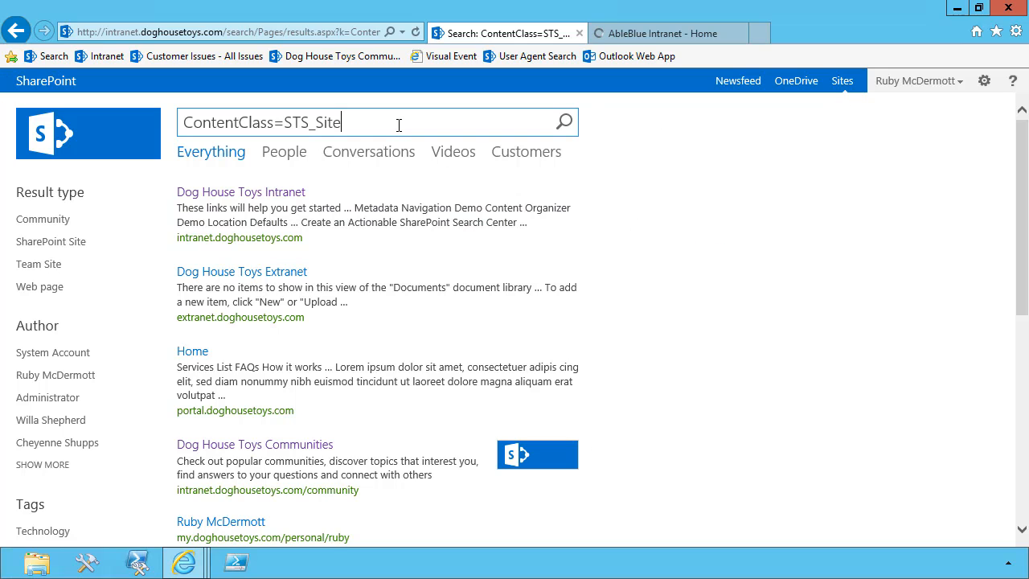
pyautogui.press('BackSpace')
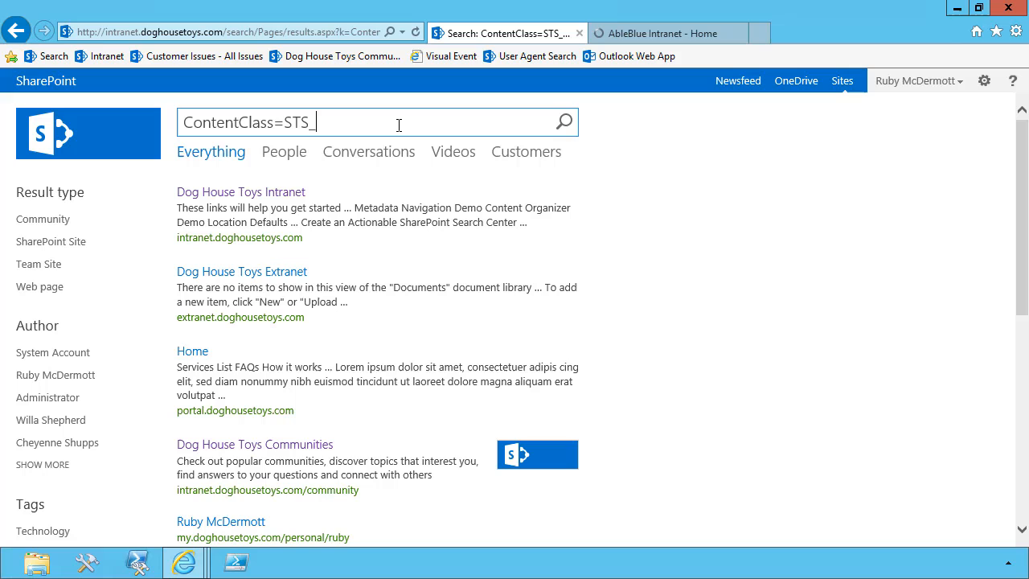
pyautogui.write('Web')
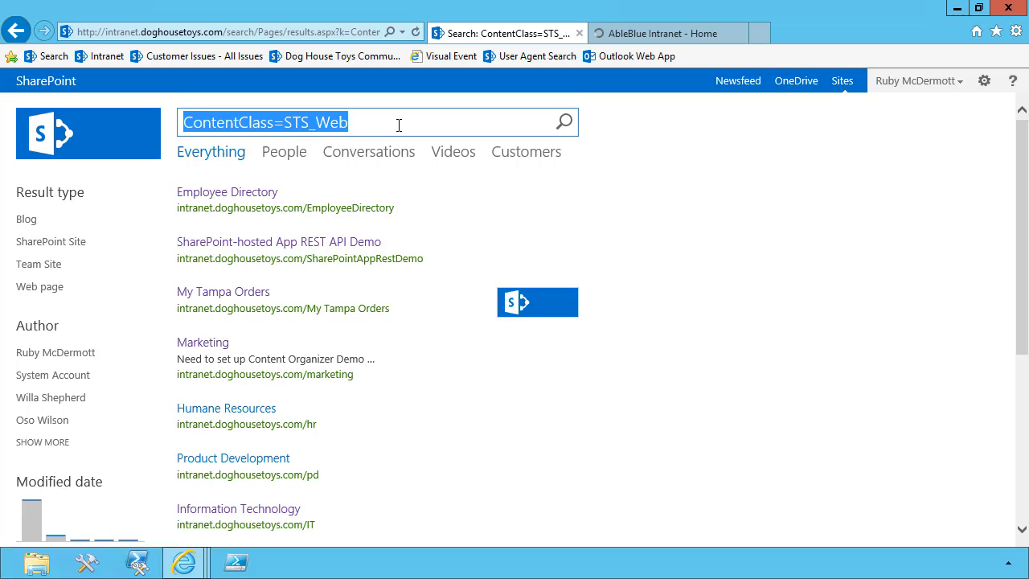
# - Search ContentType=SiteCatalogItem to list catalogued sites like Paint the walls and Super 8 Movie
pyautogui.write('Content')
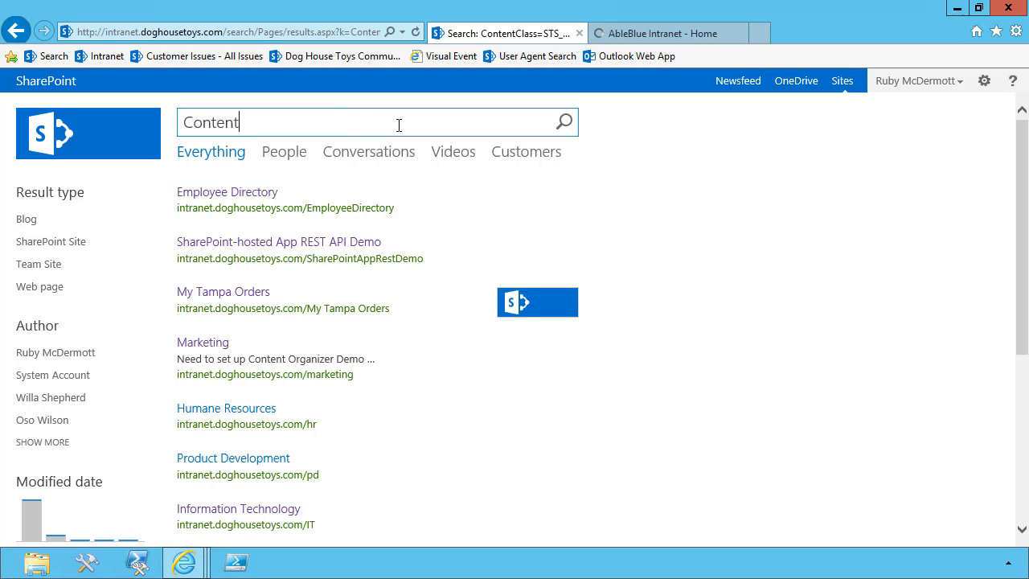
pyautogui.write('Type')
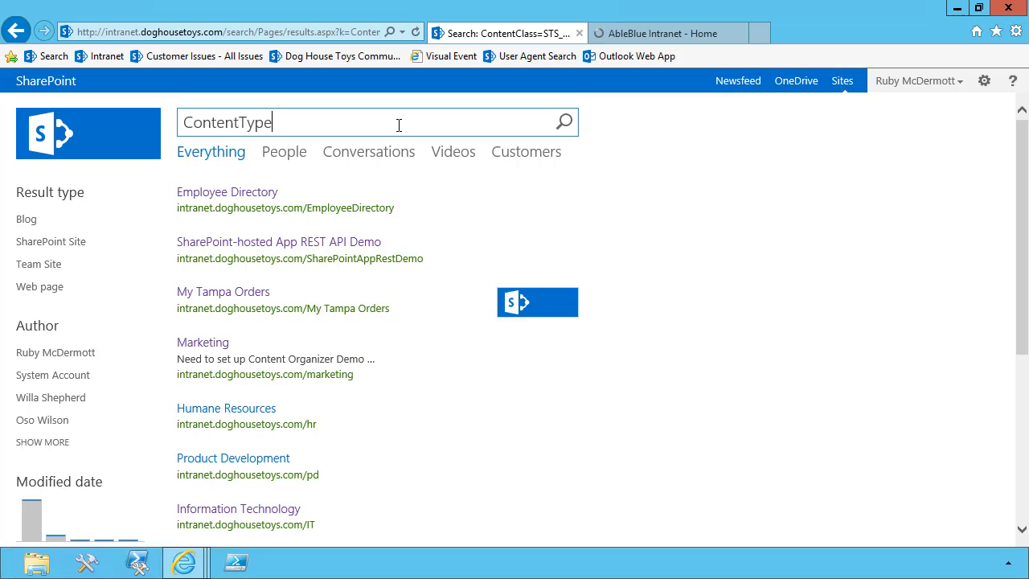
pyautogui.write('=Si')
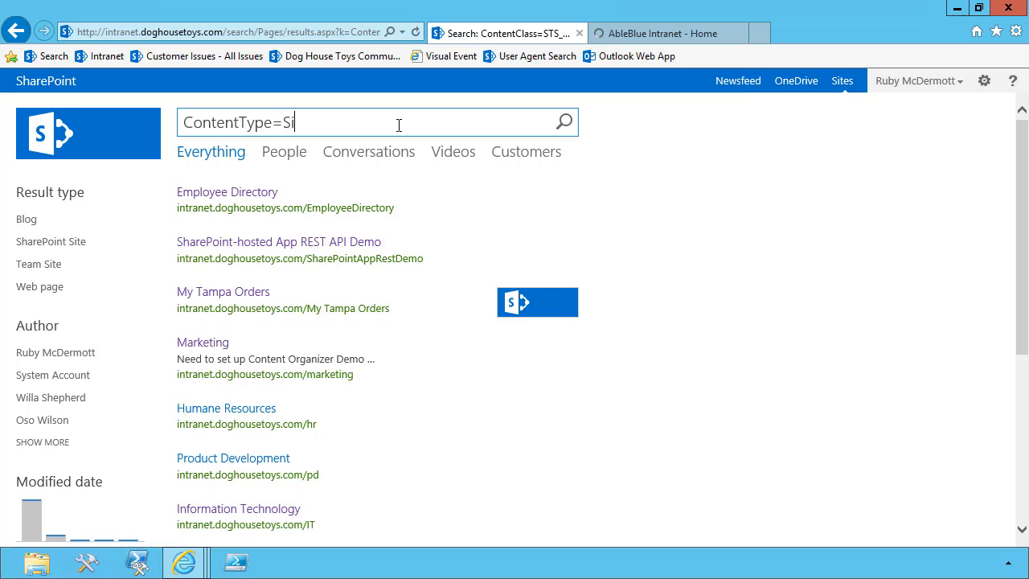
pyautogui.write('teCatalog')
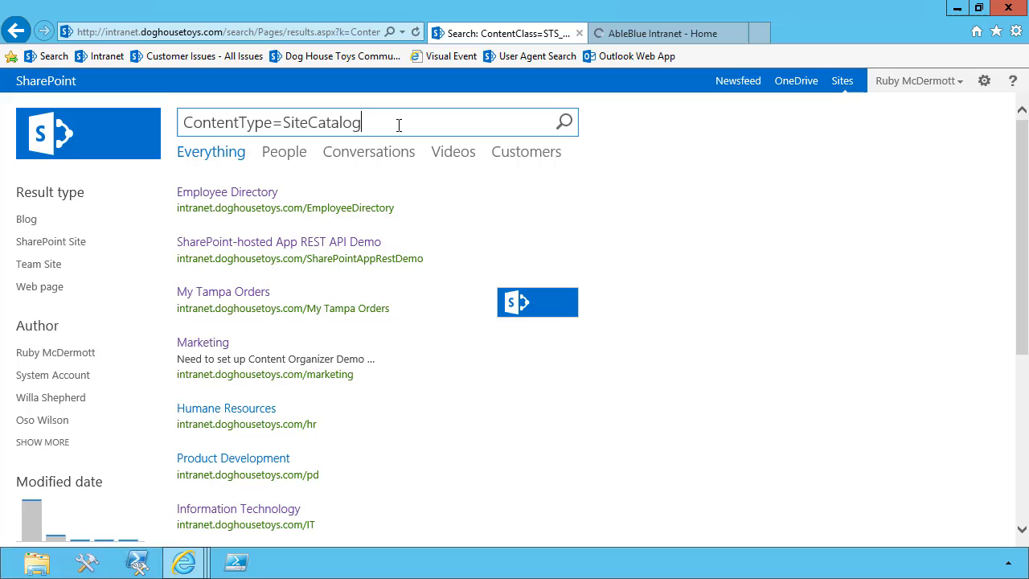
pyautogui.write('Item')
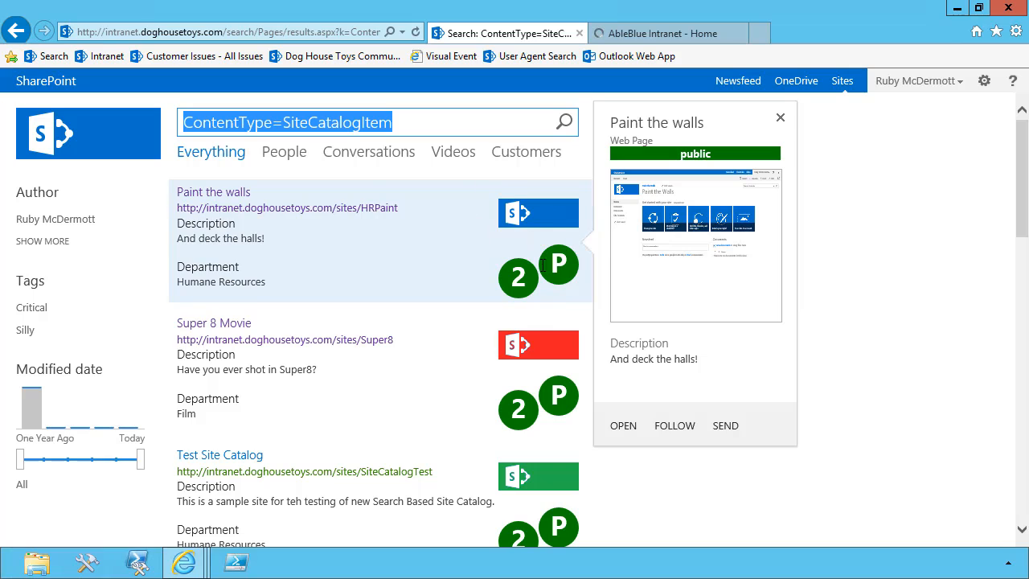
pyautogui.moveTo(643, 154)
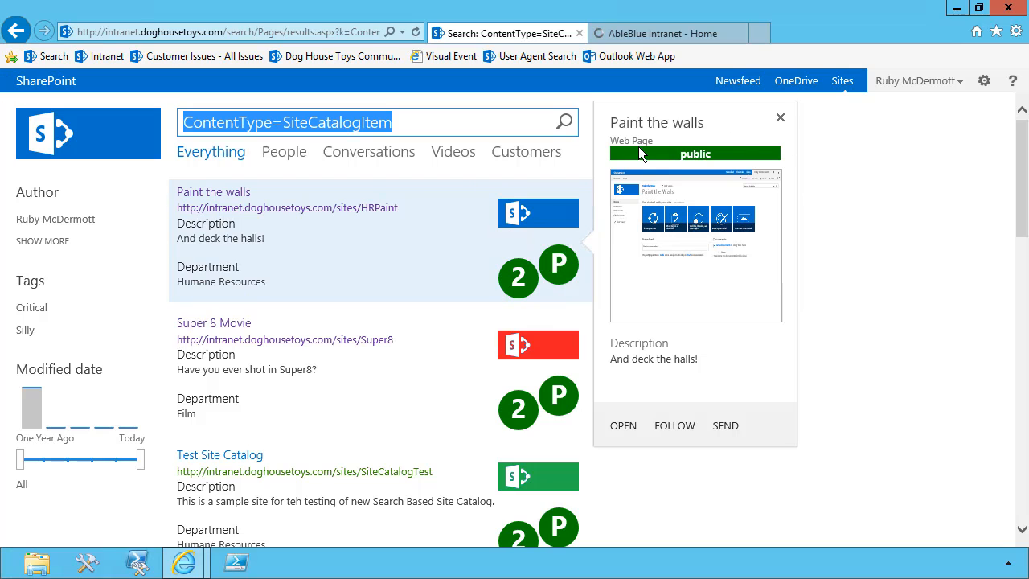
pyautogui.moveTo(408, 366)
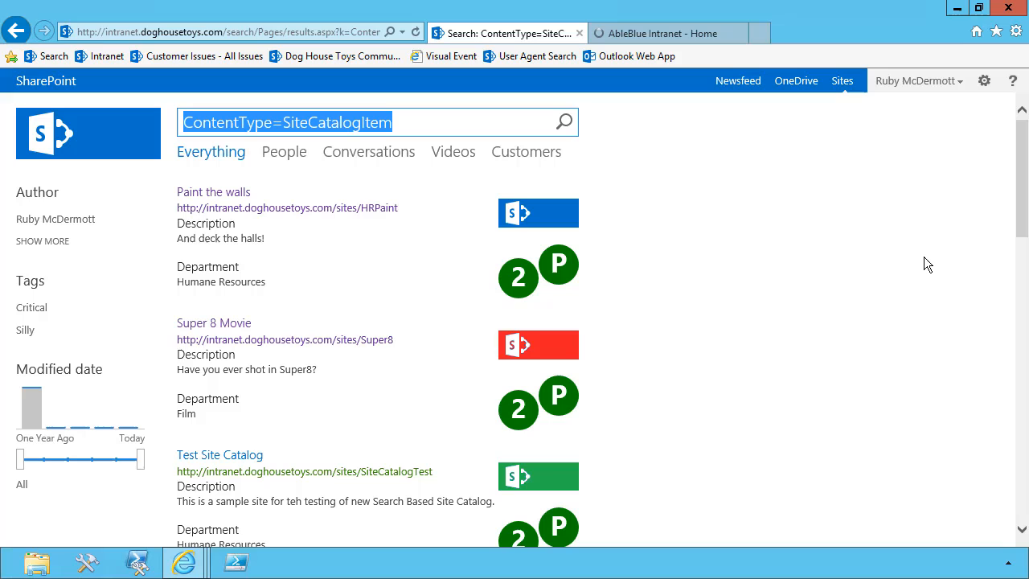
pyautogui.moveTo(582, 153)
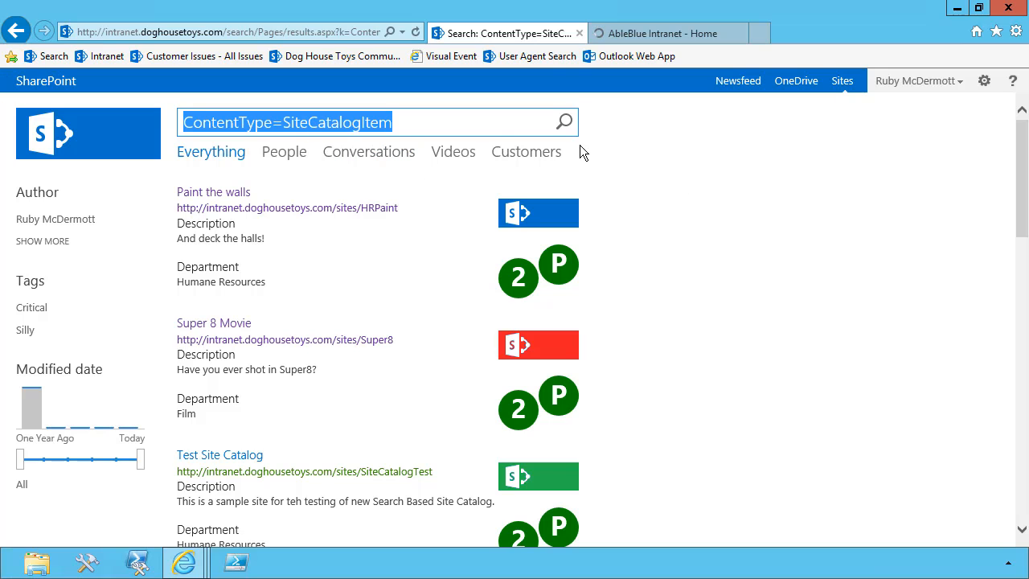
pyautogui.moveTo(648, 32)
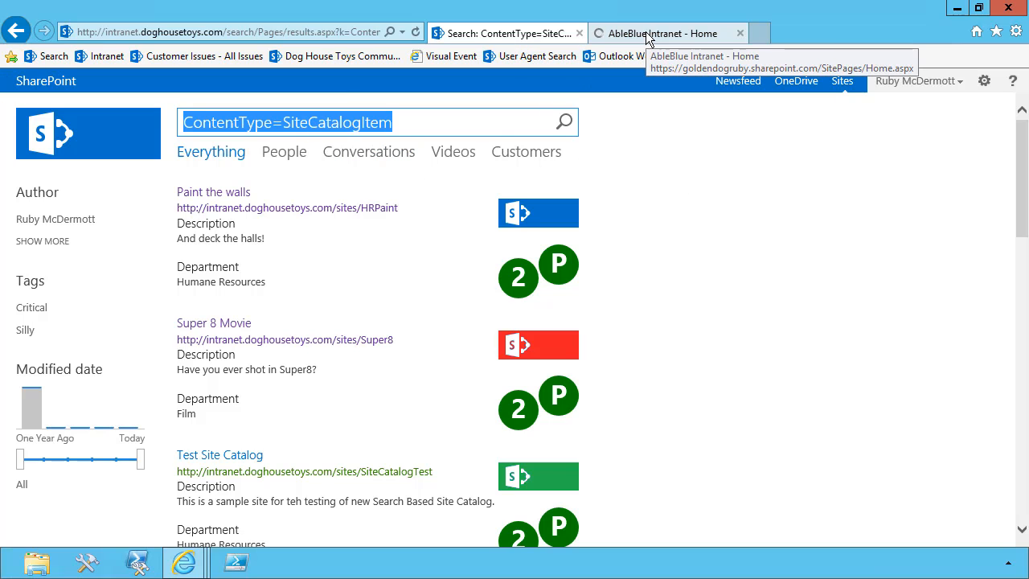
pyautogui.click(659, 32)
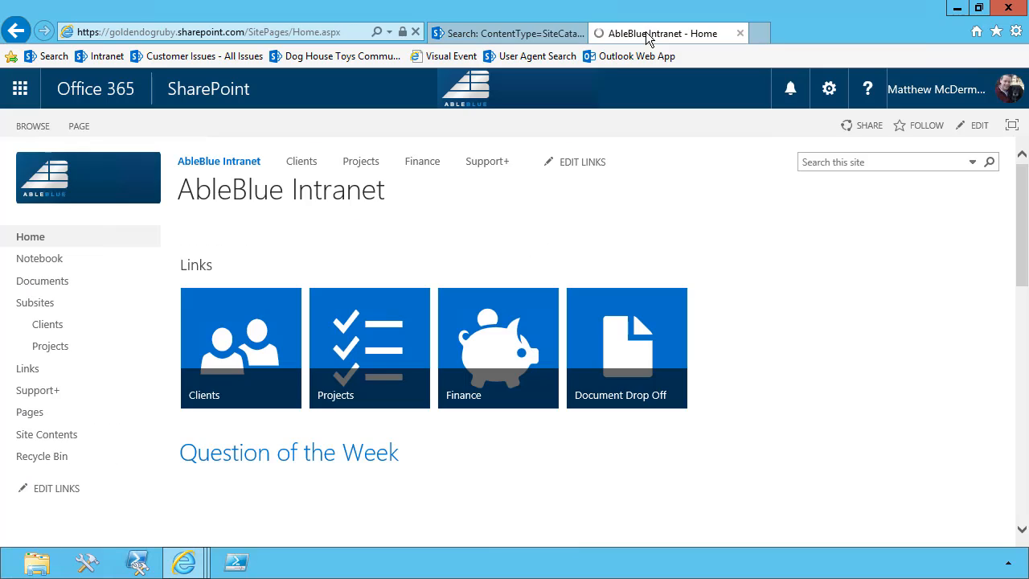
pyautogui.moveTo(294, 37)
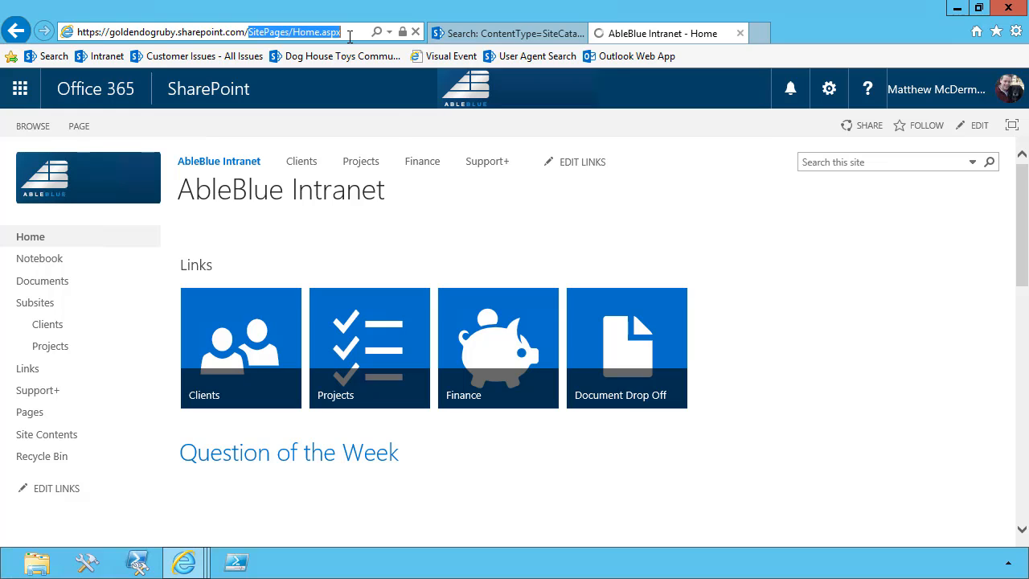
pyautogui.write('https://goldendogruby.sharepoint.com/sites/')
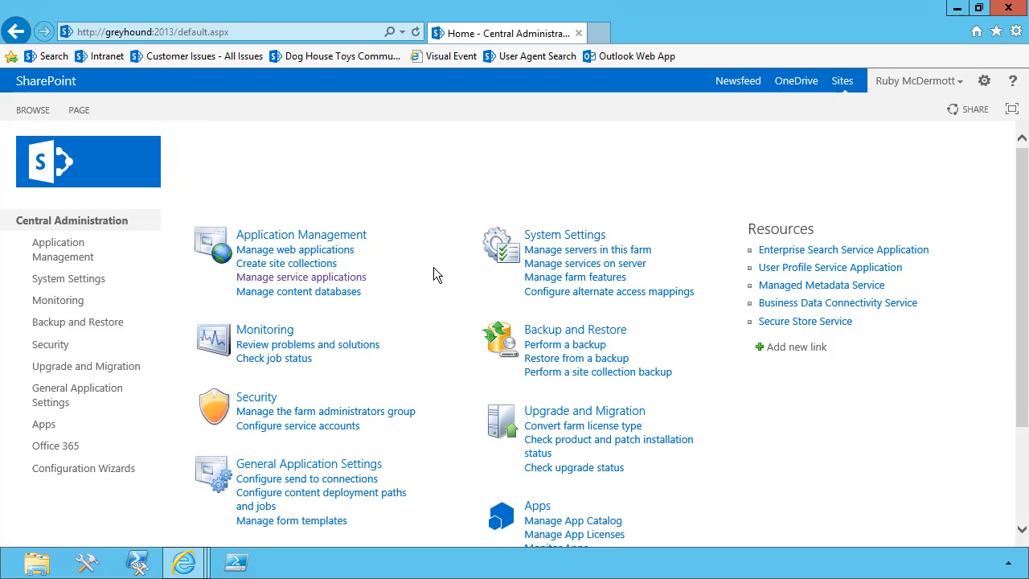
pyautogui.moveTo(398, 283)
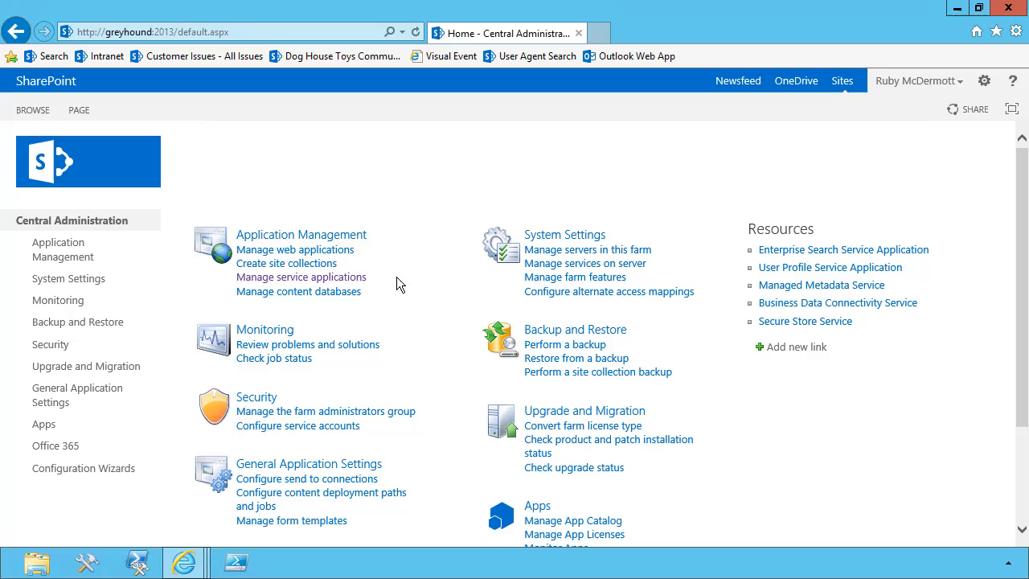
# - Review the Managed Metadata Service's ContentTypeHub URL and syndication error reporting in Central Administration
pyautogui.click(302, 276)
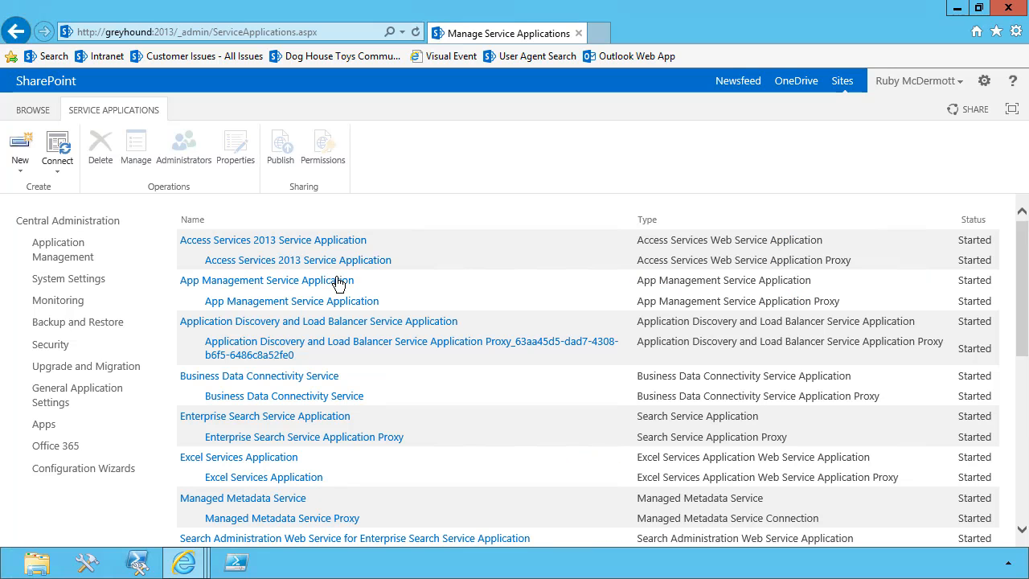
pyautogui.scroll(-3)
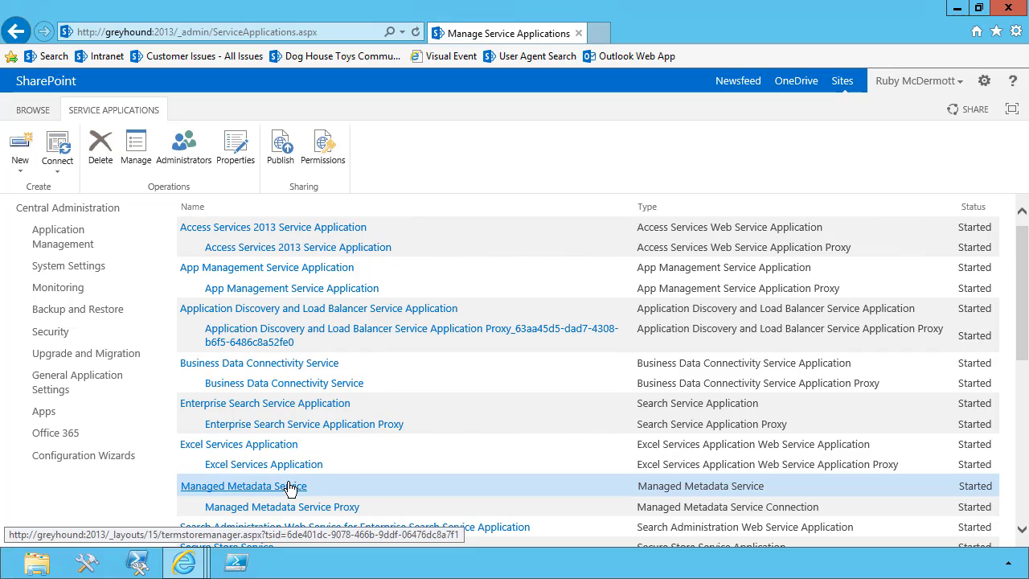
pyautogui.moveTo(450, 305)
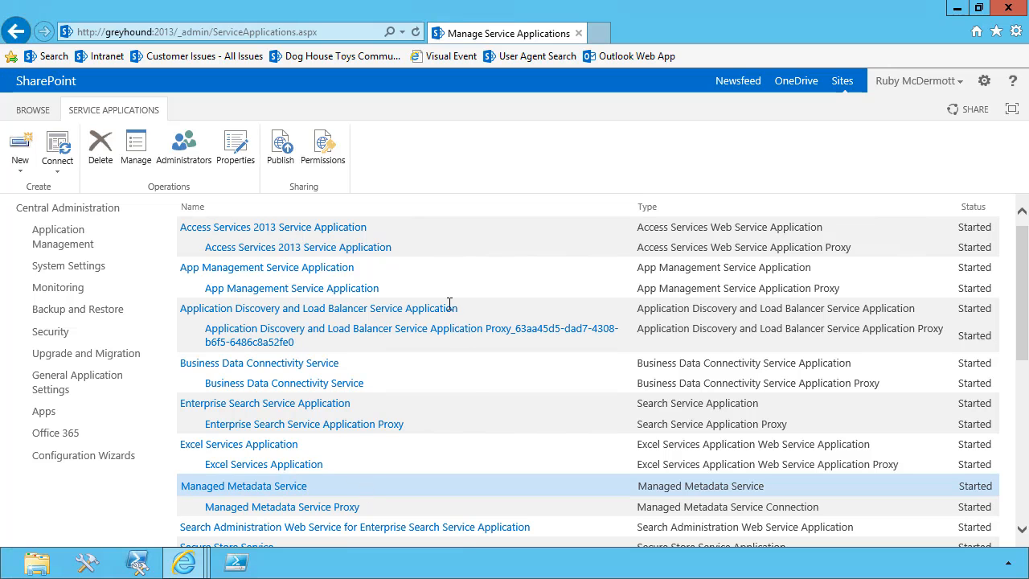
pyautogui.click(19, 145)
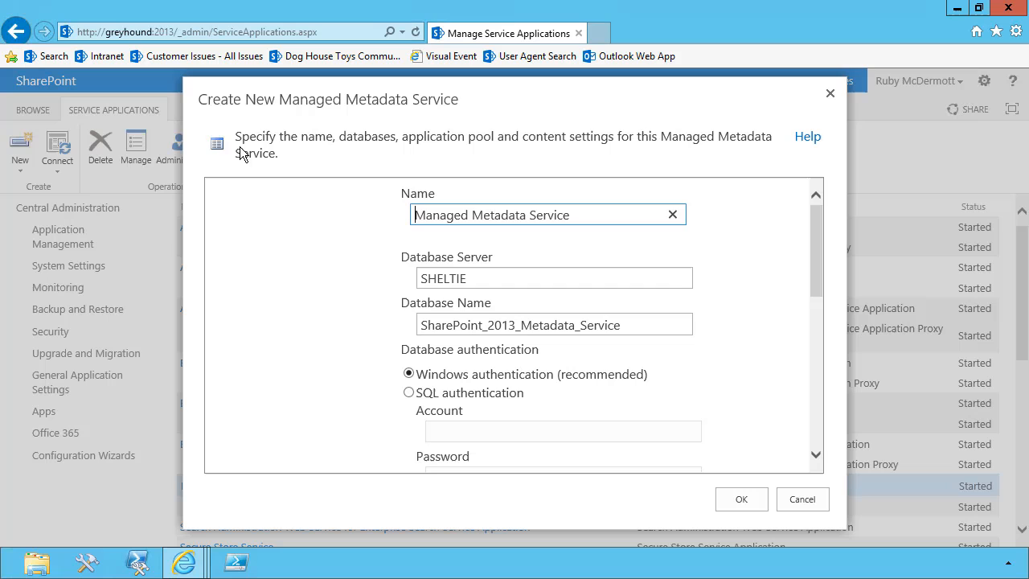
pyautogui.scroll(-3)
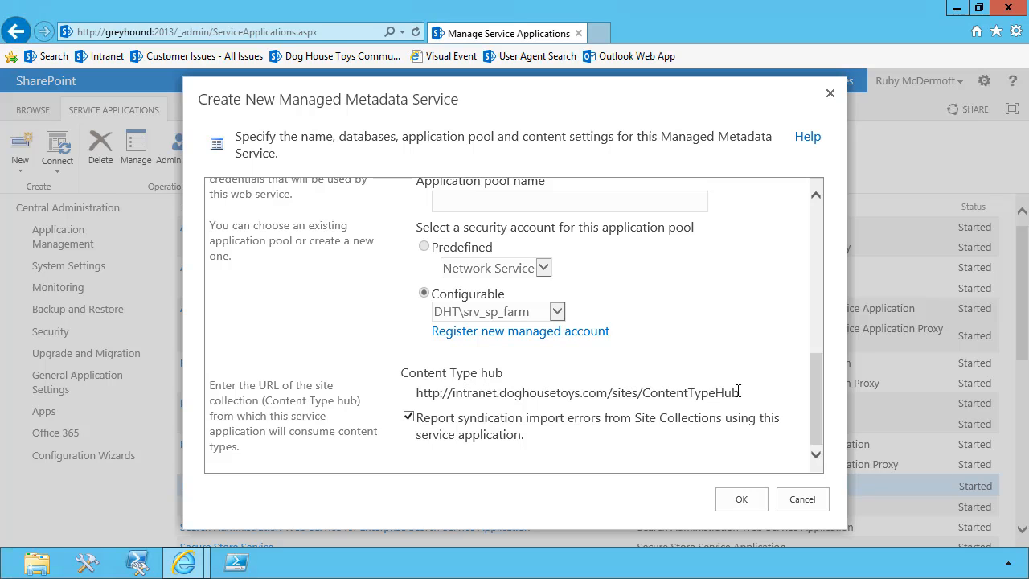
pyautogui.moveTo(749, 395)
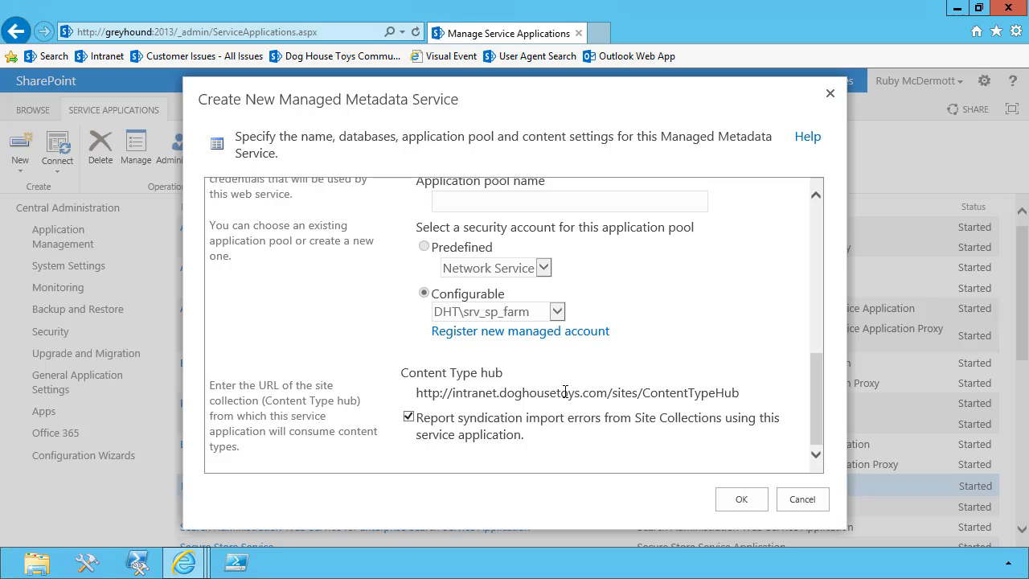
pyautogui.moveTo(479, 409)
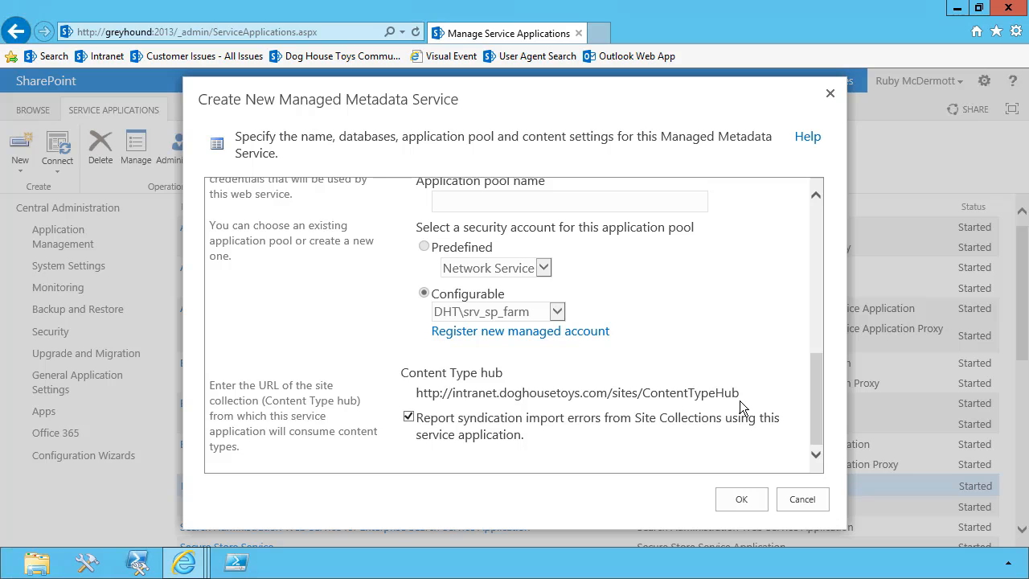
pyautogui.moveTo(434, 399)
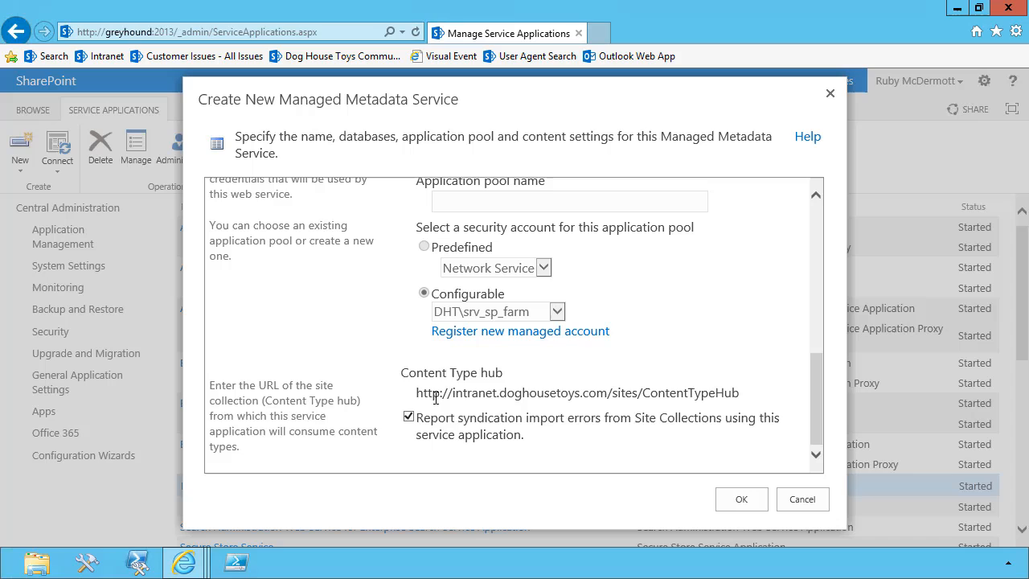
pyautogui.moveTo(712, 381)
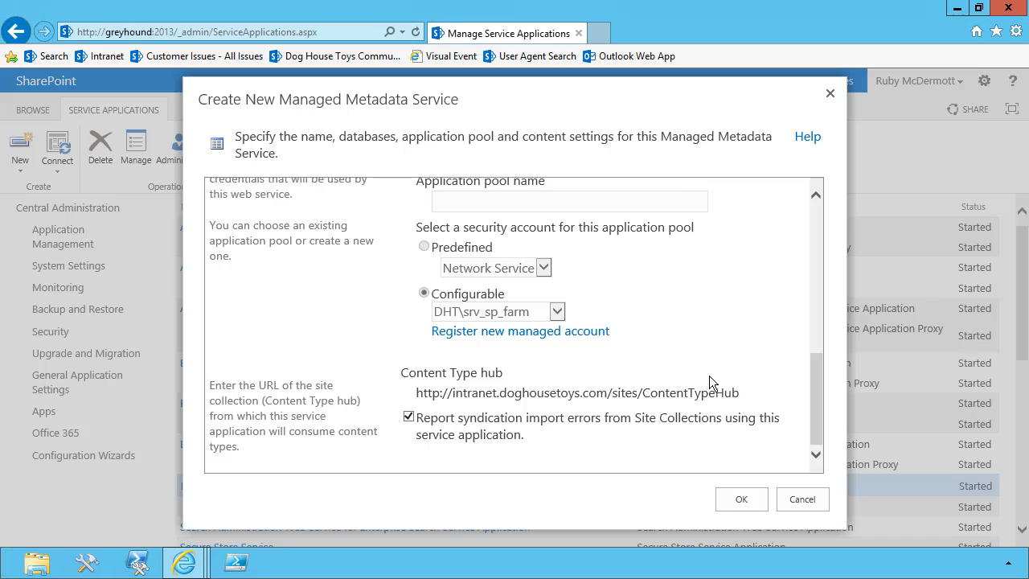
pyautogui.moveTo(633, 386)
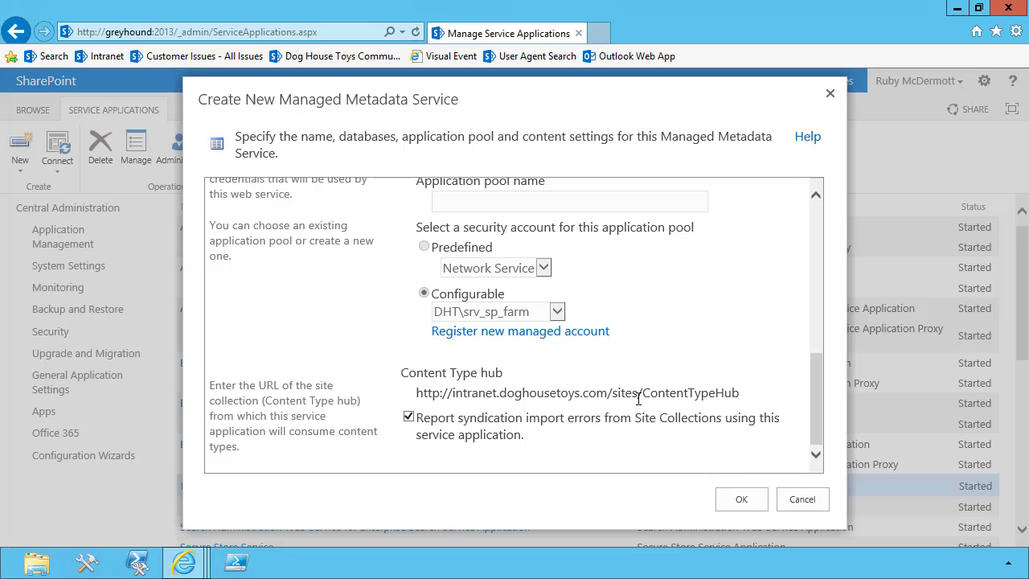
pyautogui.click(741, 498)
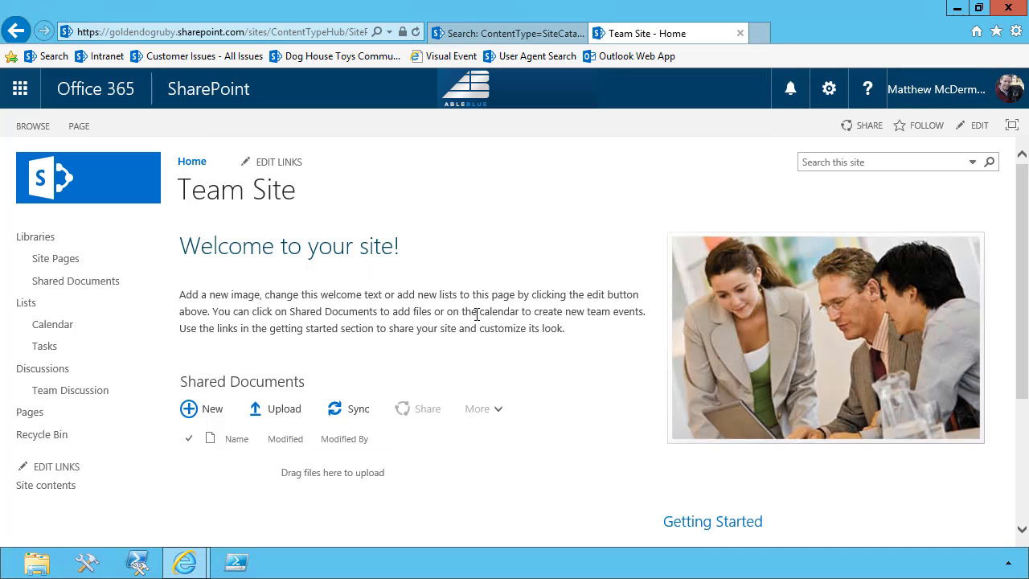
pyautogui.moveTo(414, 199)
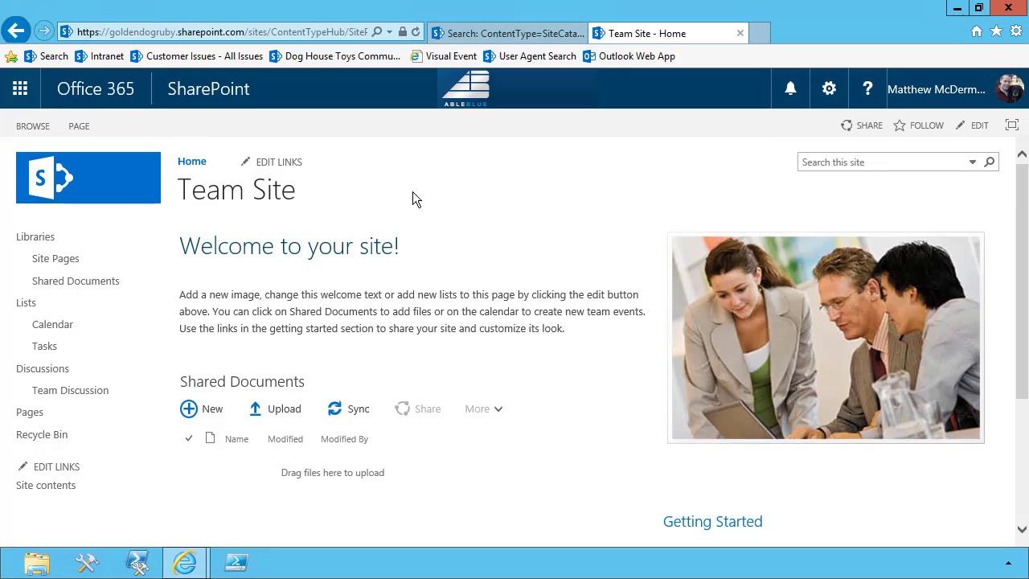
pyautogui.moveTo(443, 309)
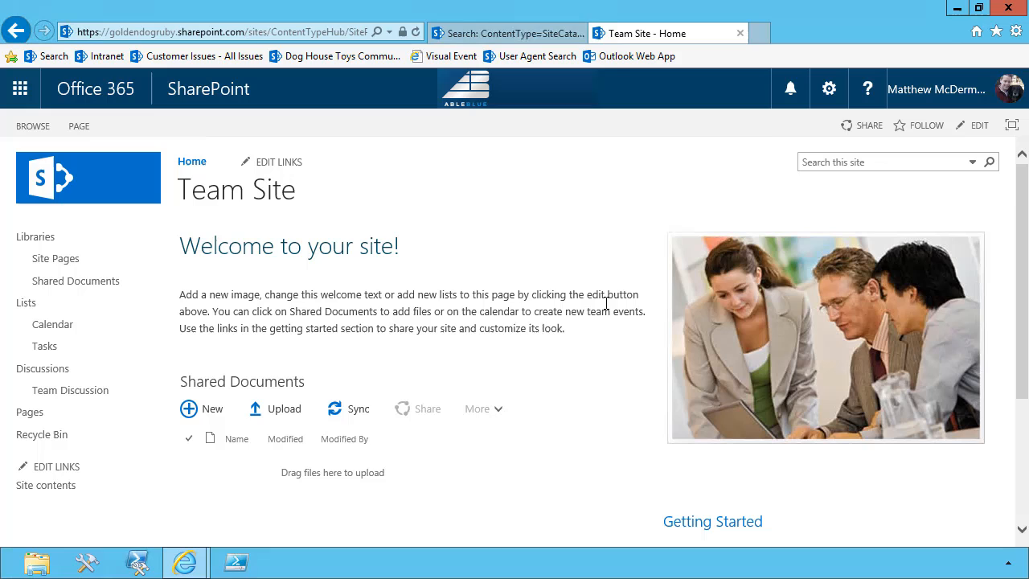
# - Go to the ContentTypeHub team site's Site Settings page from the gear menu
pyautogui.click(830, 88)
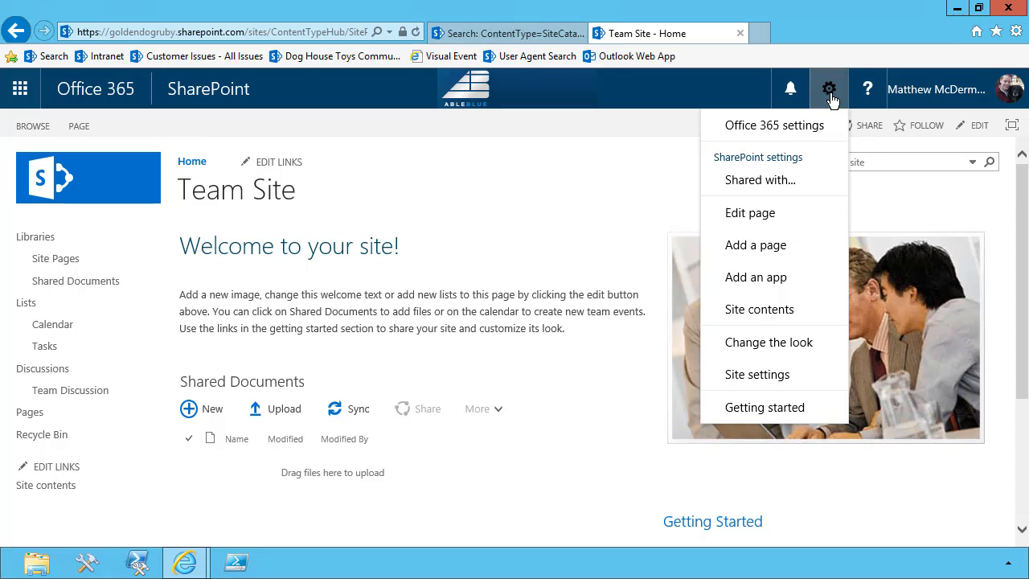
pyautogui.moveTo(749, 315)
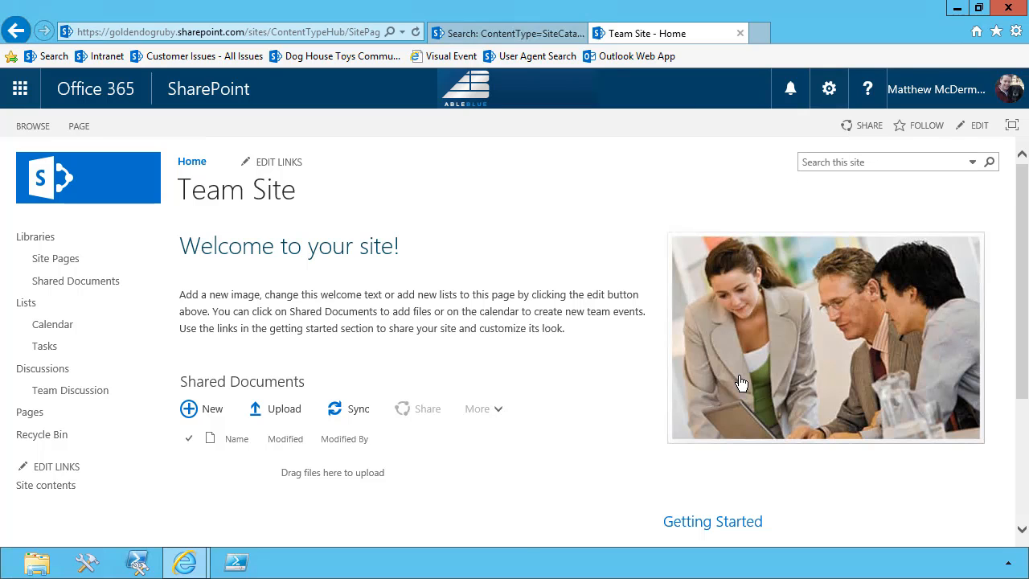
pyautogui.click(827, 89)
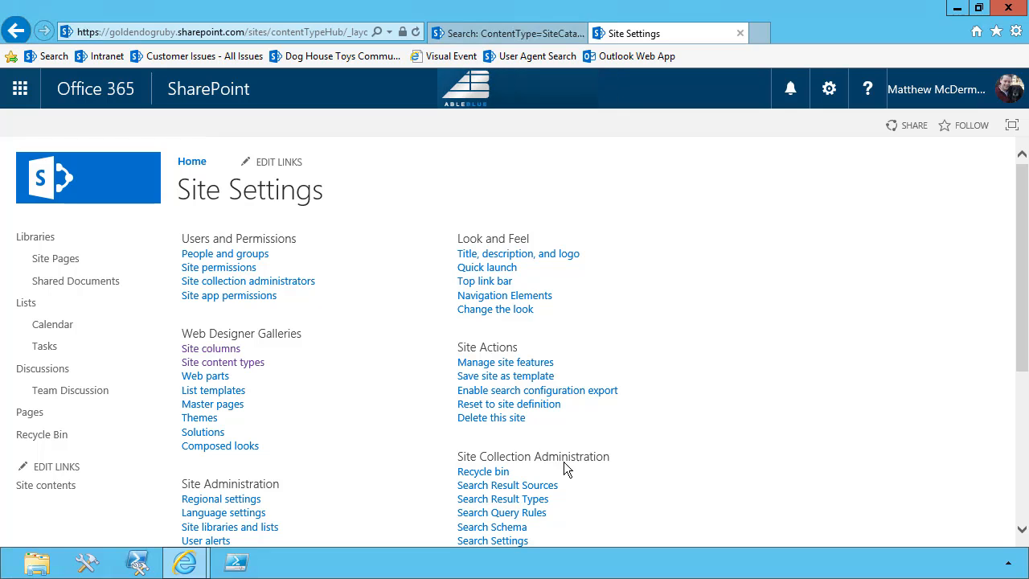
pyautogui.moveTo(222, 360)
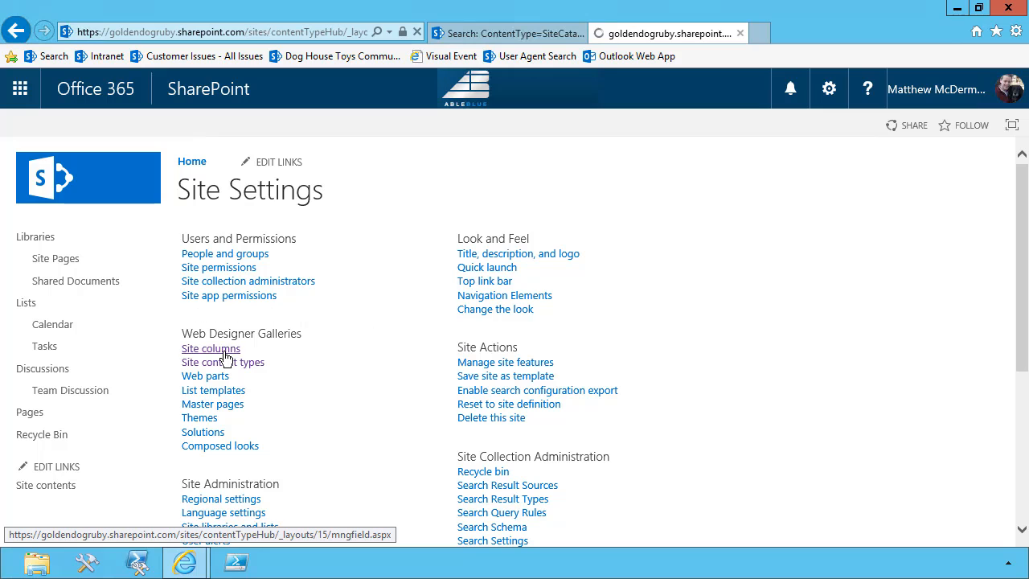
# - Start a new site column named SiteDescription of type Multiple lines of text
pyautogui.click(211, 347)
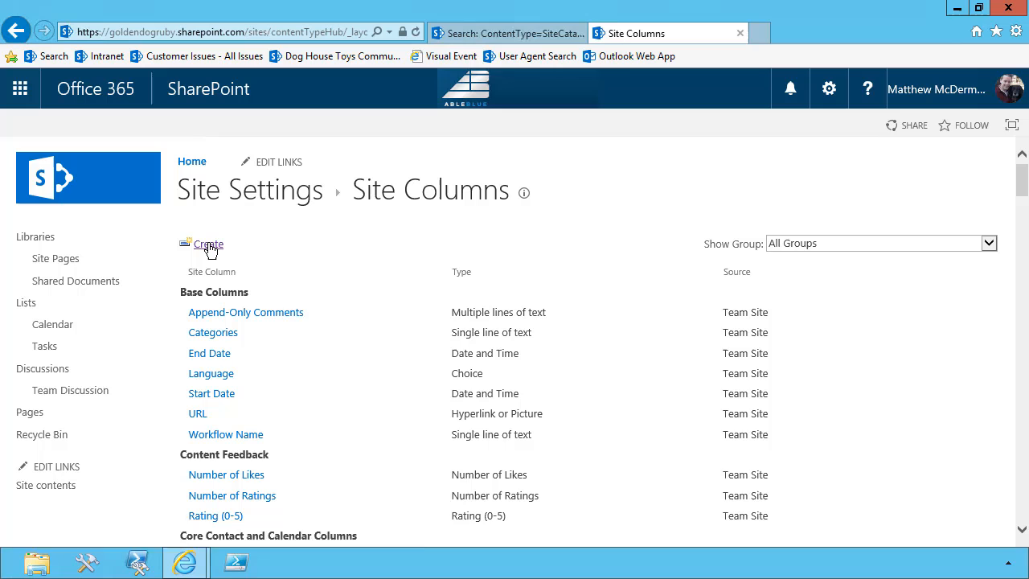
pyautogui.click(209, 244)
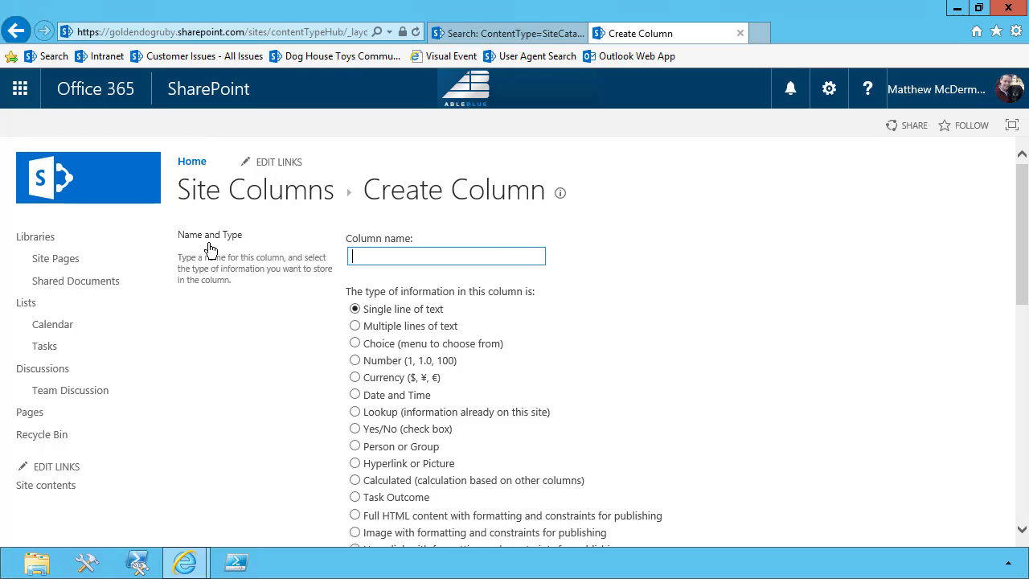
pyautogui.write('SiteDescri')
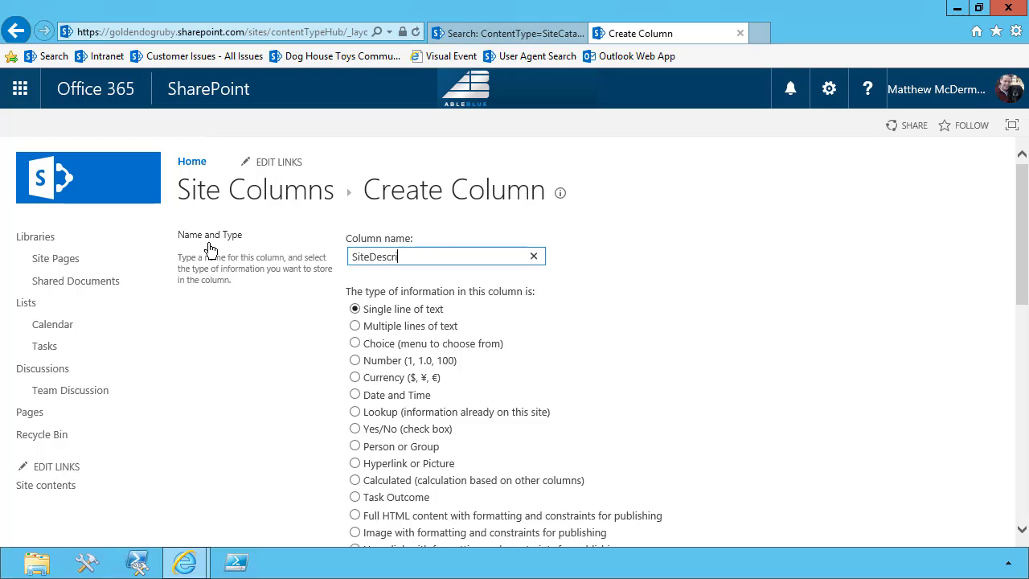
pyautogui.write('p')
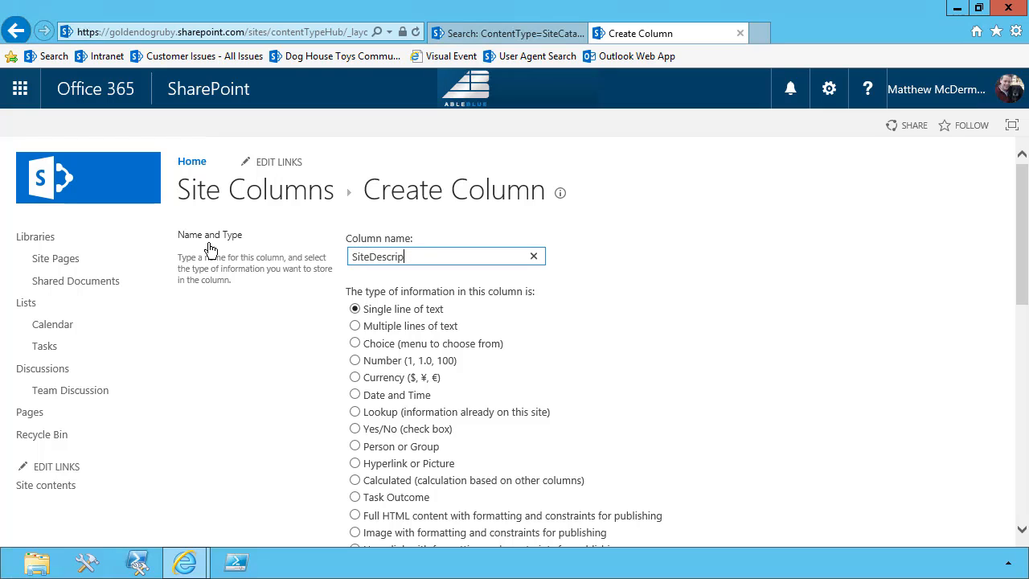
pyautogui.write('tion')
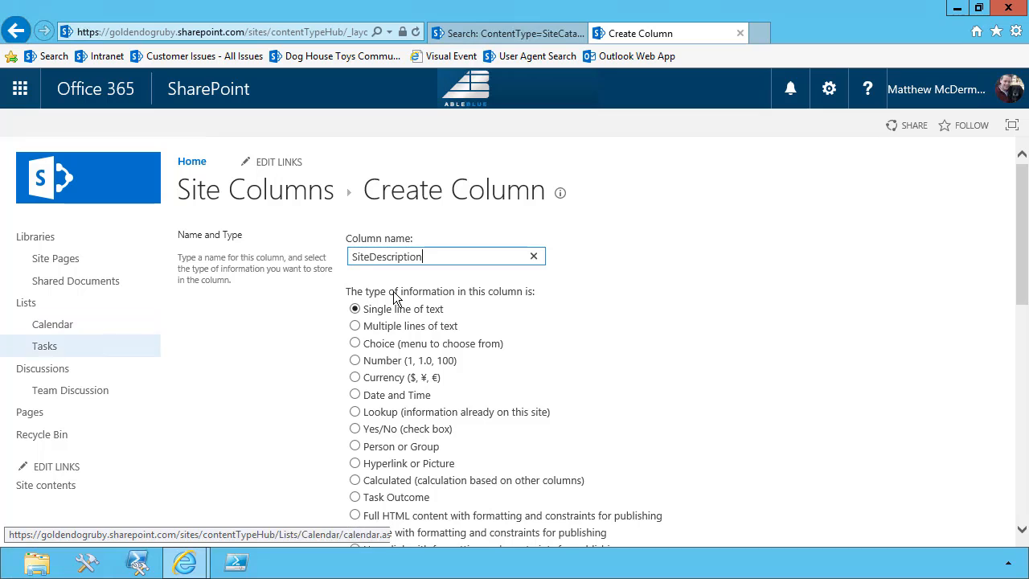
pyautogui.click(353, 325)
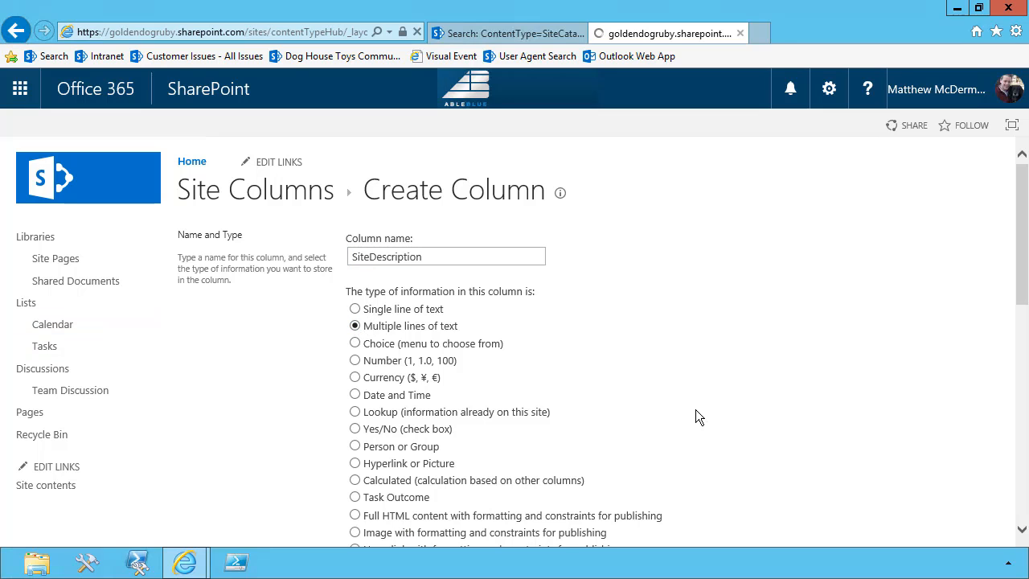
# - Place the column in a new group called Site Catalog Columns and save it
pyautogui.scroll(-3)
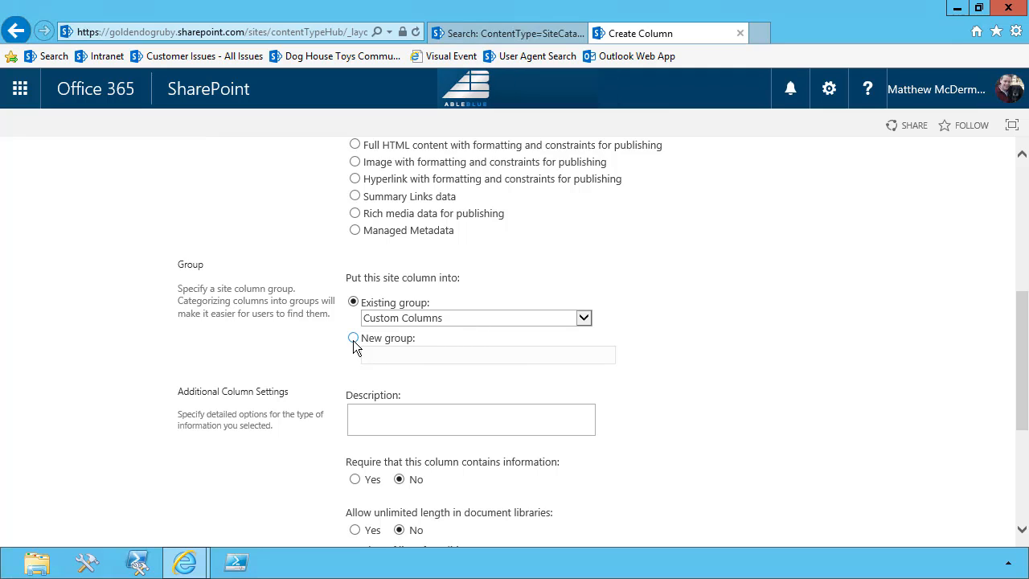
pyautogui.click(354, 337)
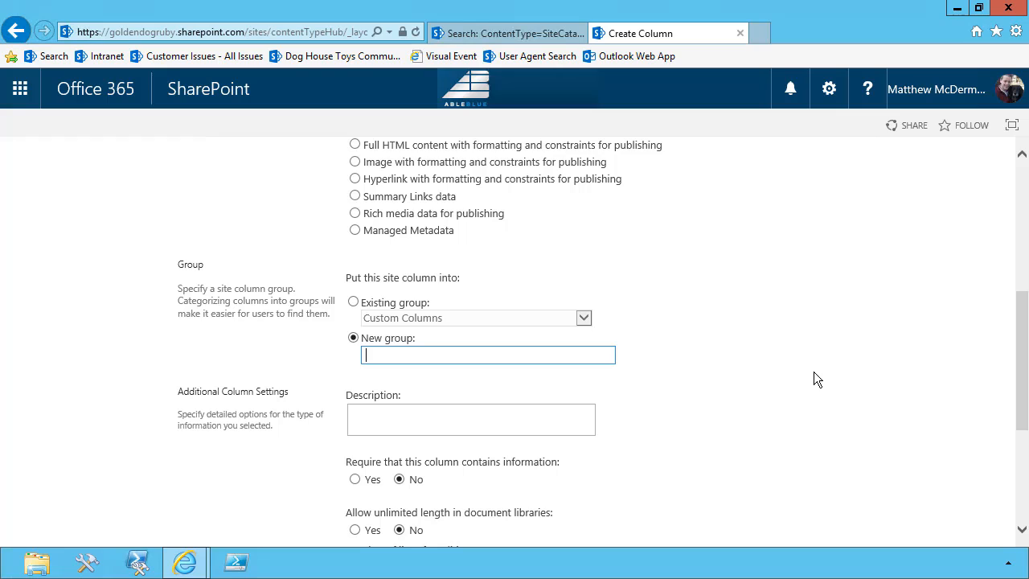
pyautogui.write('Site Cata')
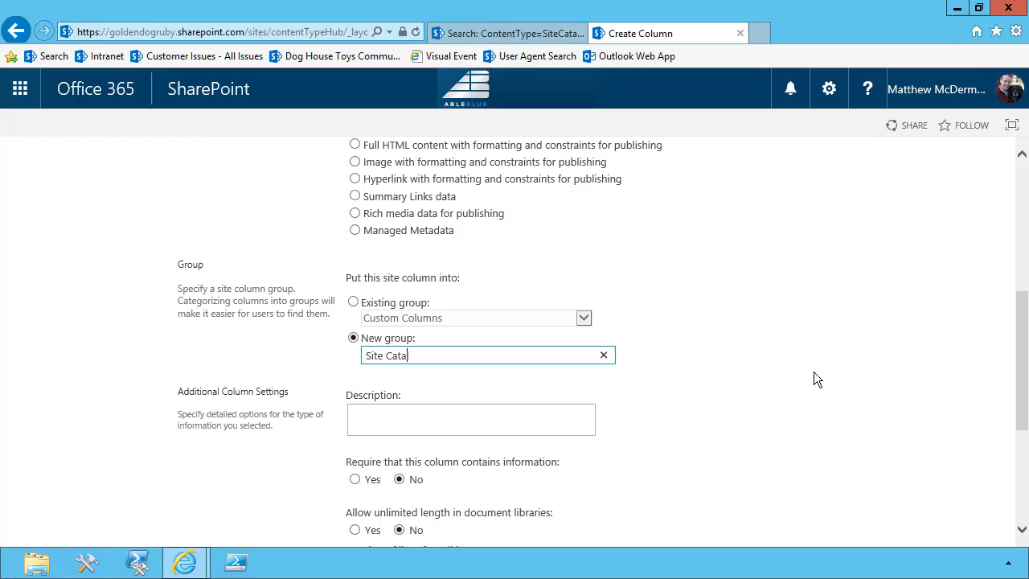
pyautogui.write('log Colu')
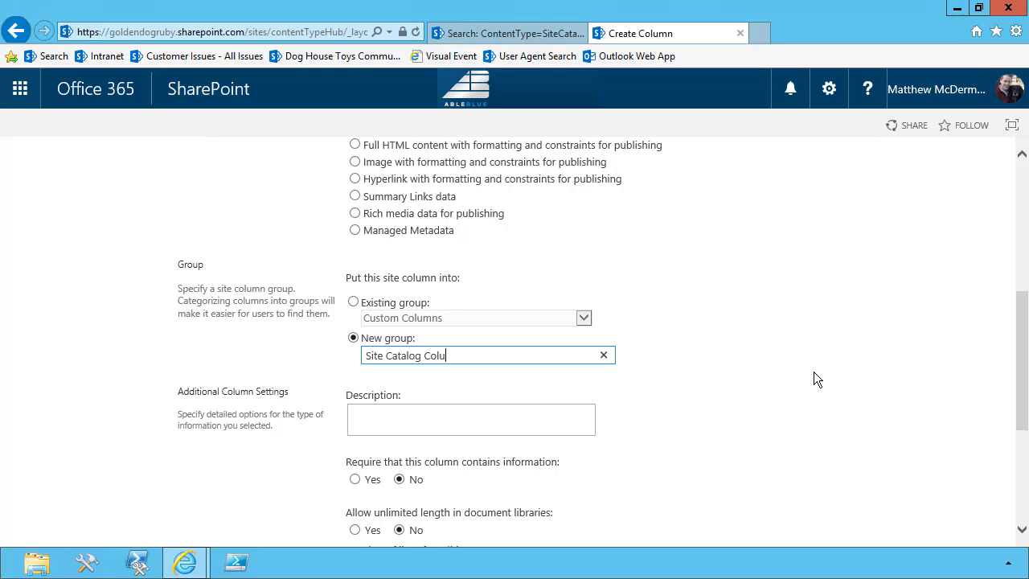
pyautogui.write('mns')
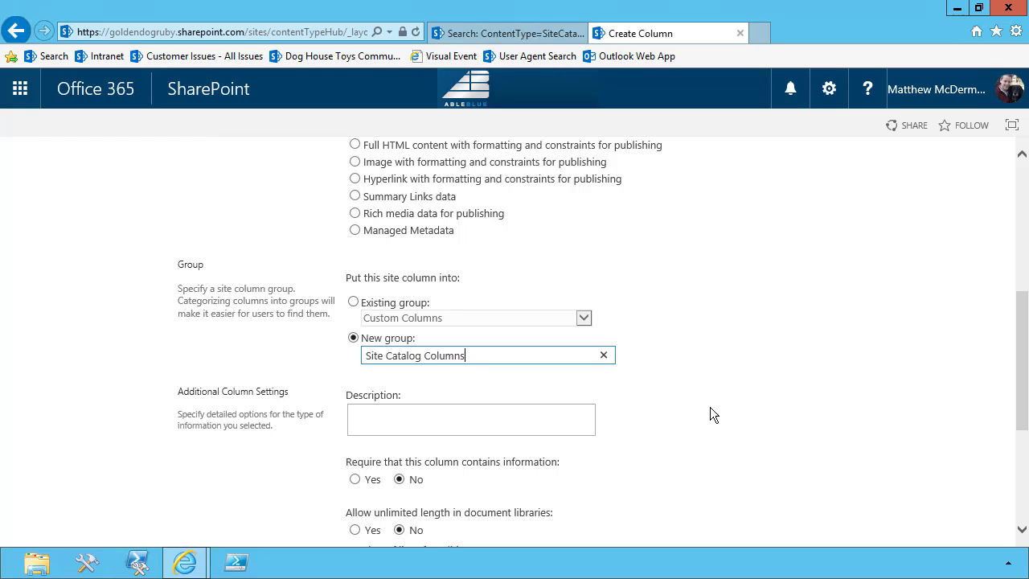
pyautogui.scroll(-3)
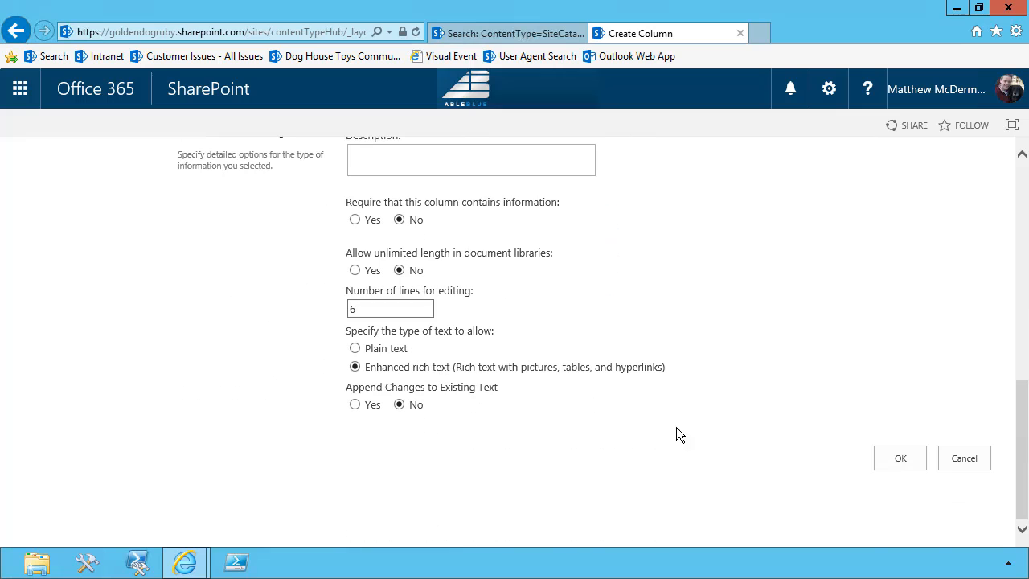
pyautogui.click(900, 457)
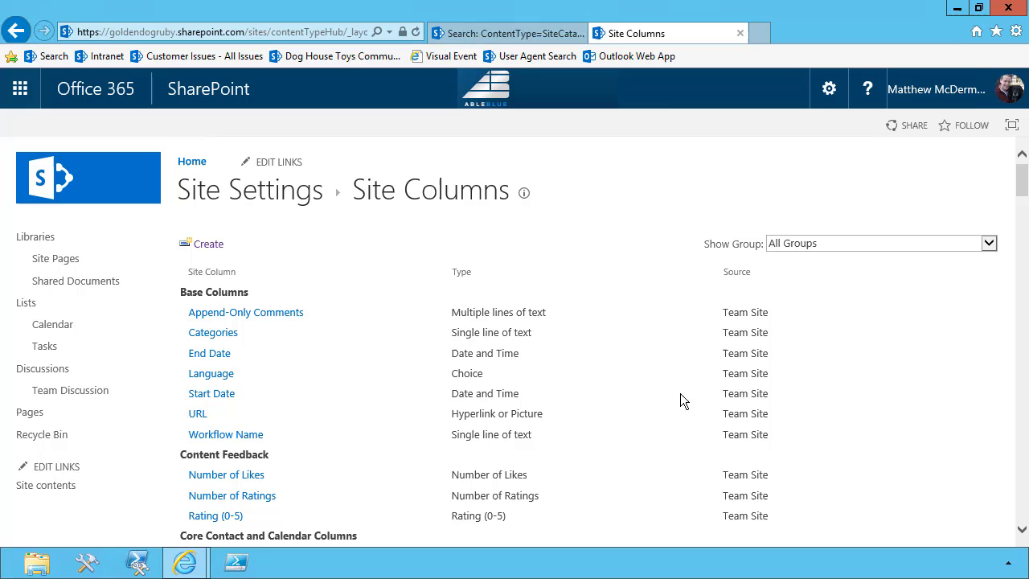
# - Filter to Site Catalog Columns, rename SiteDescription to Site Description and update all lists using it
pyautogui.click(988, 242)
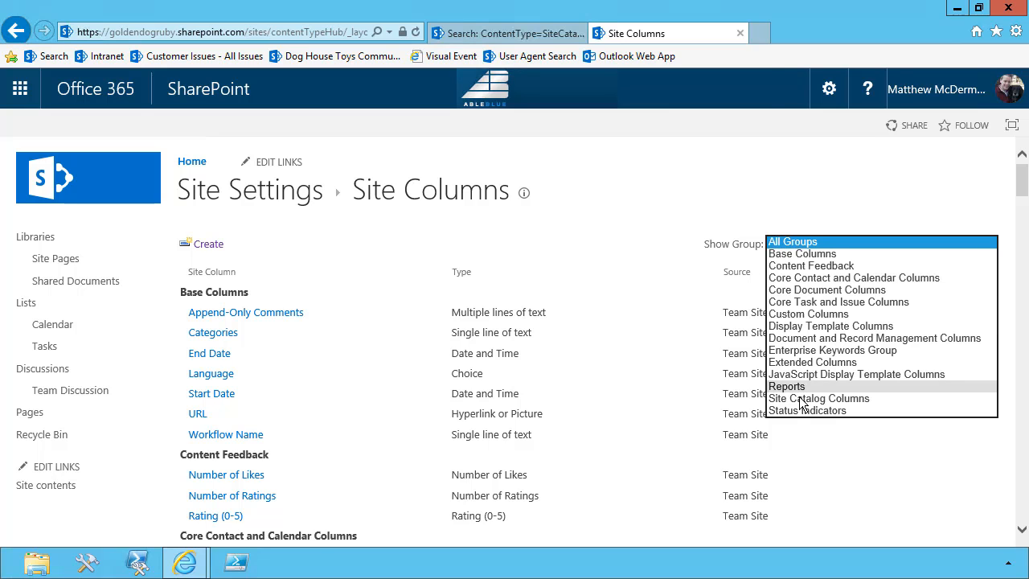
pyautogui.click(817, 398)
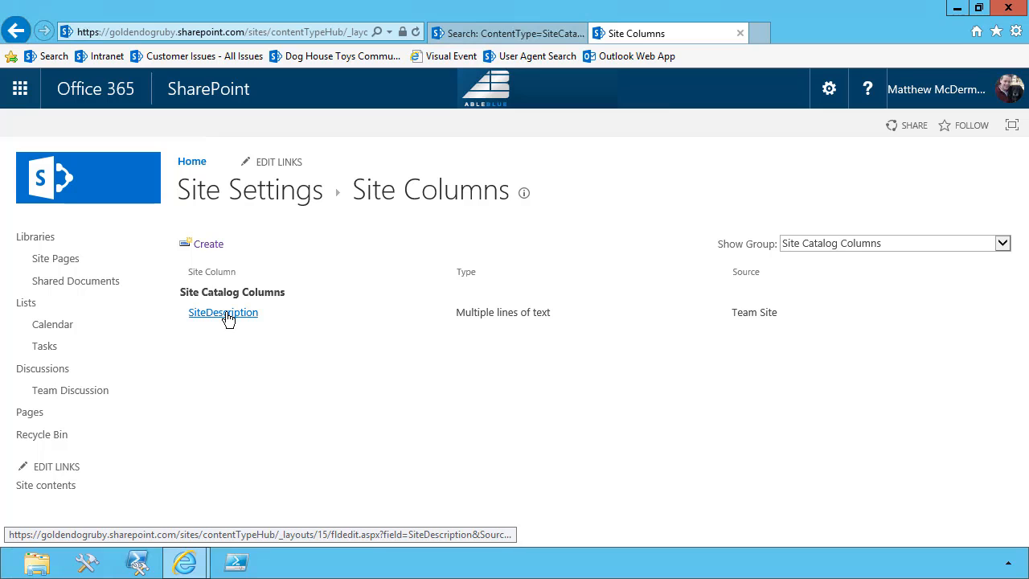
pyautogui.click(222, 312)
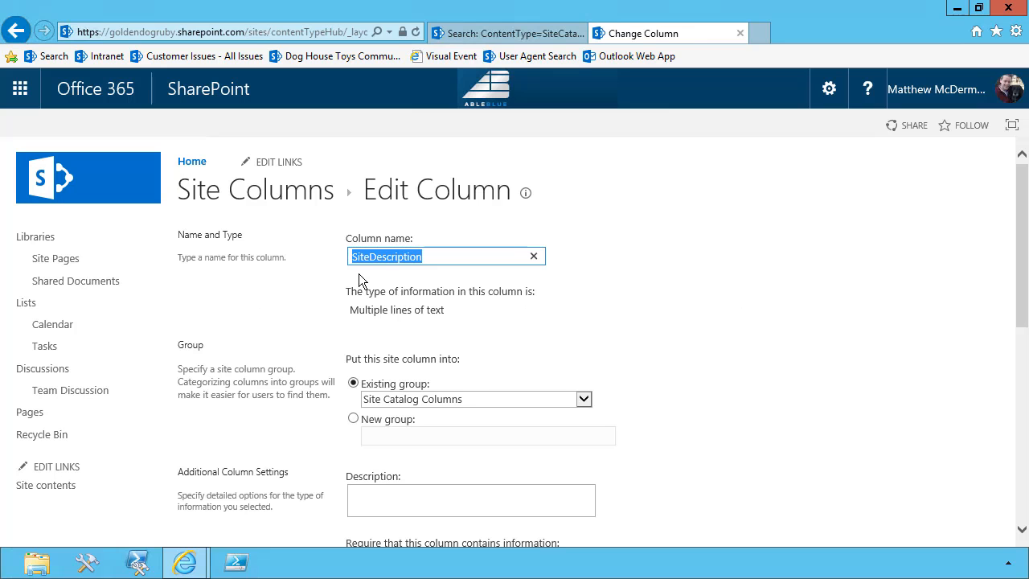
pyautogui.write('Site Description')
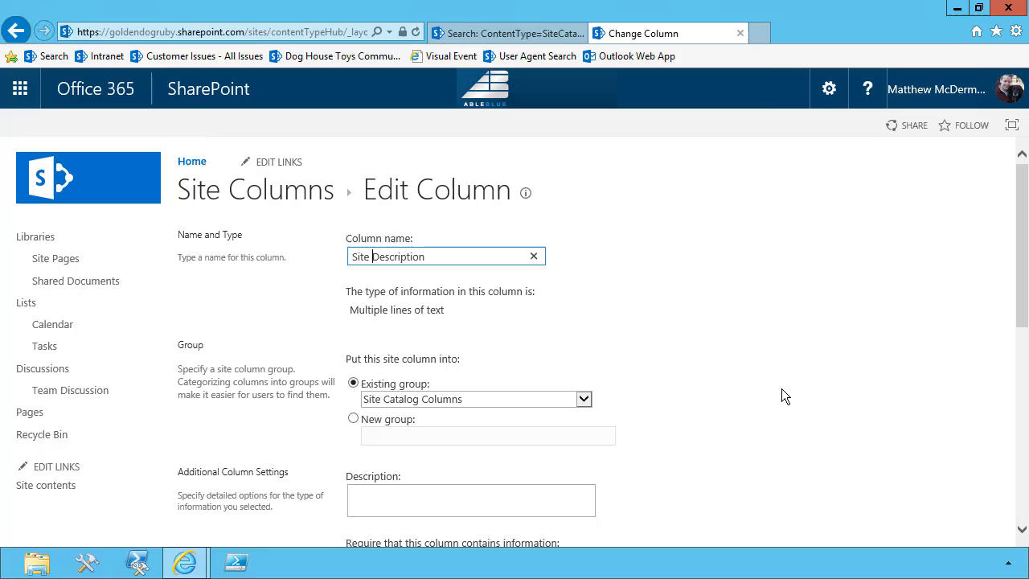
pyautogui.scroll(-3)
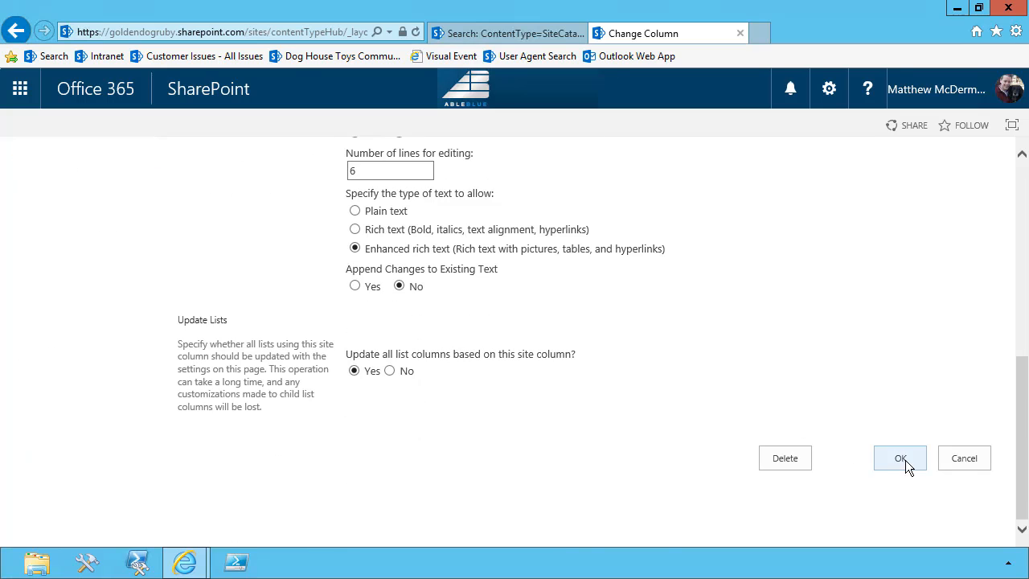
pyautogui.click(900, 456)
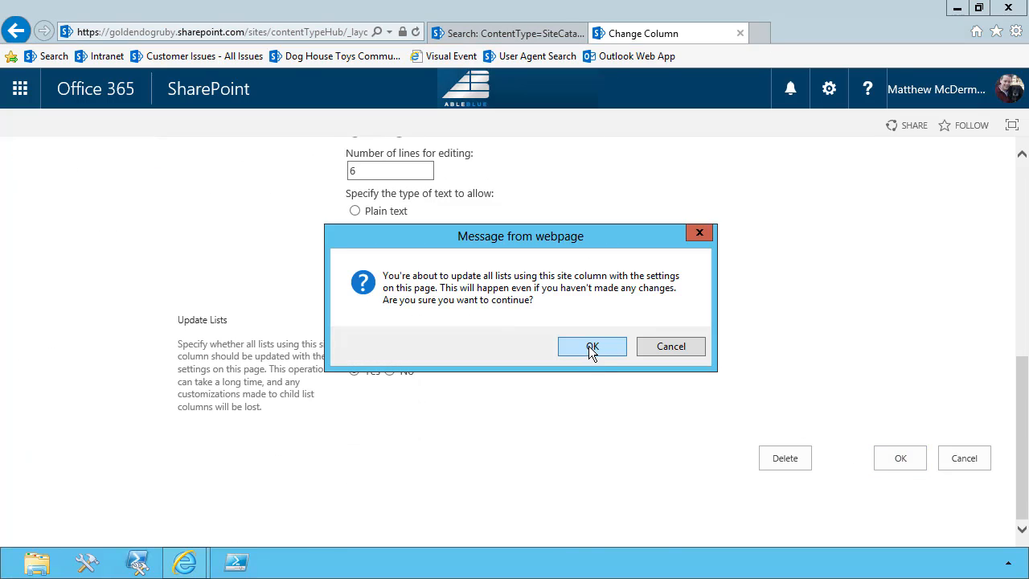
pyautogui.click(592, 347)
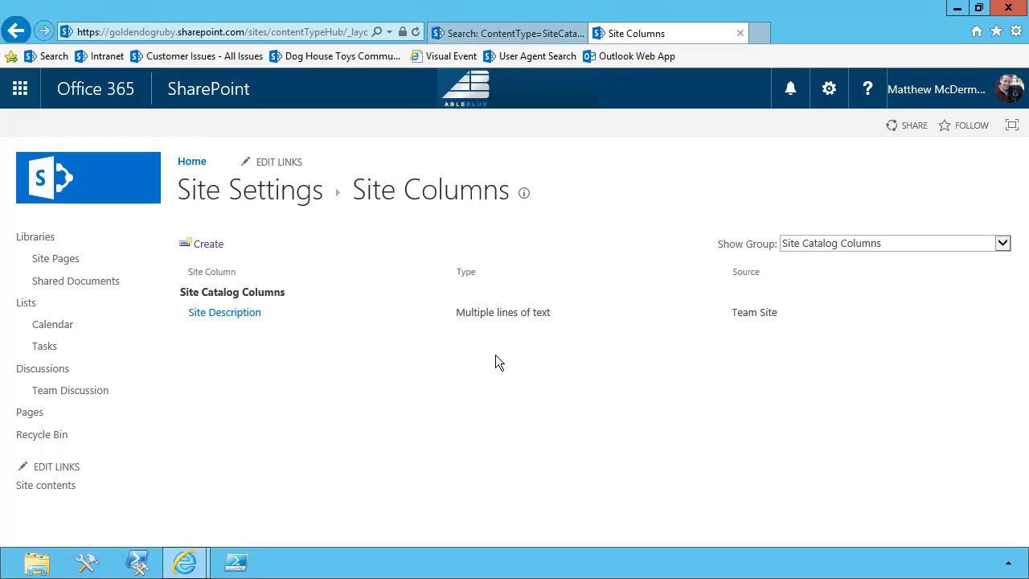
pyautogui.moveTo(514, 355)
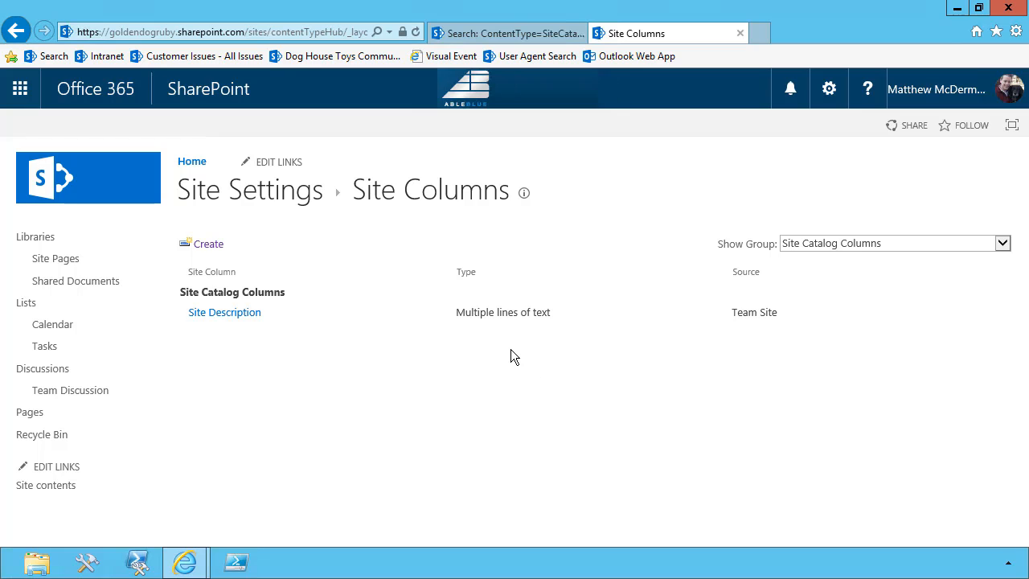
pyautogui.moveTo(242, 263)
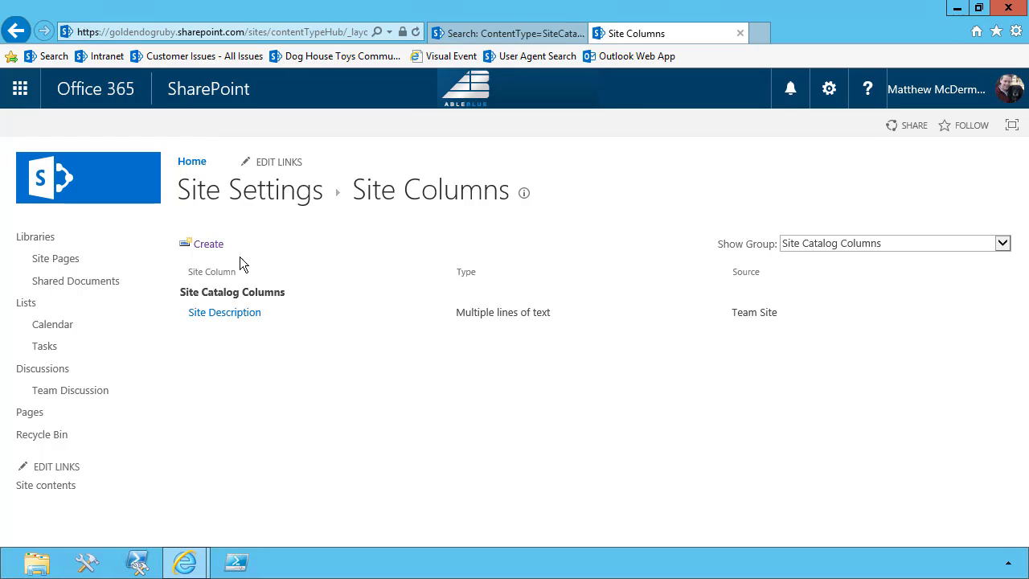
# - Start a new SiteDepartment site column of type Managed Metadata
pyautogui.click(209, 244)
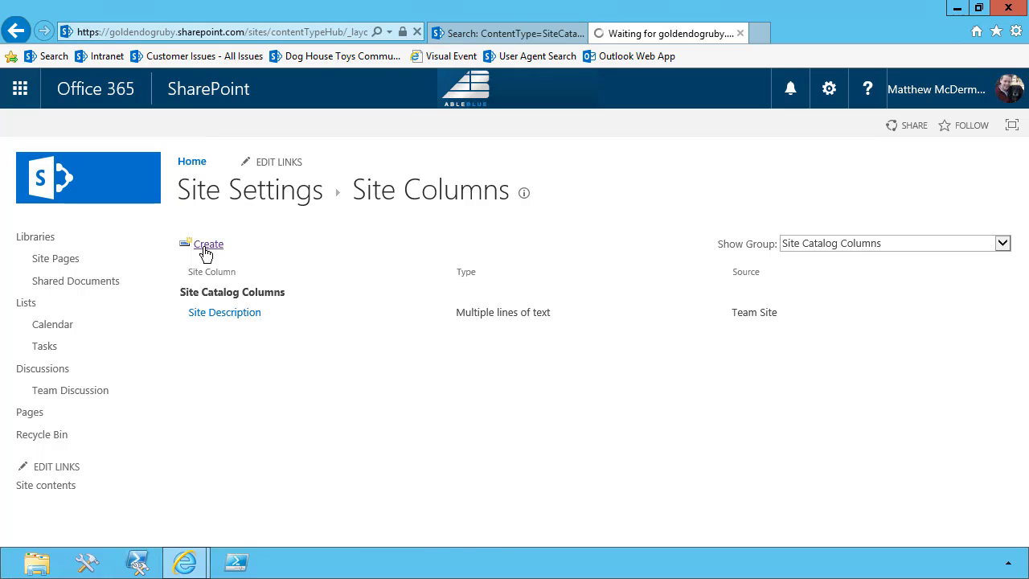
pyautogui.click(209, 245)
pyautogui.write('SiteDepartmen')
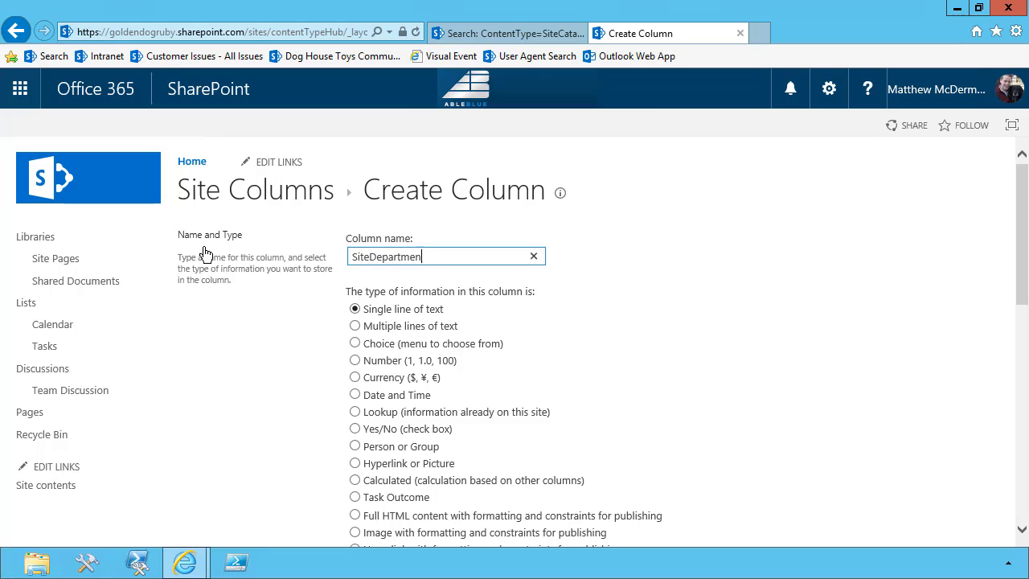
pyautogui.click(353, 400)
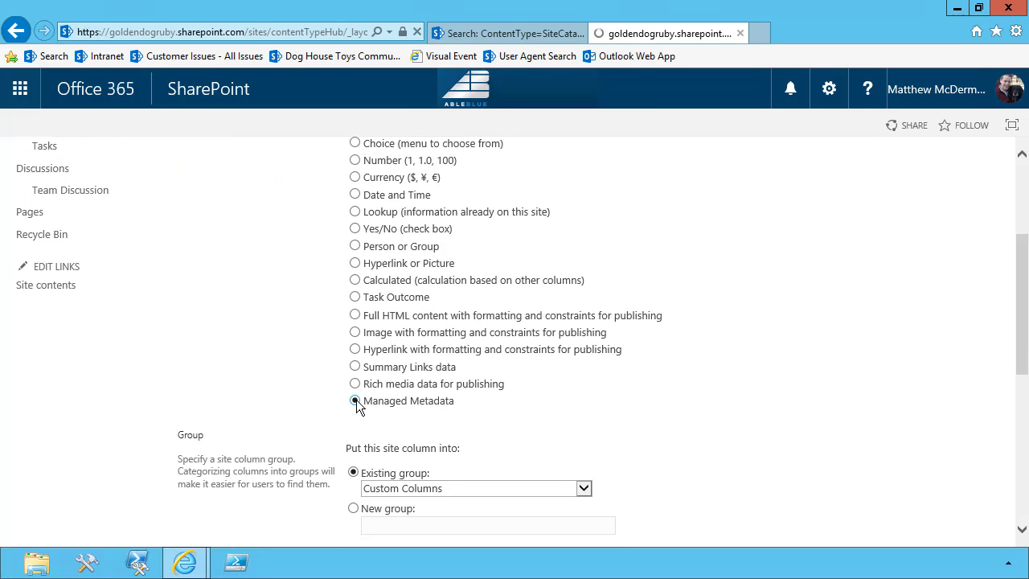
pyautogui.click(598, 489)
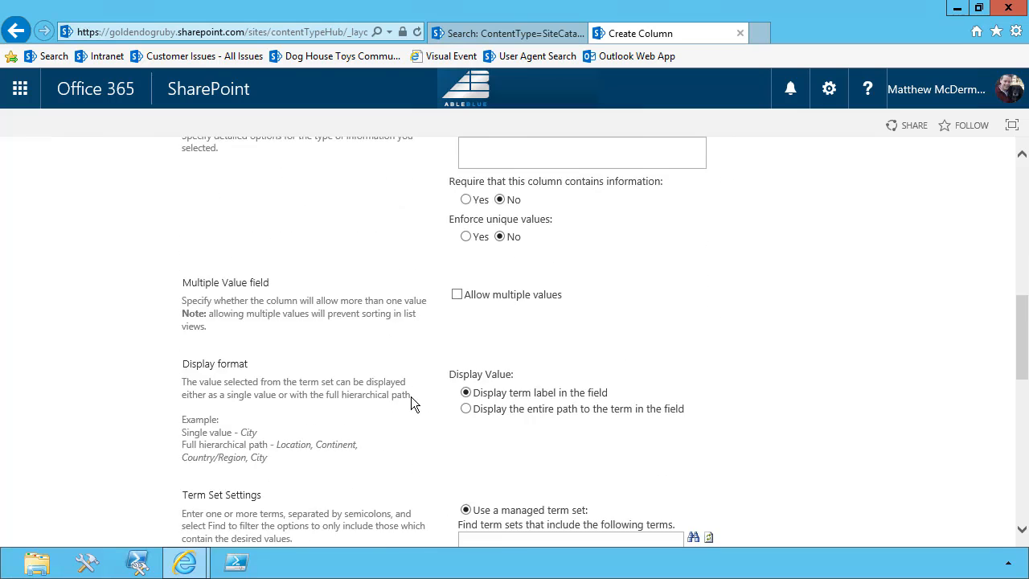
pyautogui.scroll(-3)
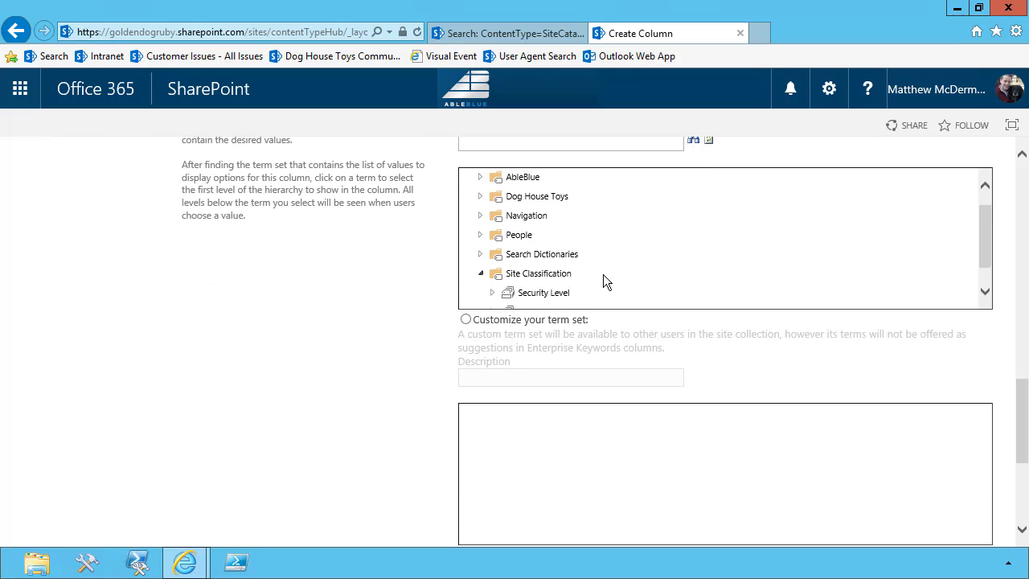
# - Bind the column to the Site Department term set under Site Classification
pyautogui.click(550, 202)
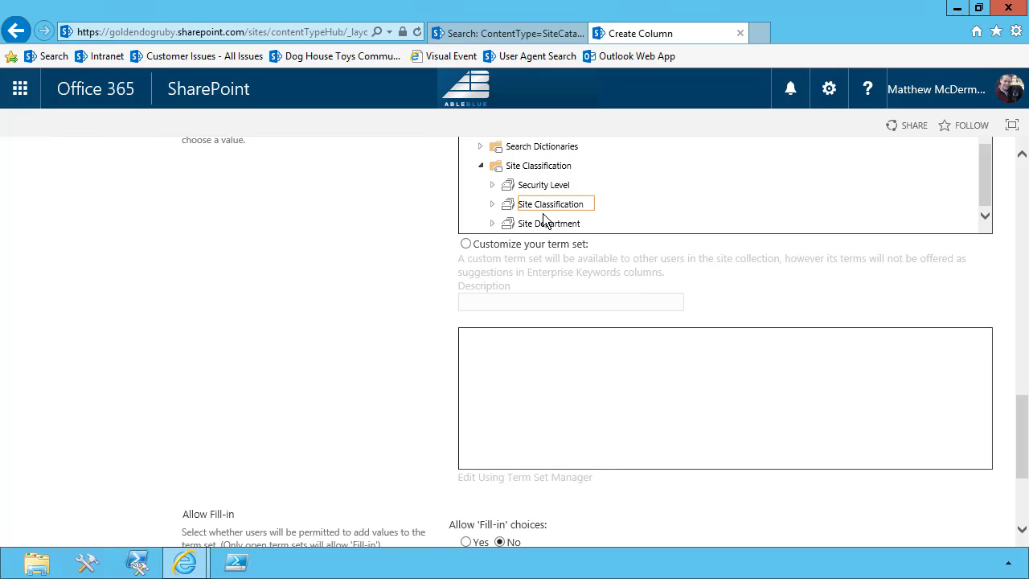
pyautogui.click(550, 221)
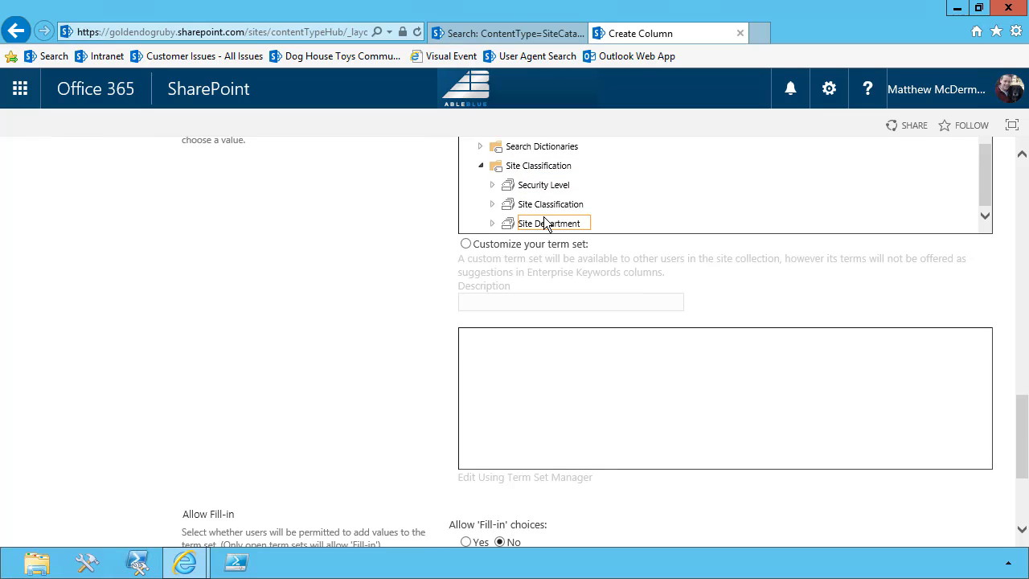
pyautogui.click(550, 202)
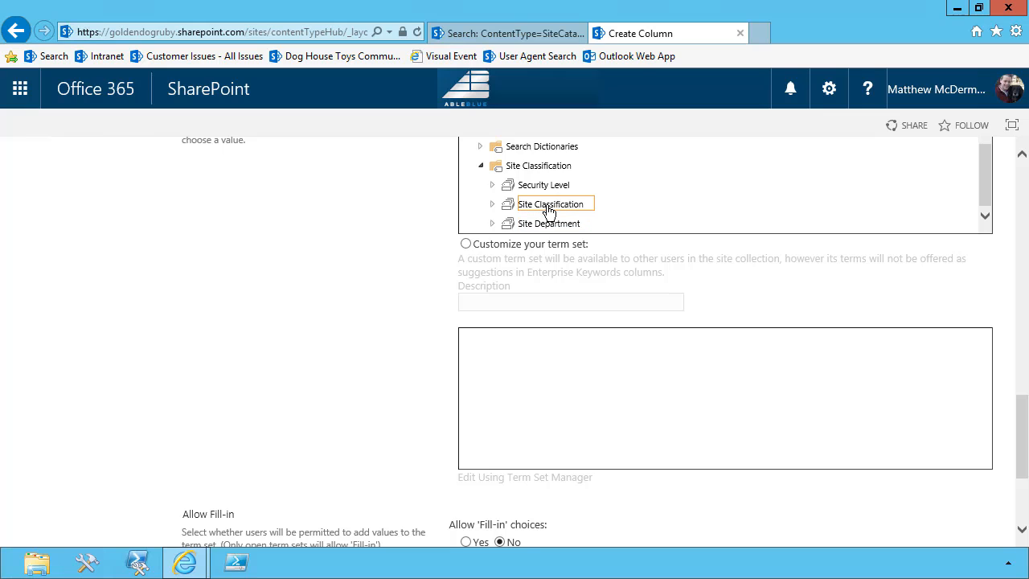
pyautogui.click(550, 222)
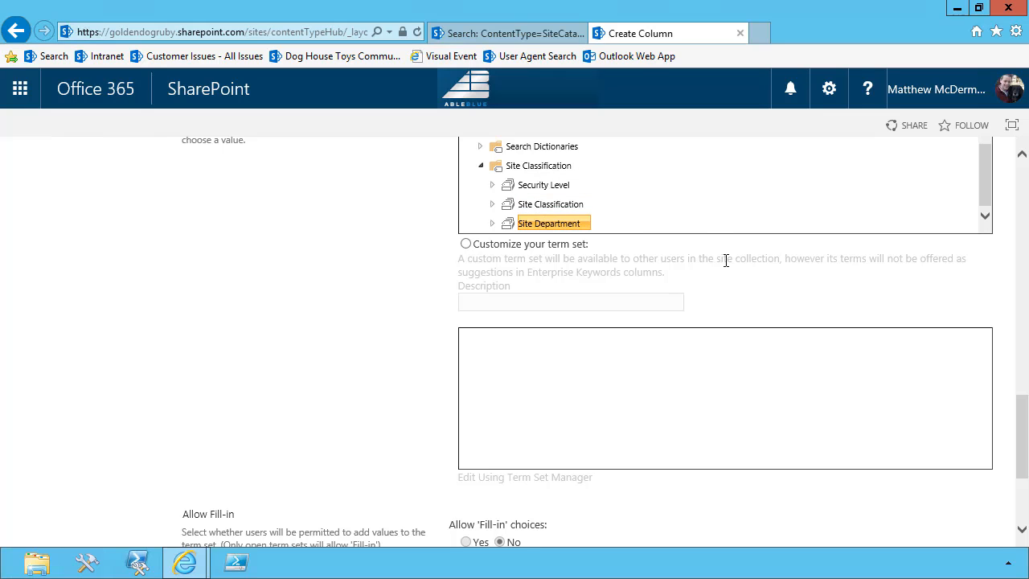
pyautogui.scroll(-3)
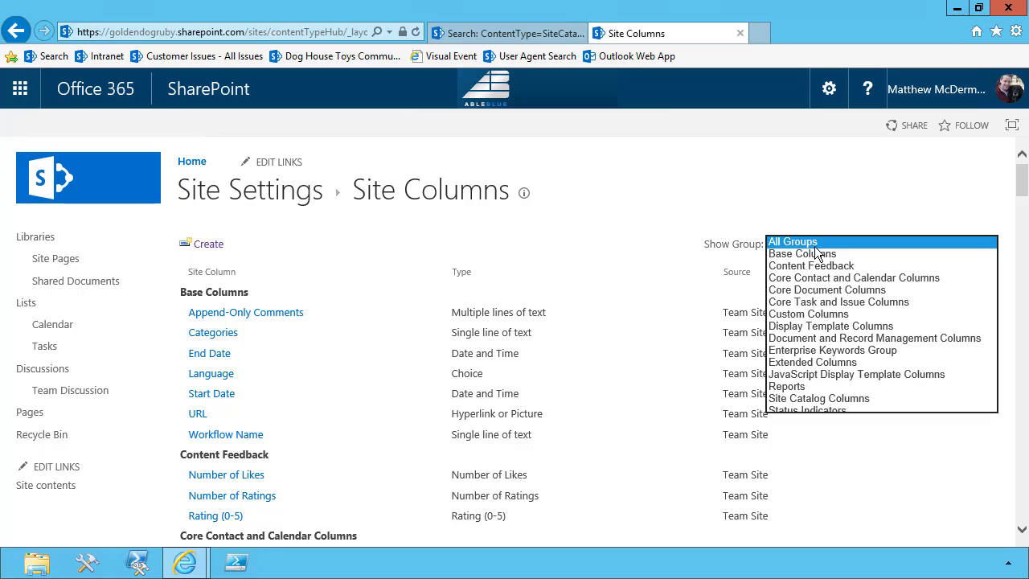
# - Filter to Site Catalog Columns and edit SiteDepartment to rename it Site Department
pyautogui.click(818, 399)
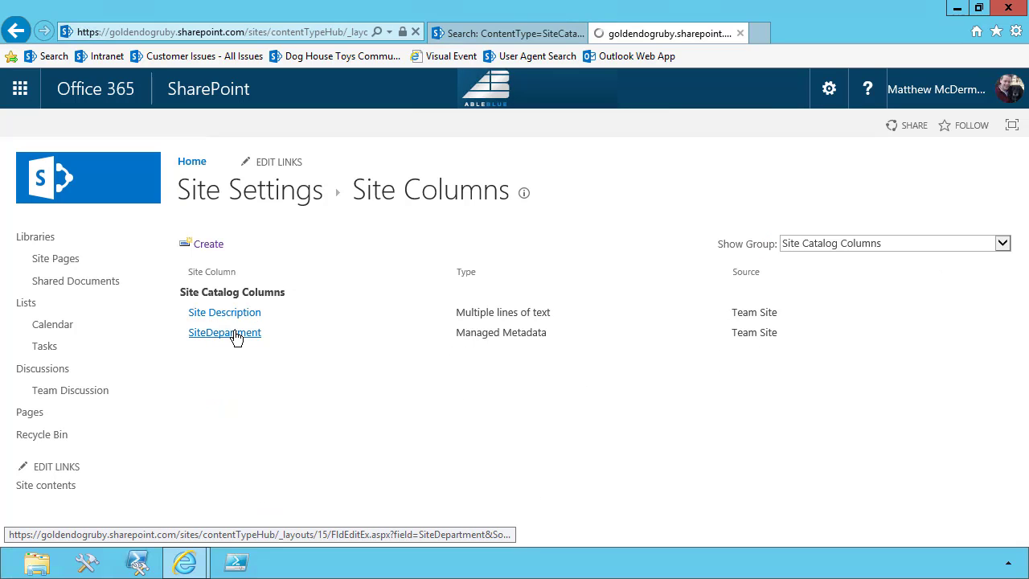
pyautogui.click(225, 332)
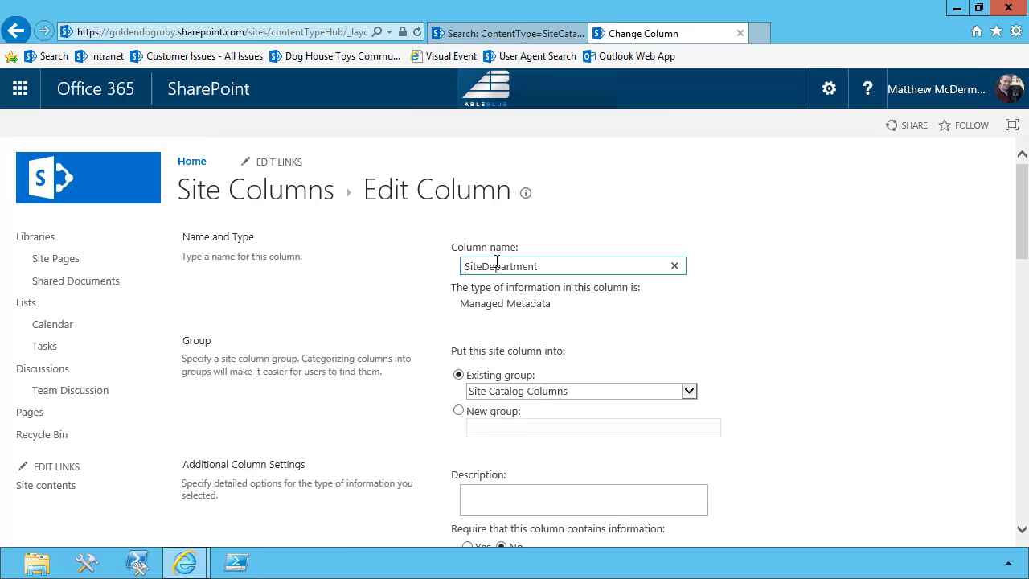
pyautogui.scroll(-3)
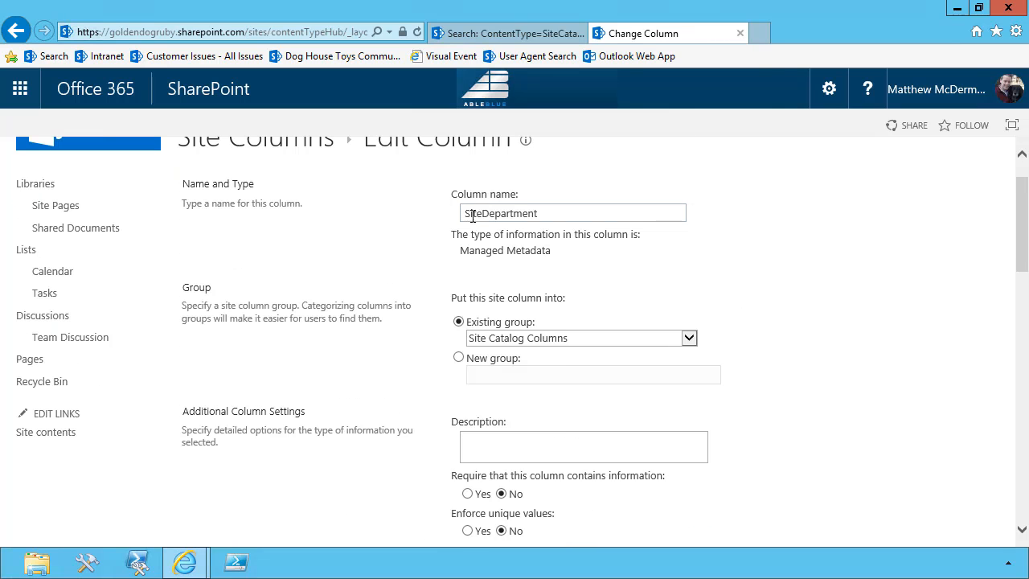
pyautogui.scroll(-3)
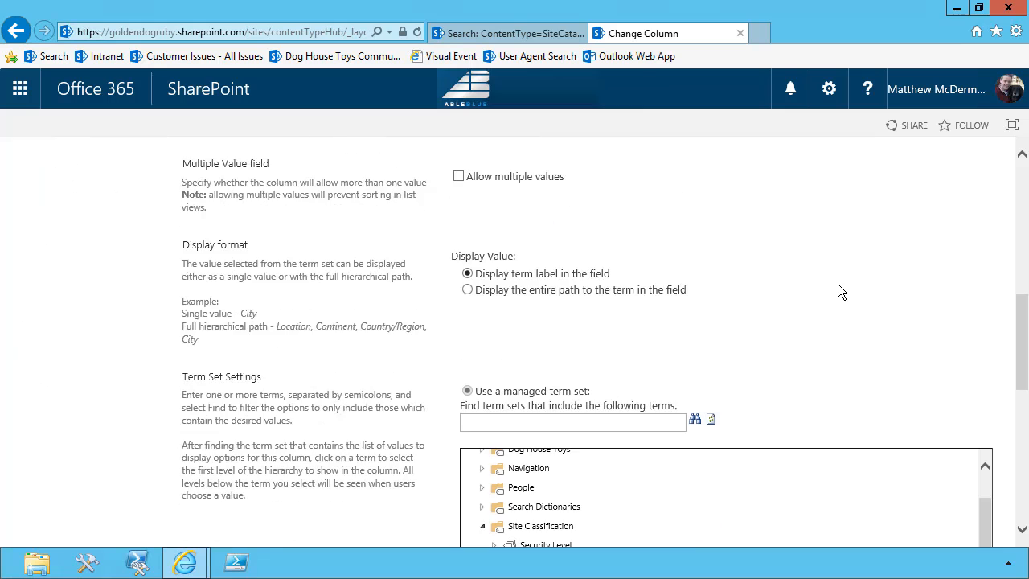
pyautogui.scroll(-3)
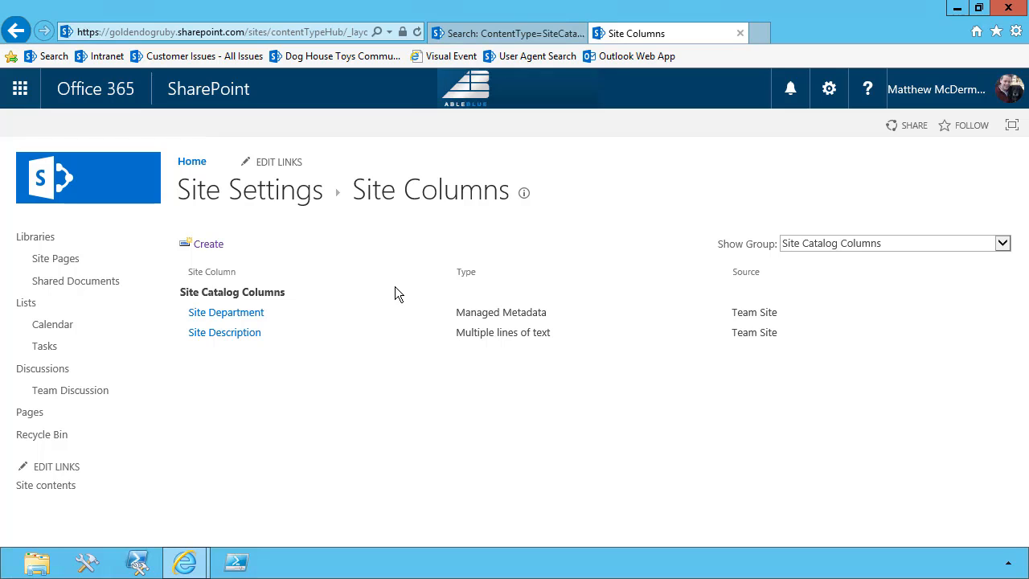
pyautogui.moveTo(274, 333)
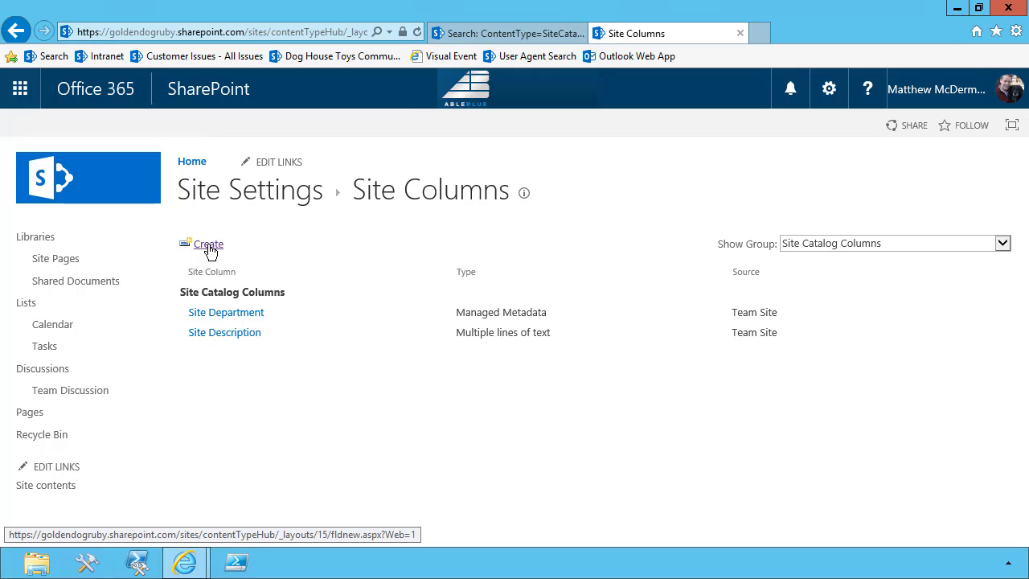
# - Start creating another Site Catalog column from the Site Columns page
pyautogui.click(209, 244)
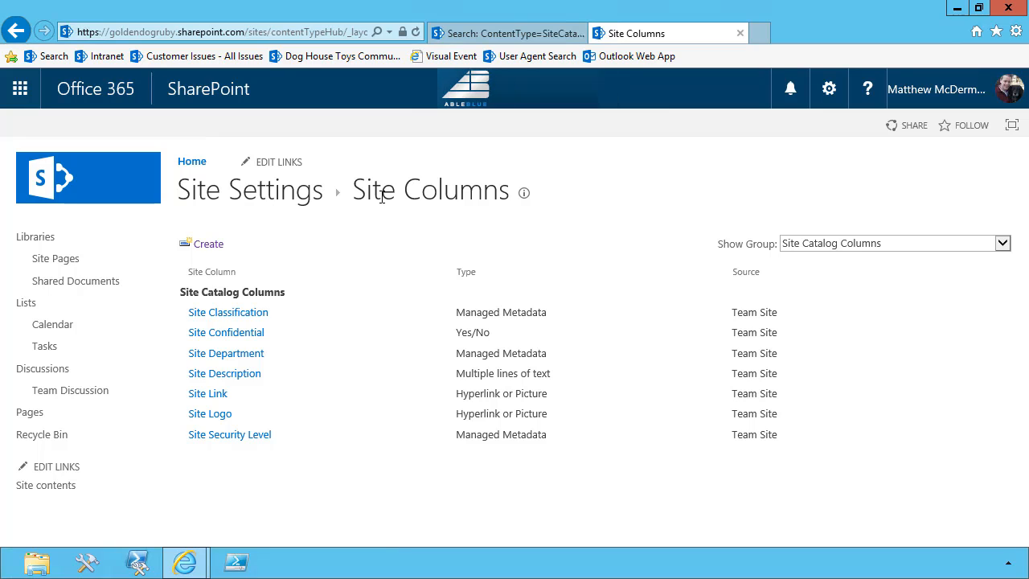
pyautogui.moveTo(228, 446)
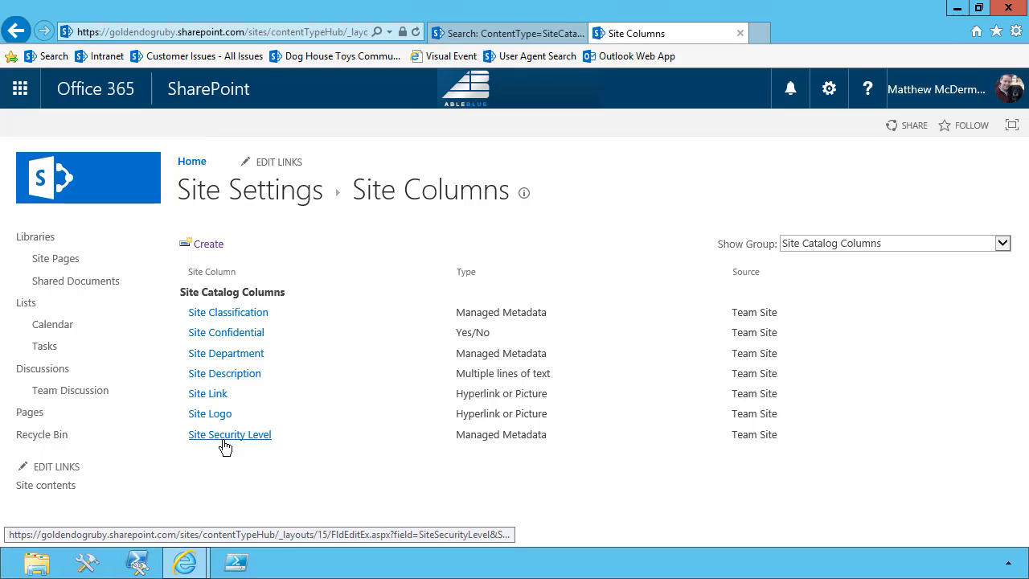
pyautogui.moveTo(228, 283)
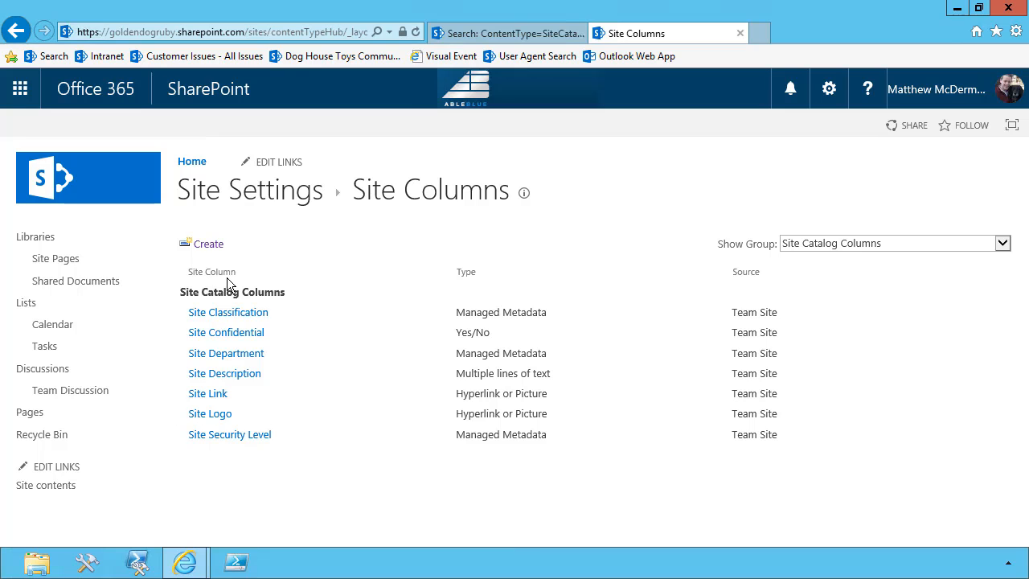
pyautogui.moveTo(274, 331)
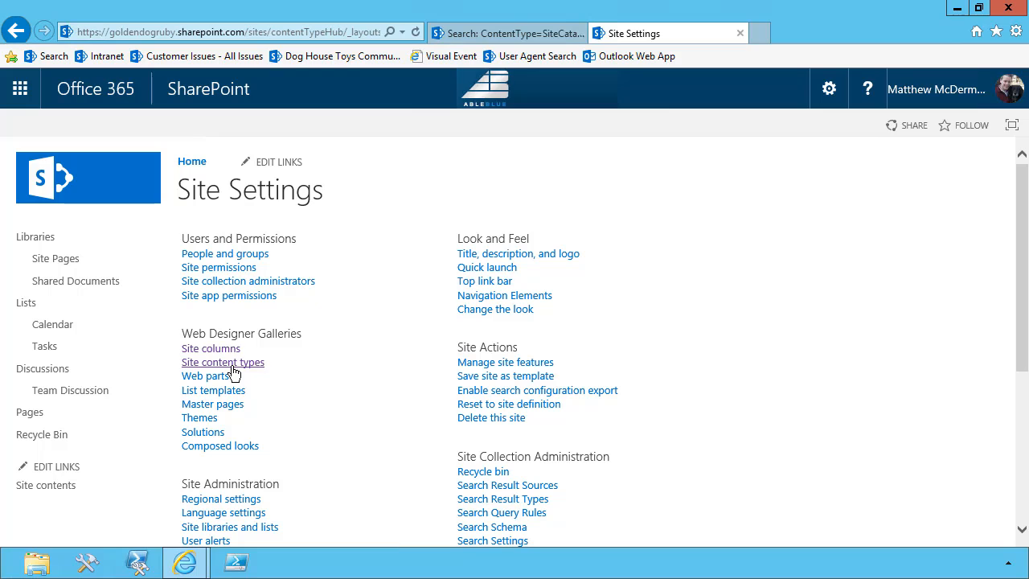
# - Start a new site content type and name it SiteCatalogItem
pyautogui.click(222, 362)
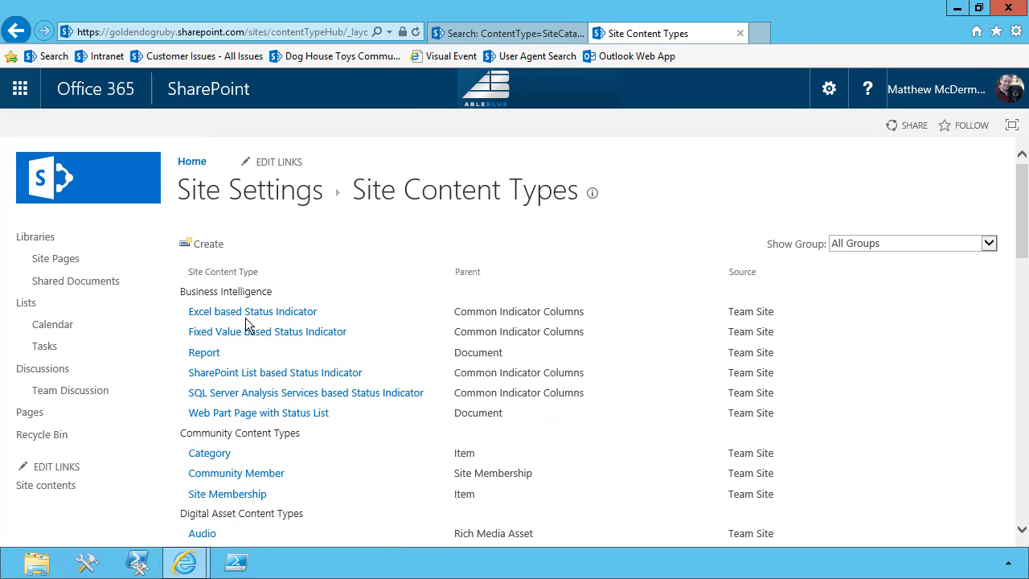
pyautogui.click(209, 244)
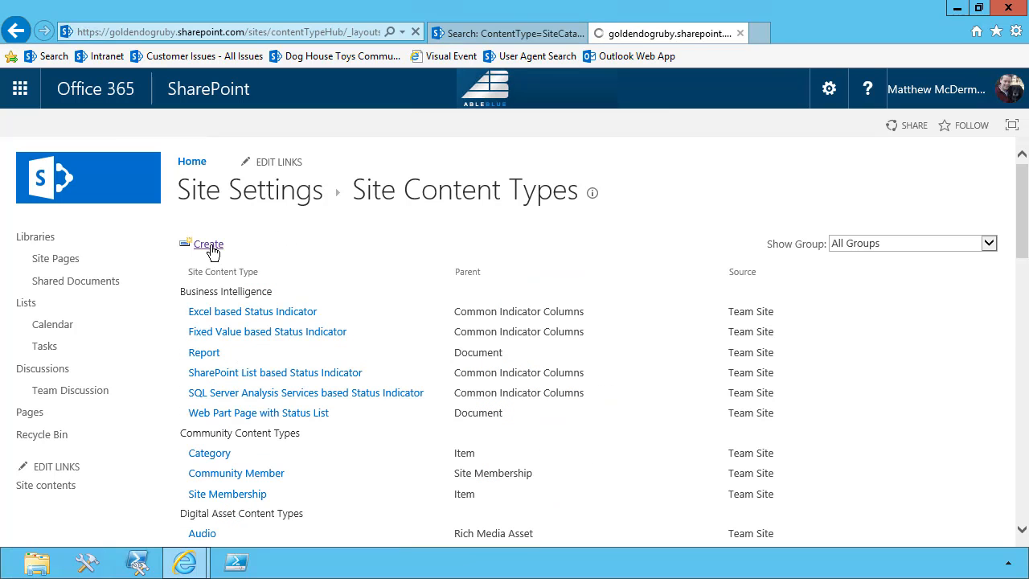
pyautogui.click(209, 244)
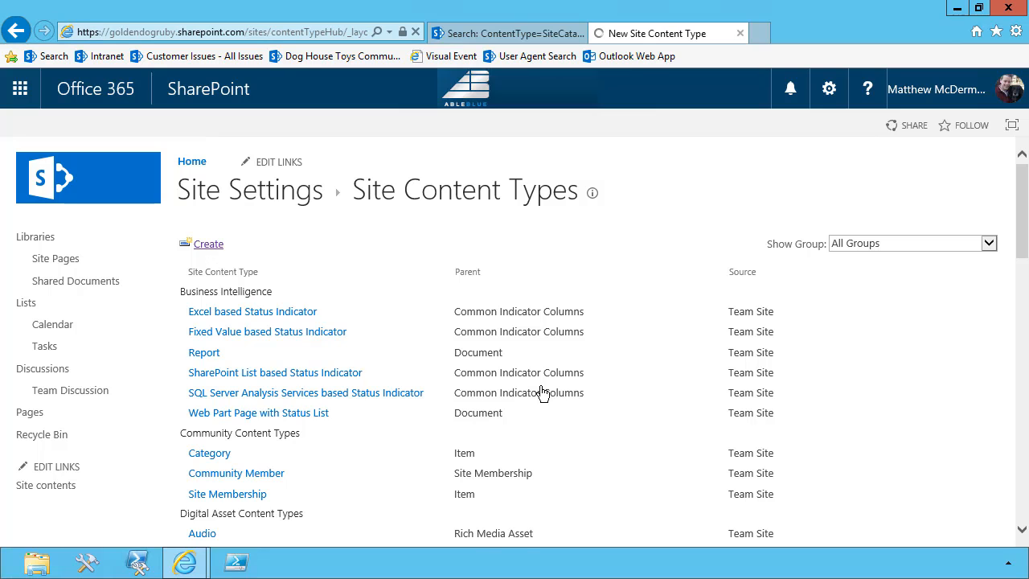
pyautogui.click(209, 244)
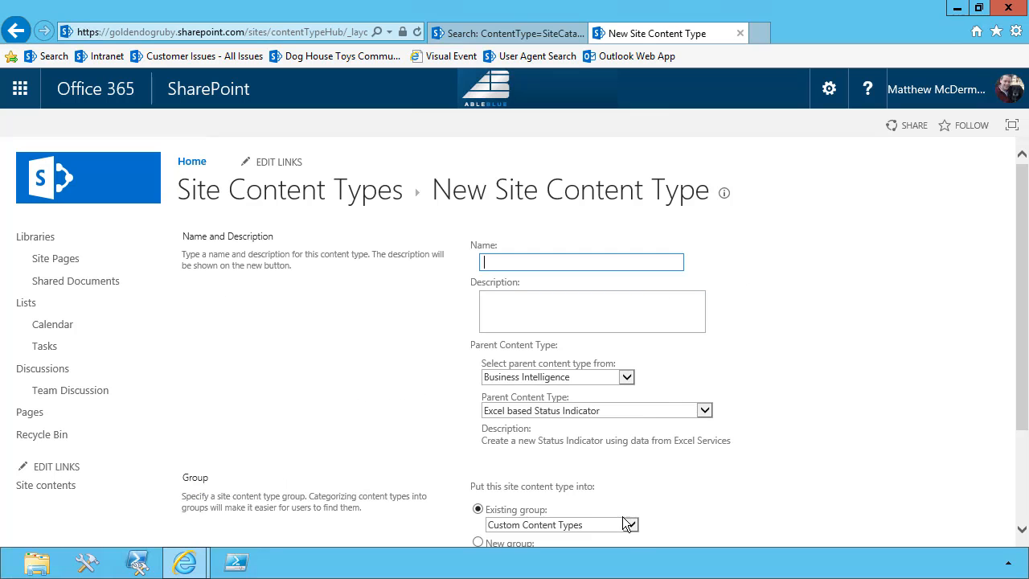
pyautogui.scroll(-3)
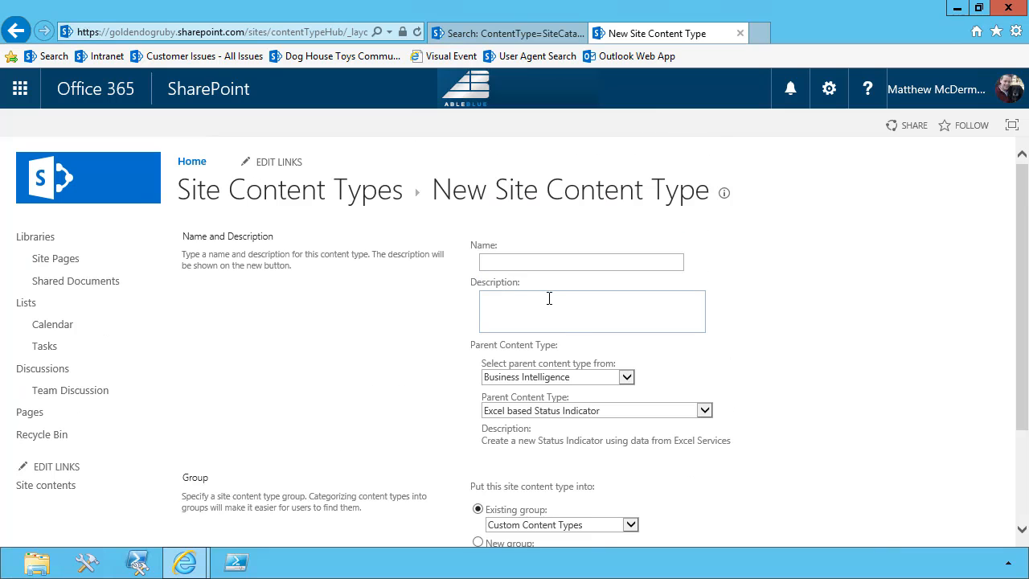
pyautogui.click(580, 260)
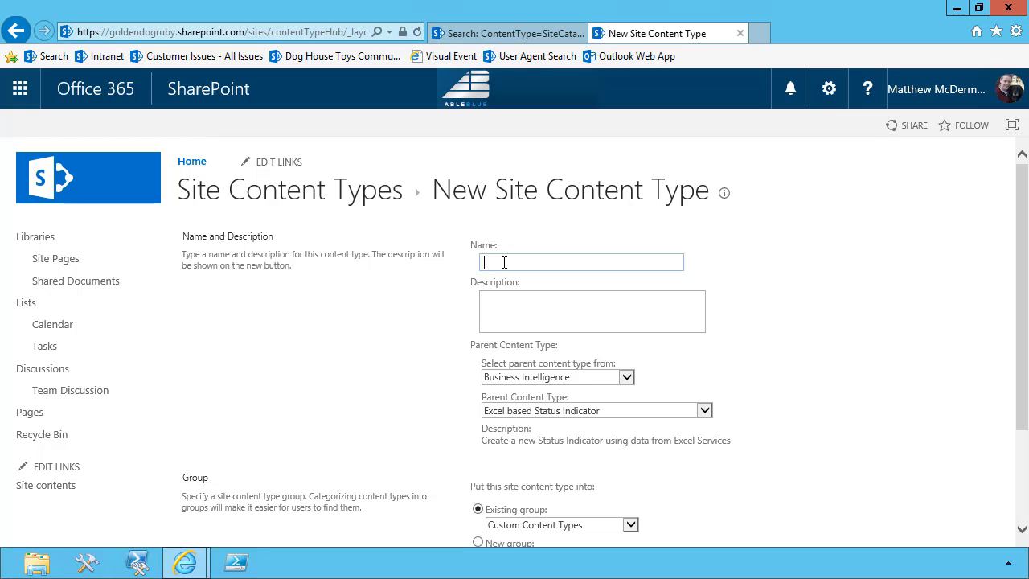
pyautogui.write('Site')
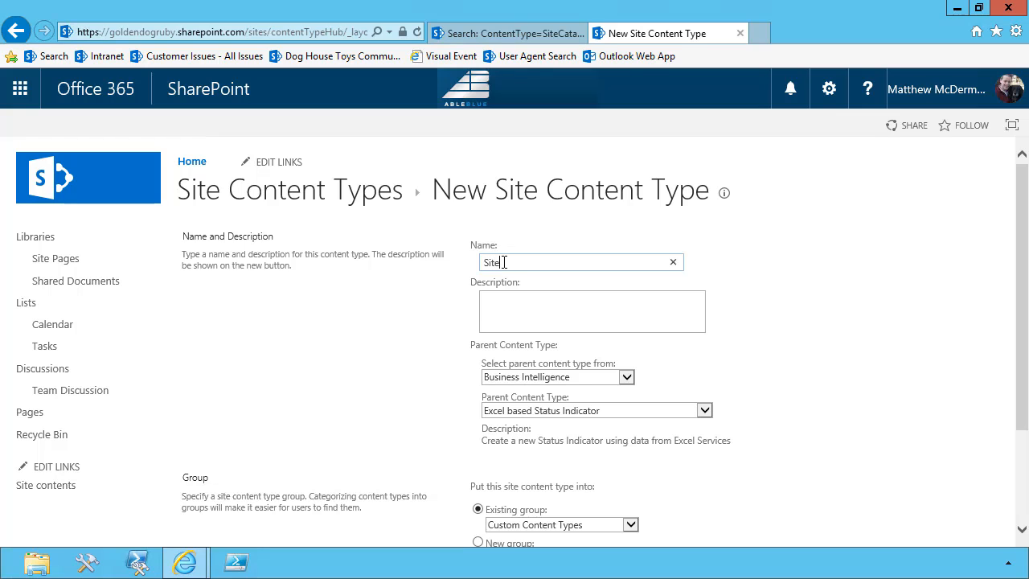
pyautogui.write('Catal')
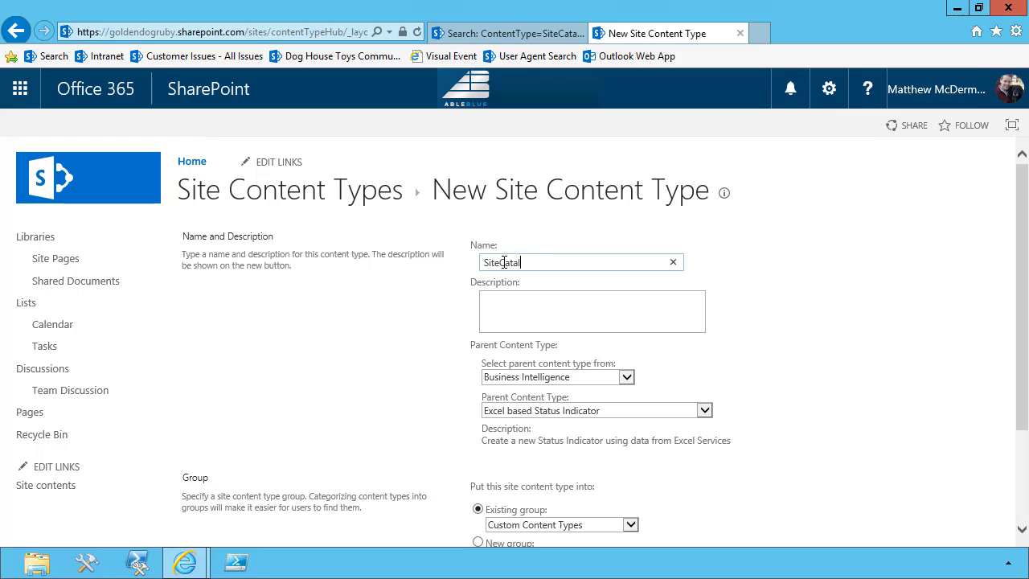
pyautogui.write('og')
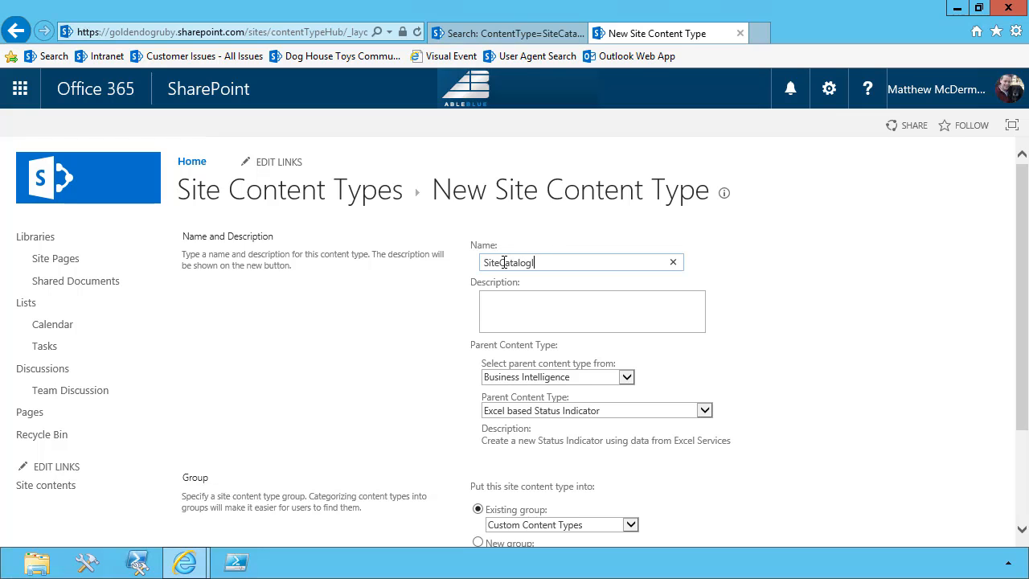
pyautogui.write('Item')
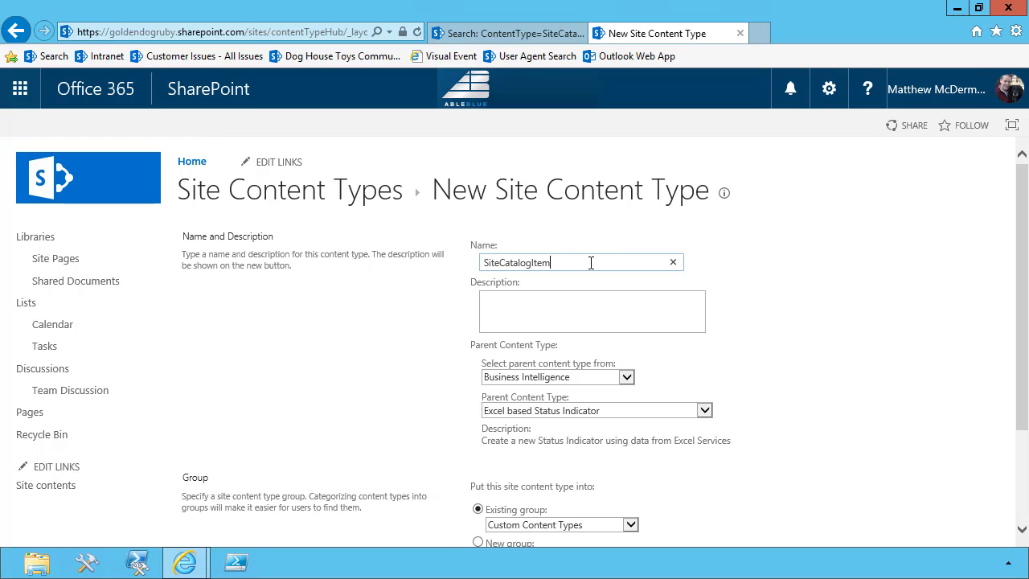
pyautogui.moveTo(602, 351)
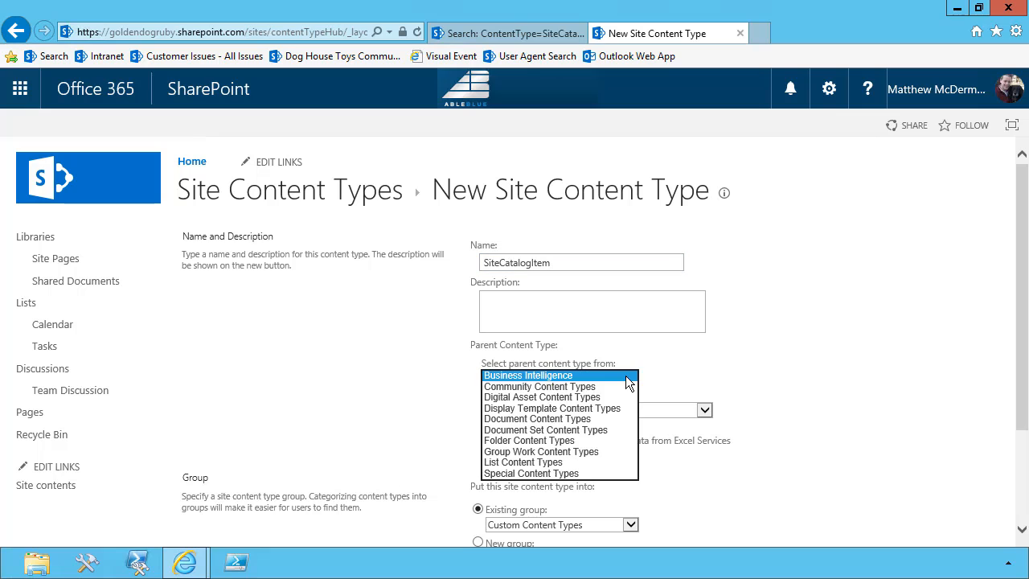
# - Base it on the Item content type from List Content Types
pyautogui.click(524, 462)
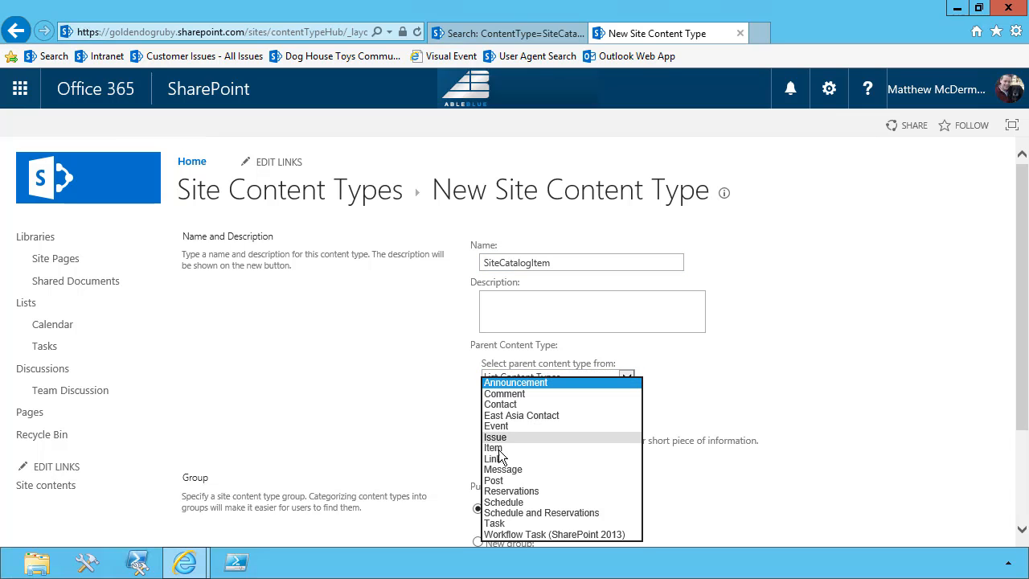
pyautogui.click(491, 447)
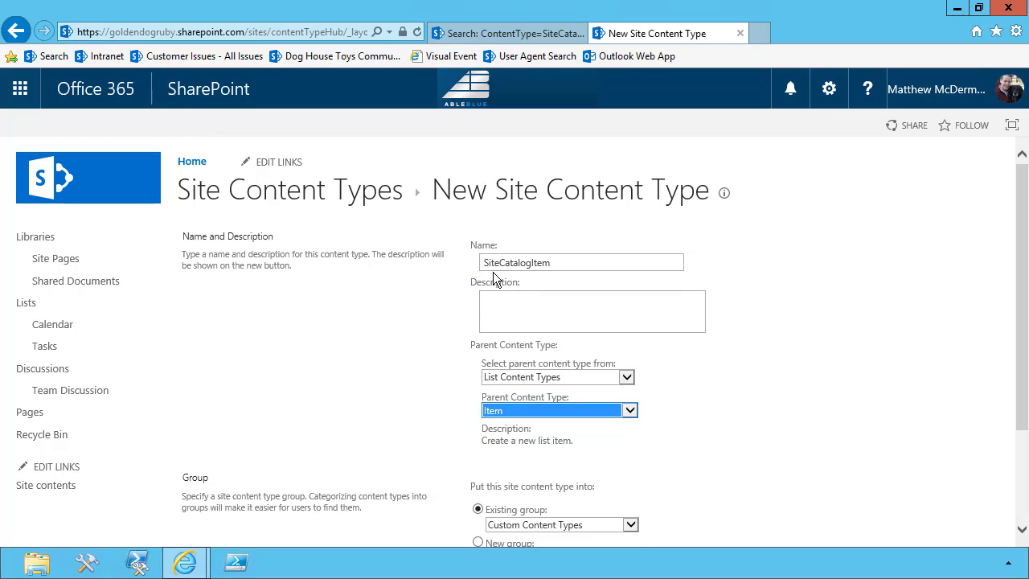
# - Describe it as a Site catalog item used for a Search-based Site Catalog
pyautogui.scroll(-3)
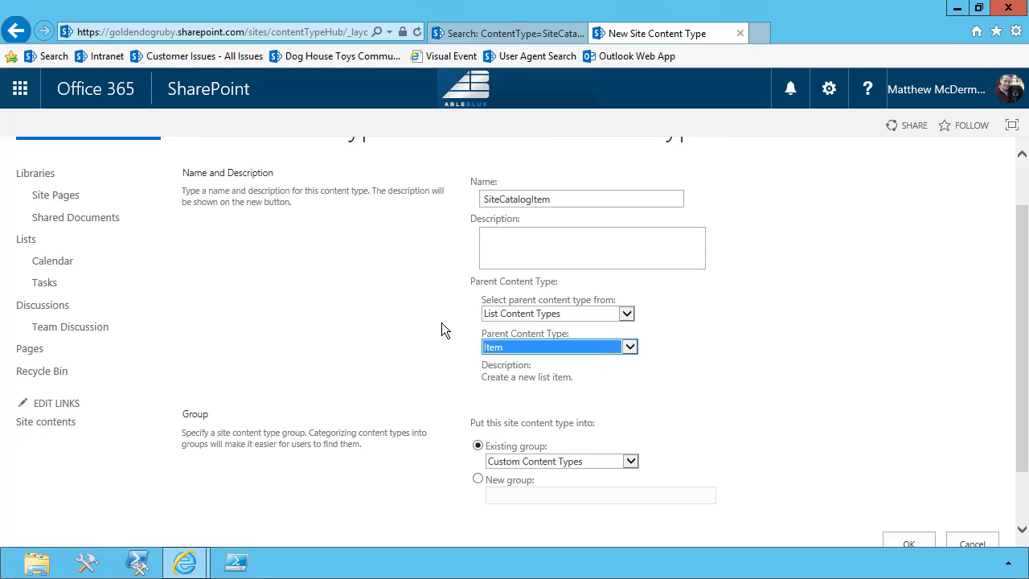
pyautogui.write('Site ca')
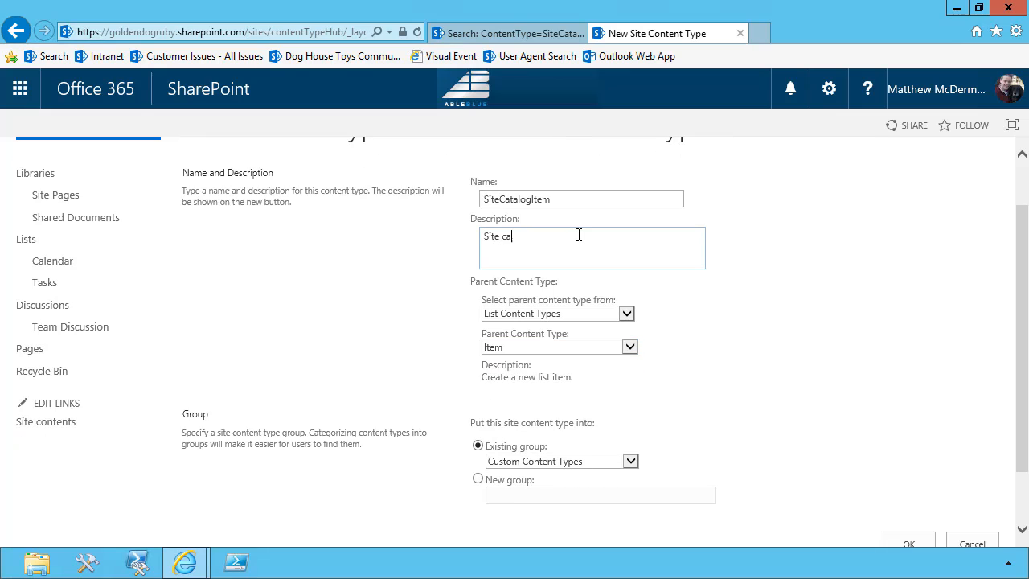
pyautogui.write('talog item used for a Site')
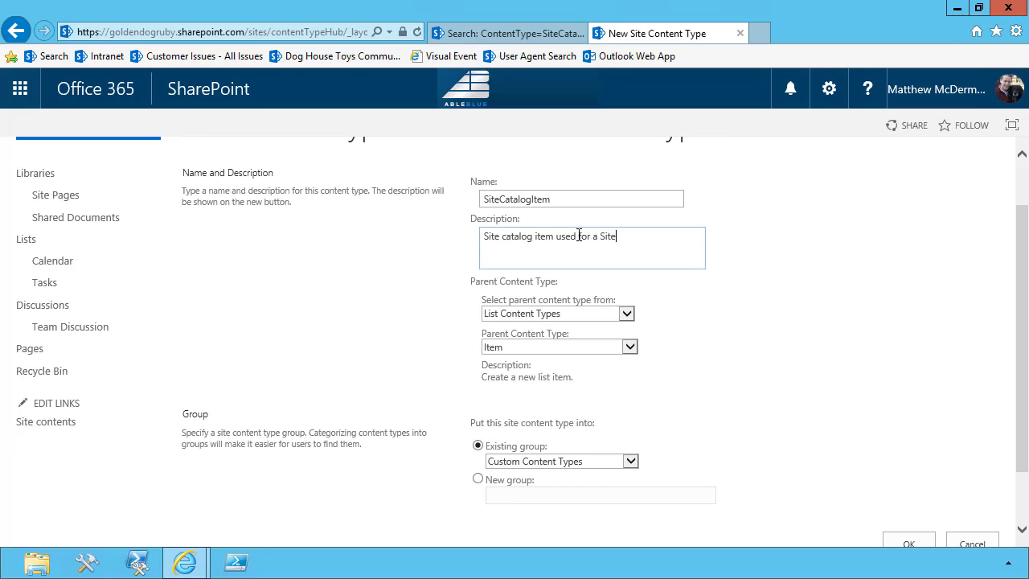
pyautogui.write('Search')
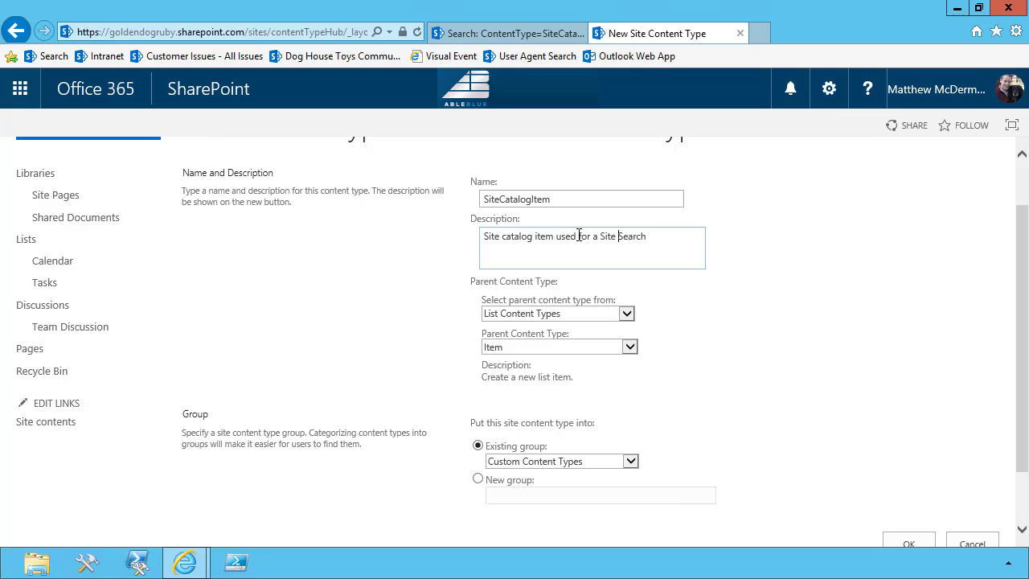
pyautogui.write('Search-bas')
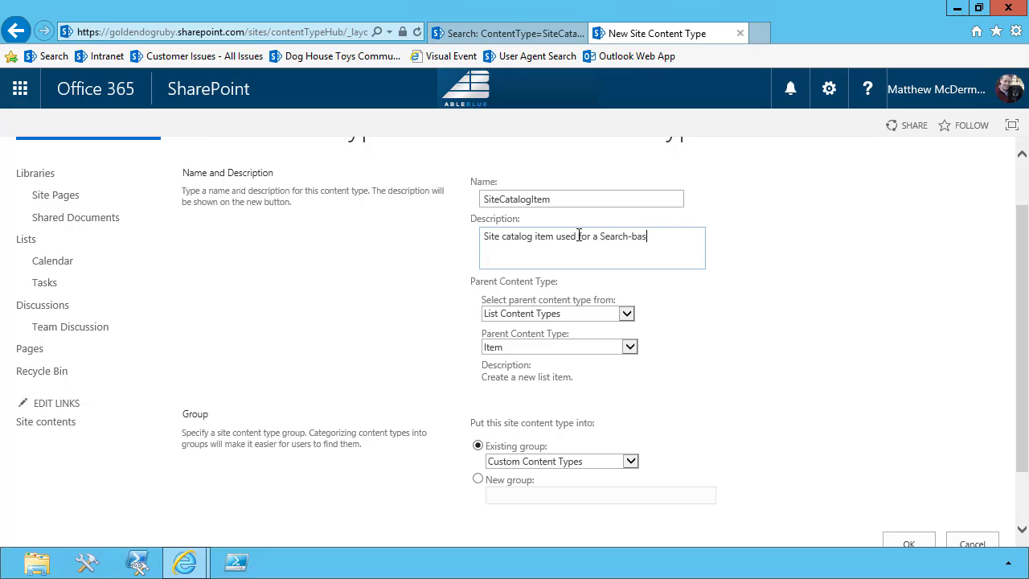
pyautogui.write('ed Site Catalog')
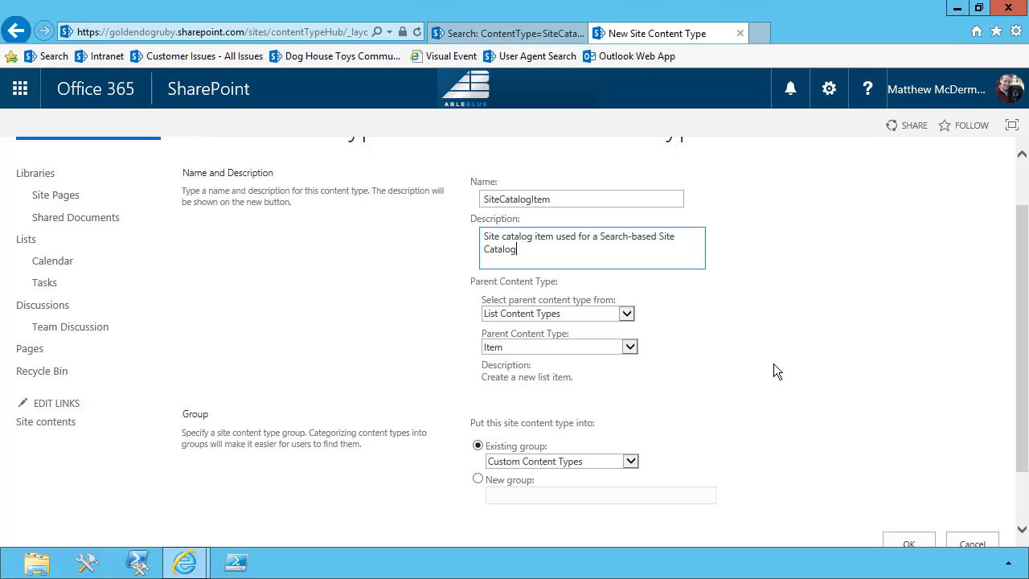
# - Place it in a new Enterprise Content Types group and save the content type
pyautogui.click(475, 478)
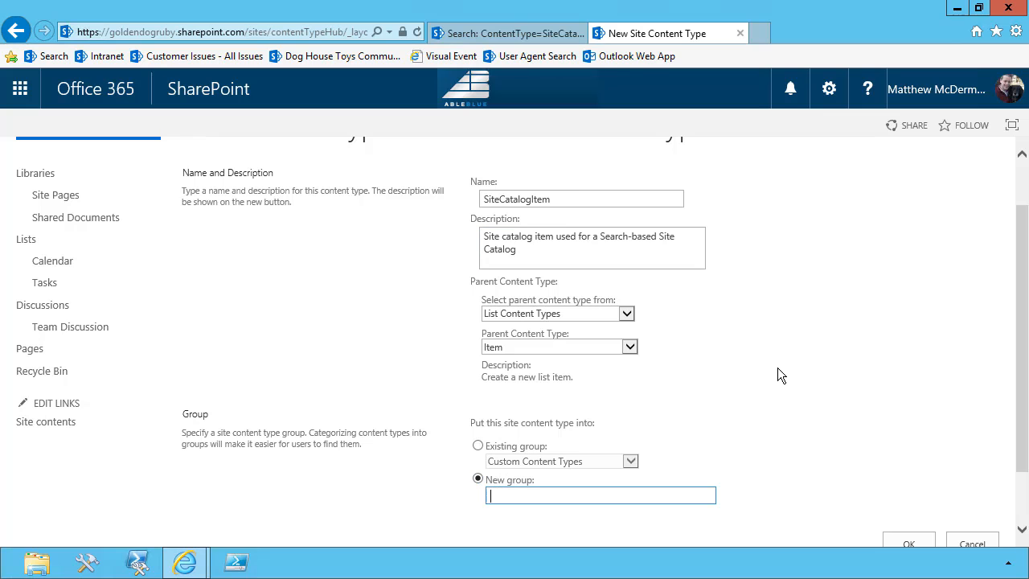
pyautogui.write('Enterpri')
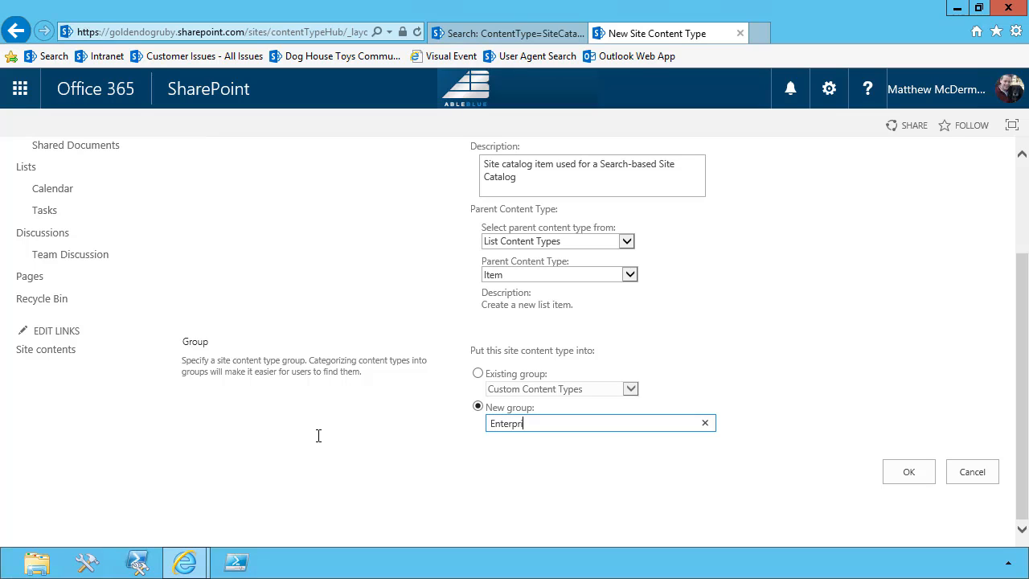
pyautogui.write('se')
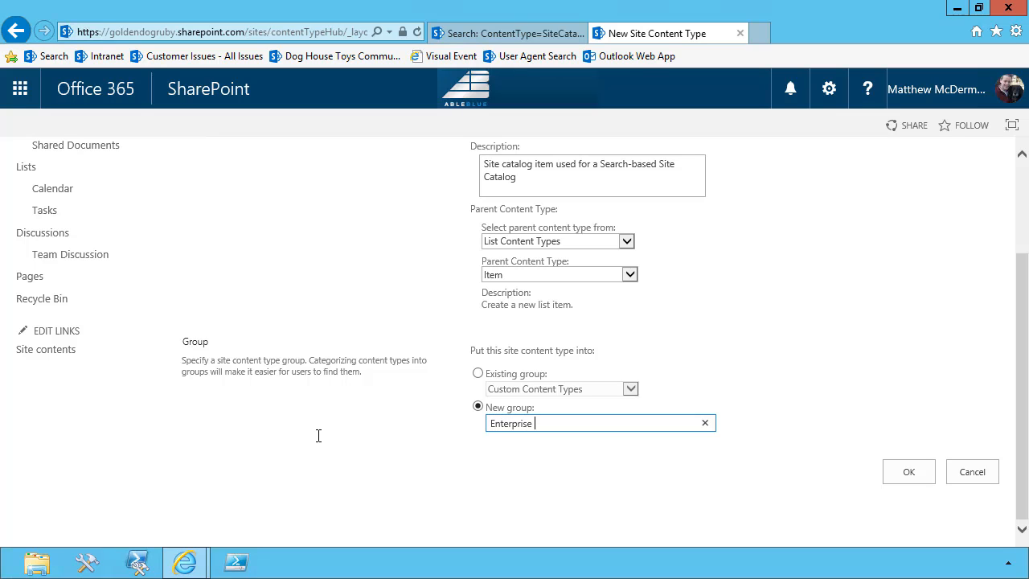
pyautogui.write('C')
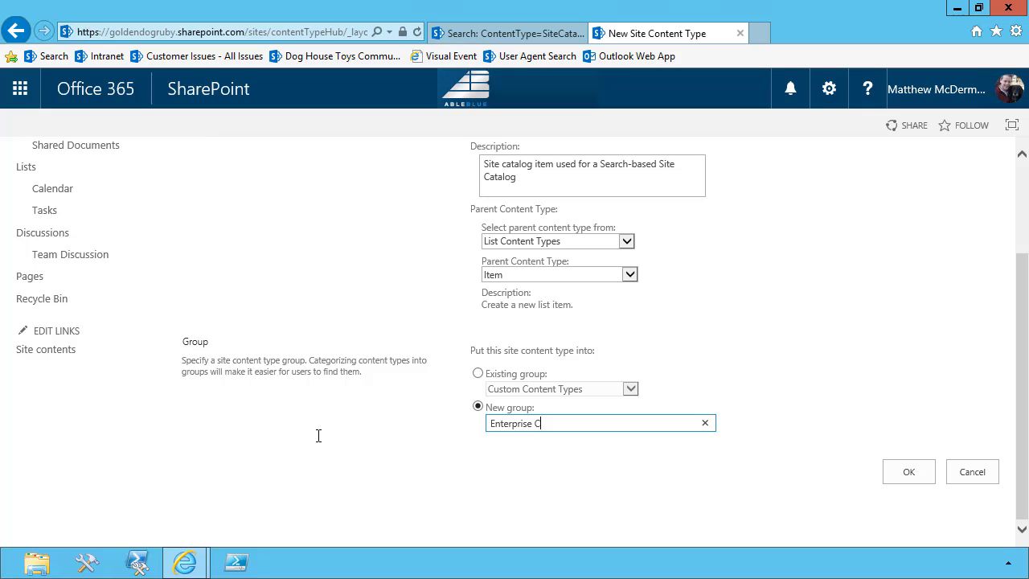
pyautogui.write('onet')
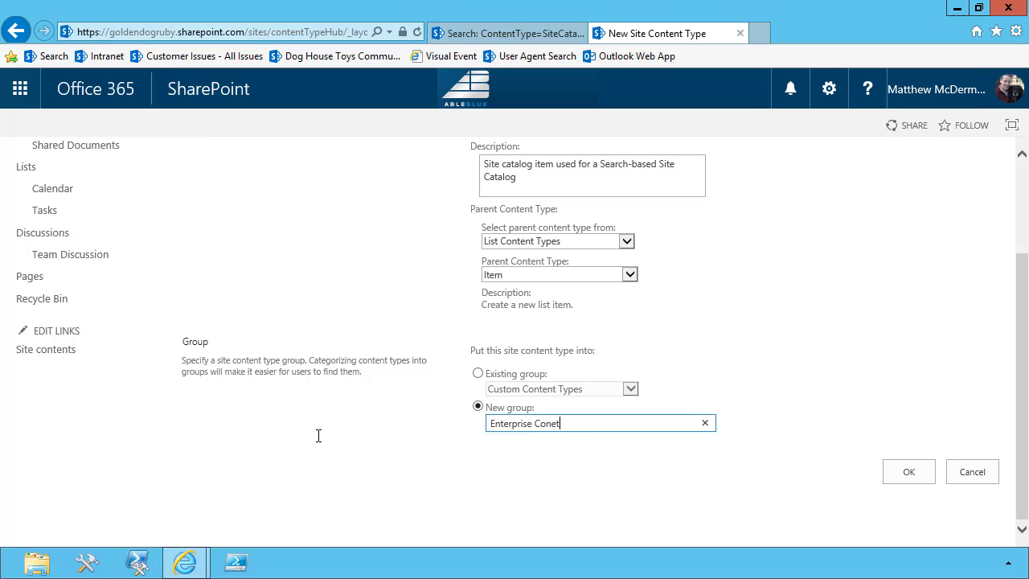
pyautogui.write('Content')
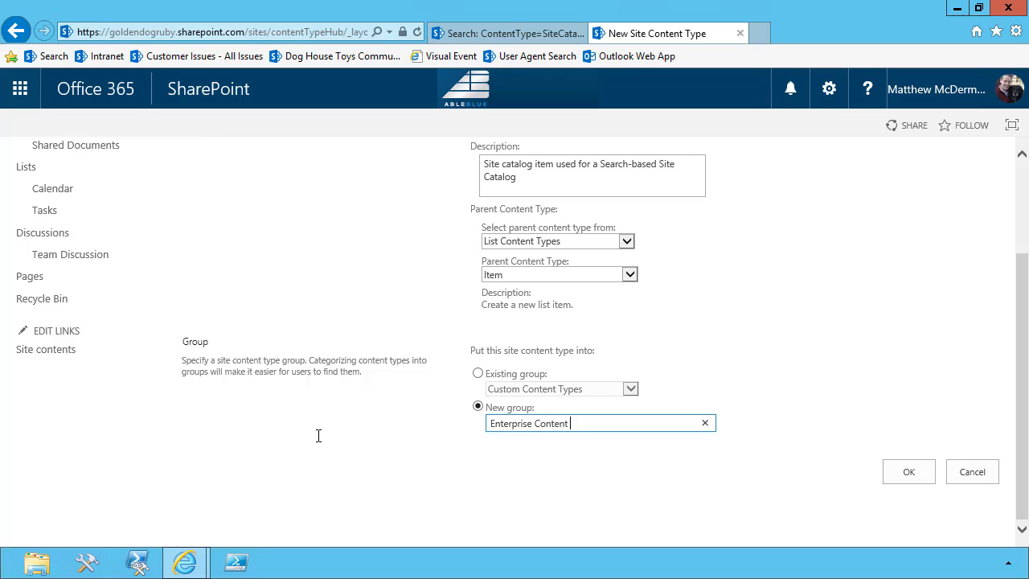
pyautogui.write('Types')
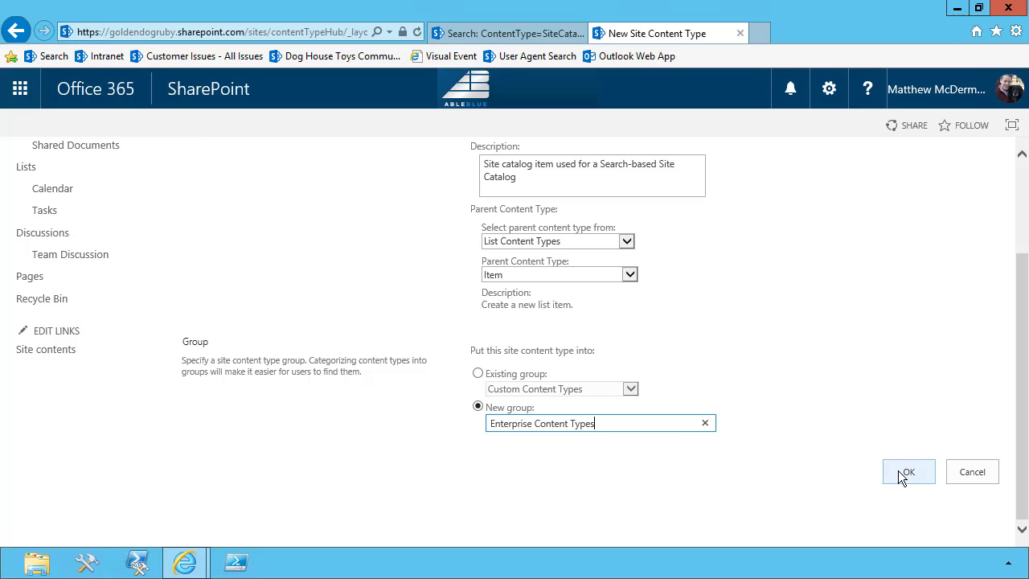
pyautogui.click(908, 472)
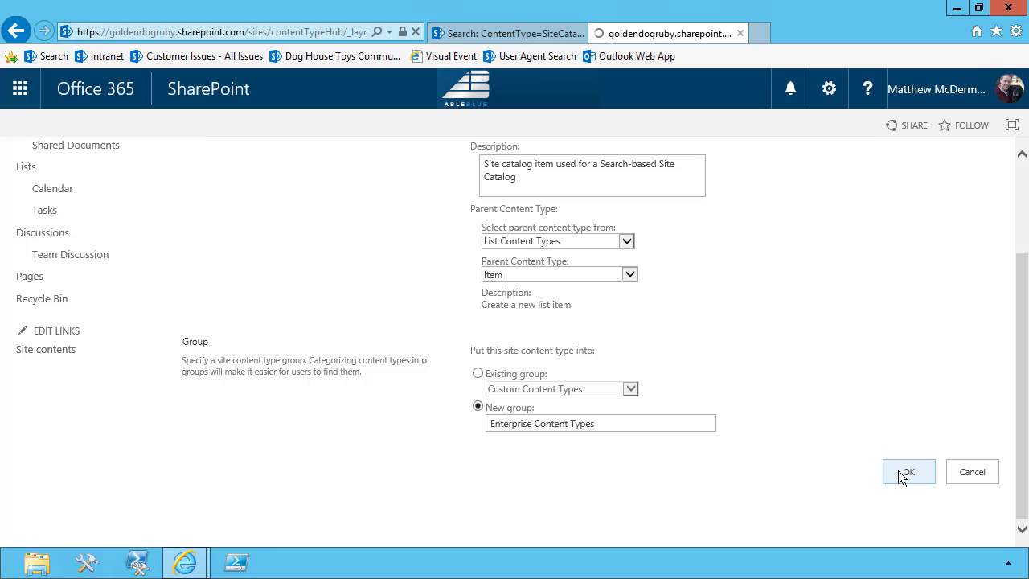
pyautogui.click(908, 471)
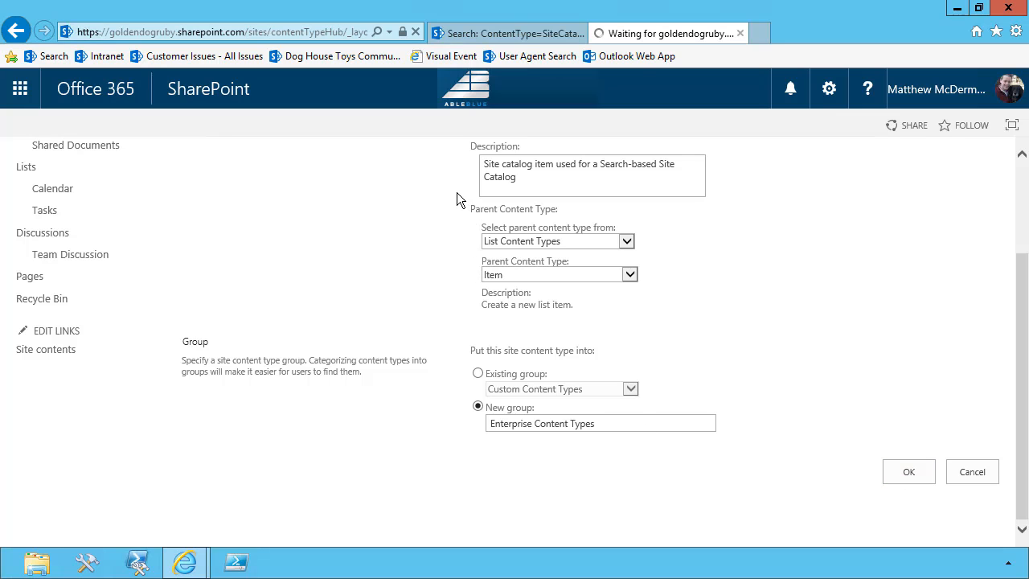
pyautogui.click(908, 471)
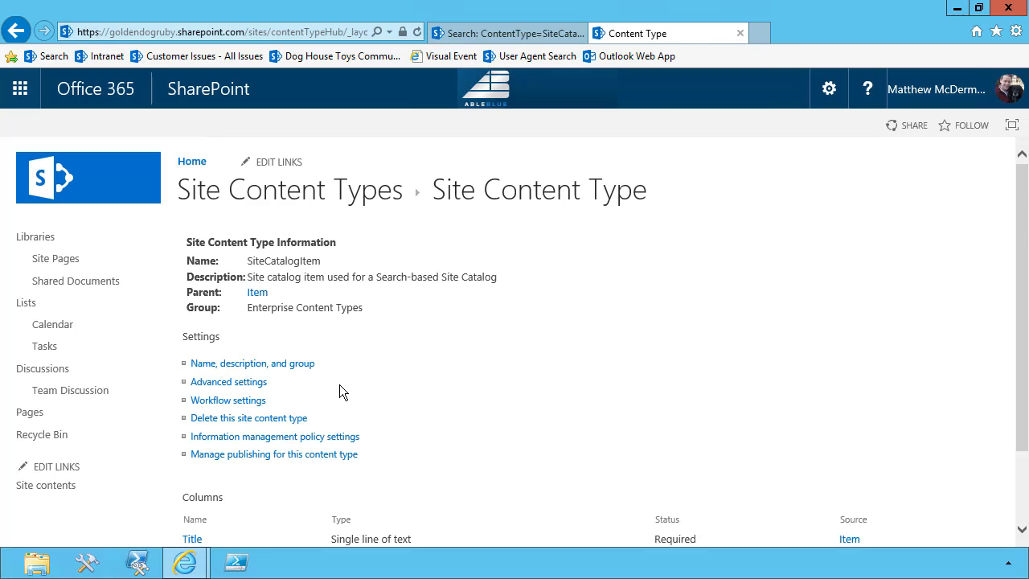
# - Go to Add from existing site columns for the SiteCatalogItem content type
pyautogui.scroll(-3)
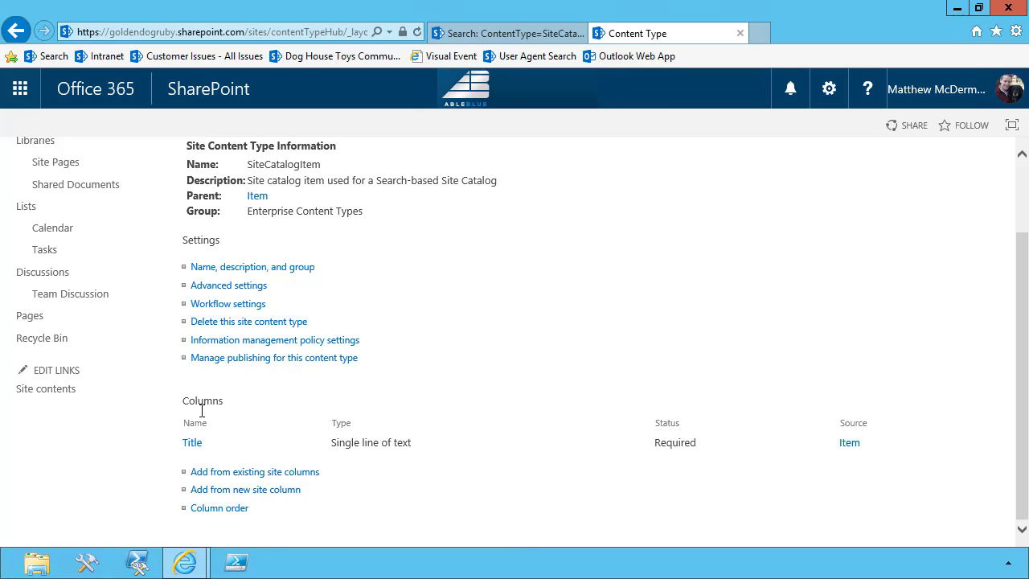
pyautogui.moveTo(191, 444)
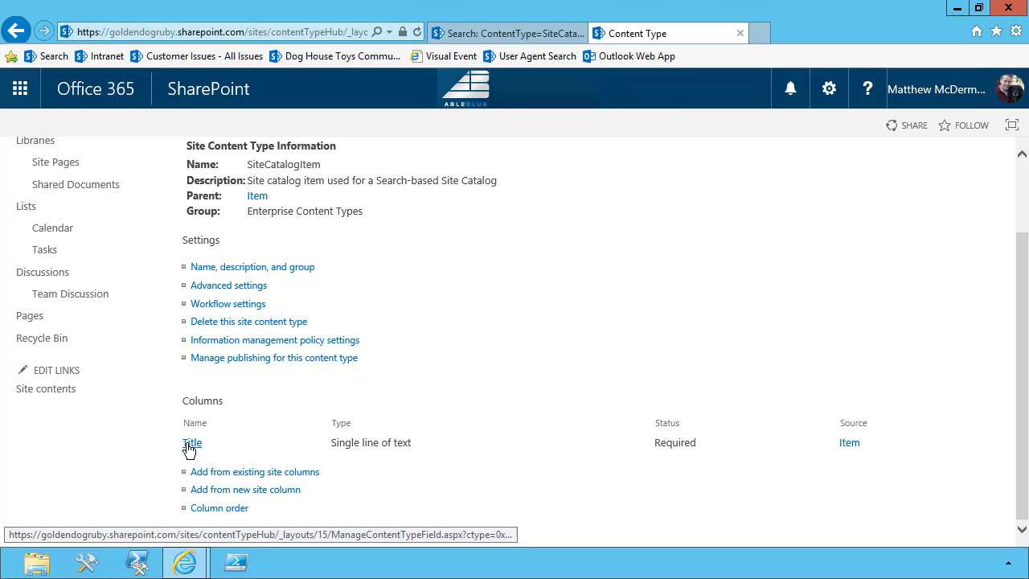
pyautogui.moveTo(260, 321)
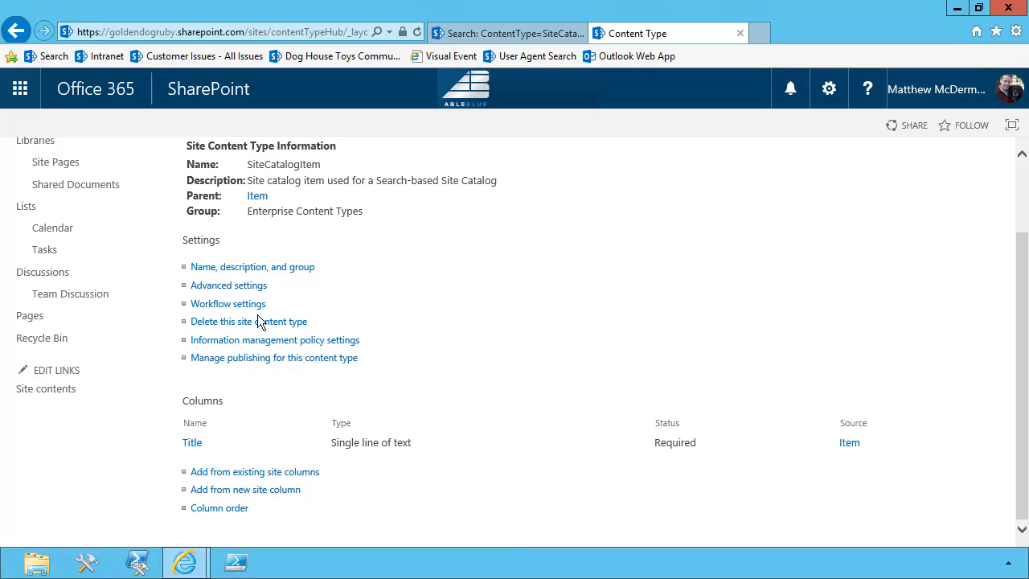
pyautogui.moveTo(251, 363)
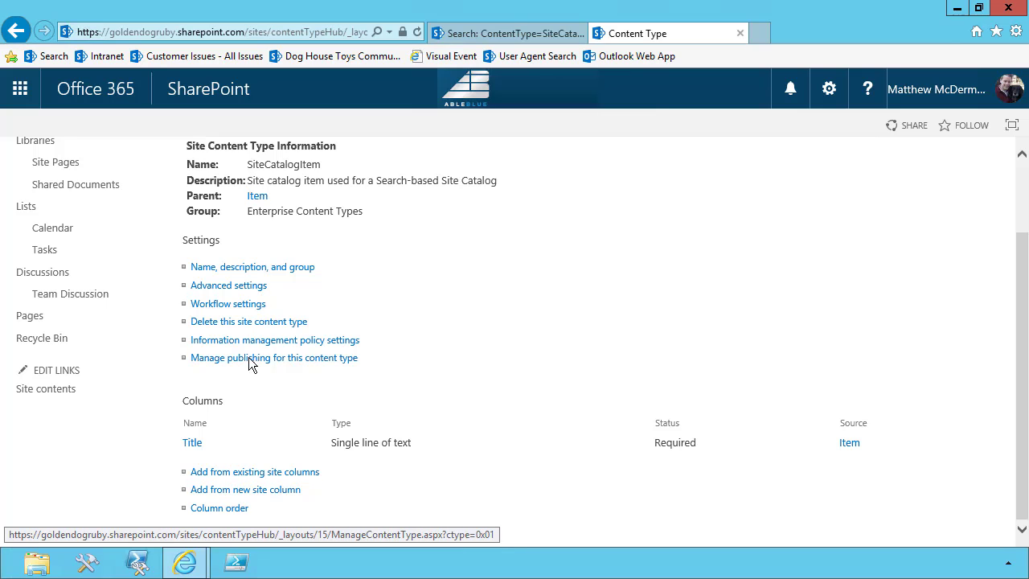
pyautogui.click(253, 471)
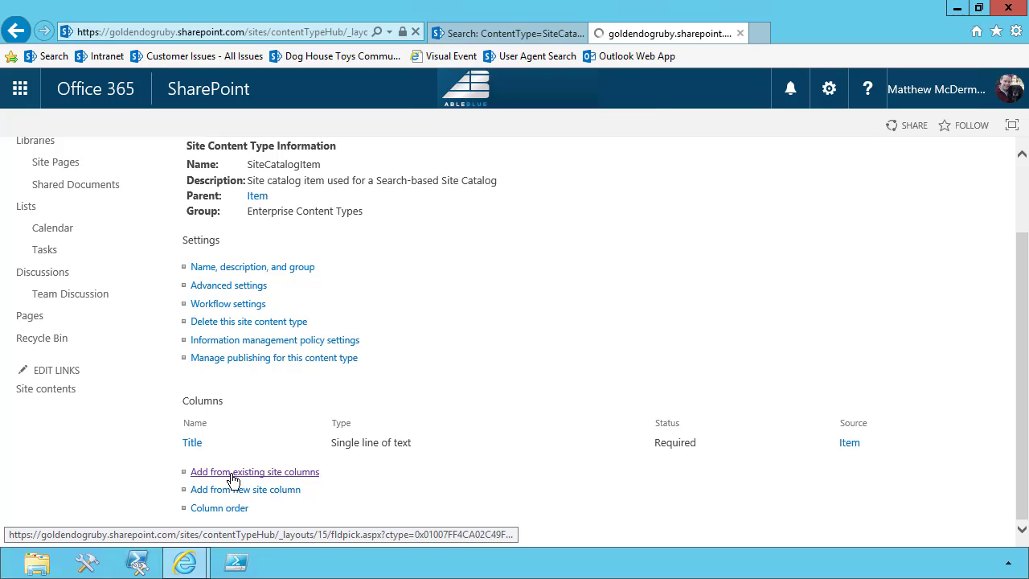
pyautogui.click(254, 471)
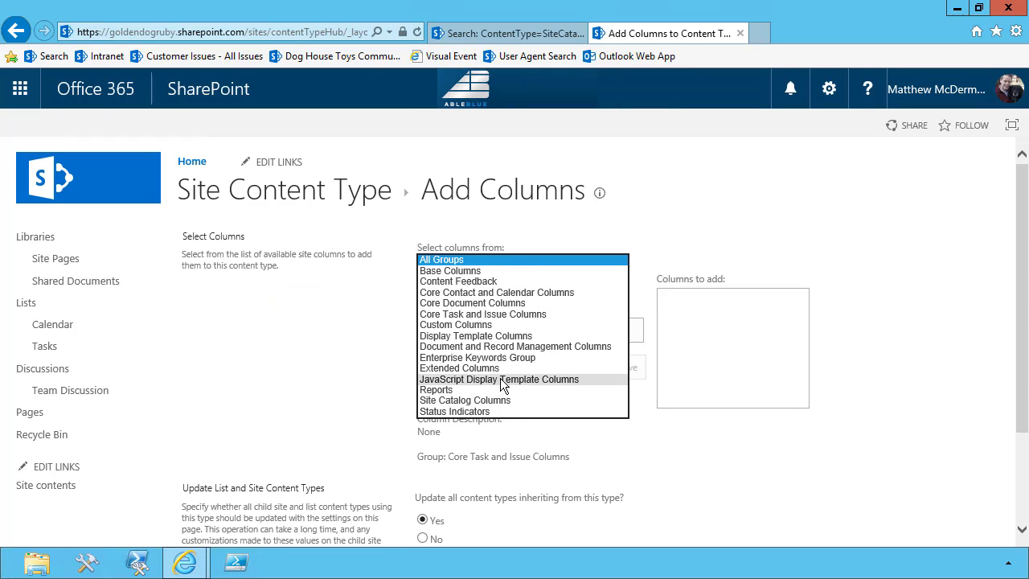
# - Add all seven Site Catalog Columns to SiteCatalogItem, updating inheriting content types
pyautogui.click(465, 399)
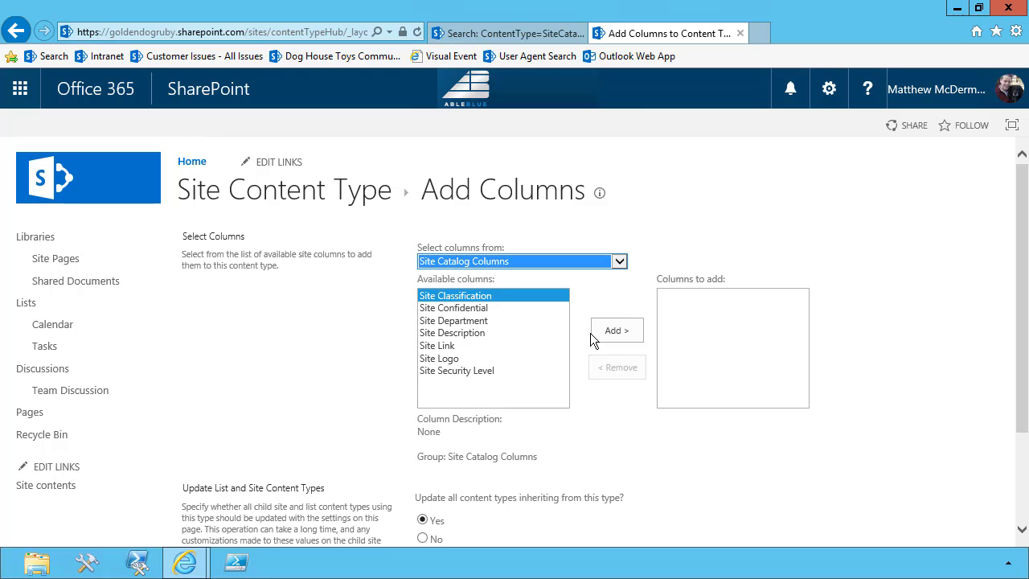
pyautogui.click(453, 320)
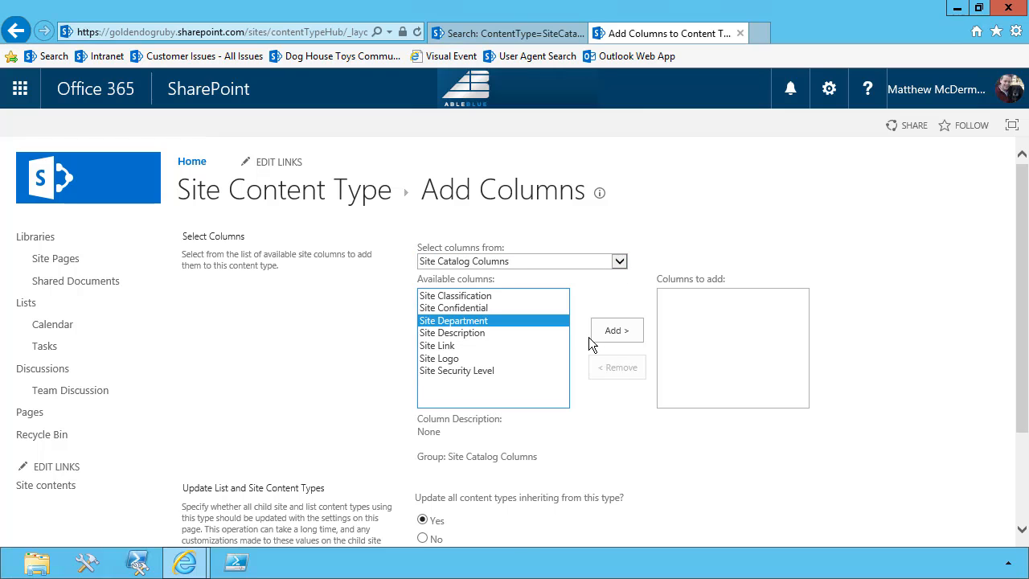
pyautogui.click(617, 329)
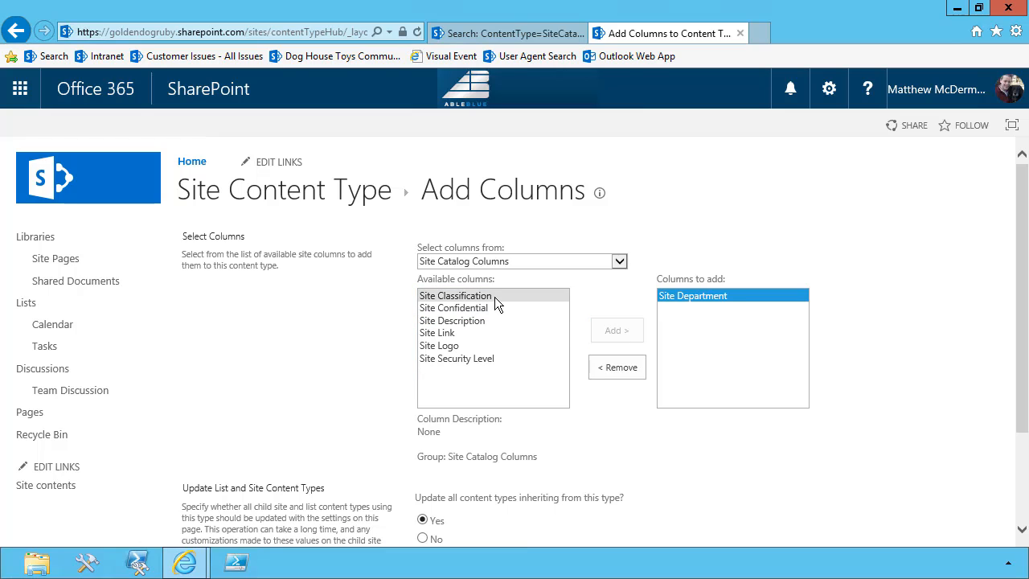
pyautogui.moveTo(486, 302)
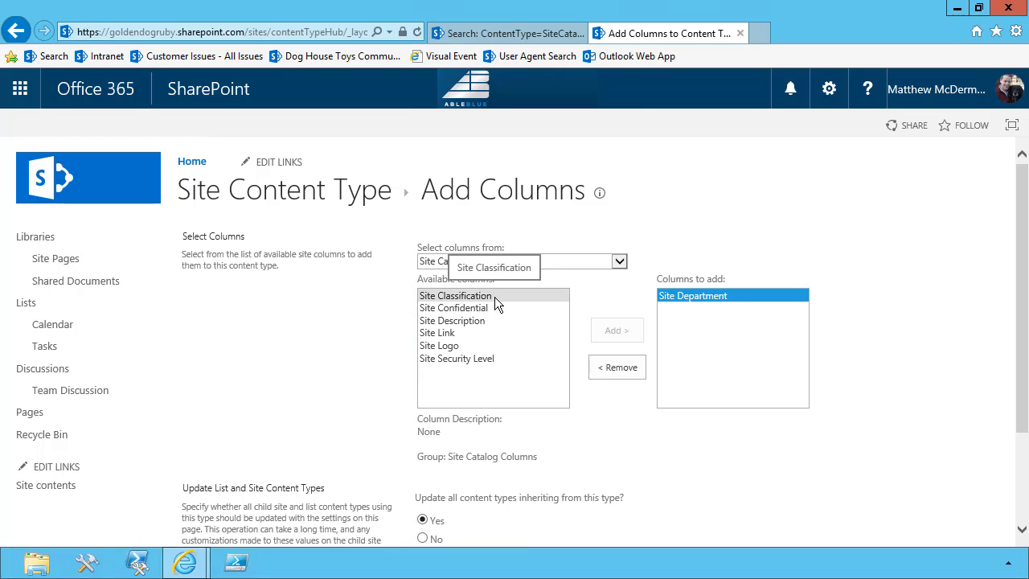
pyautogui.click(617, 366)
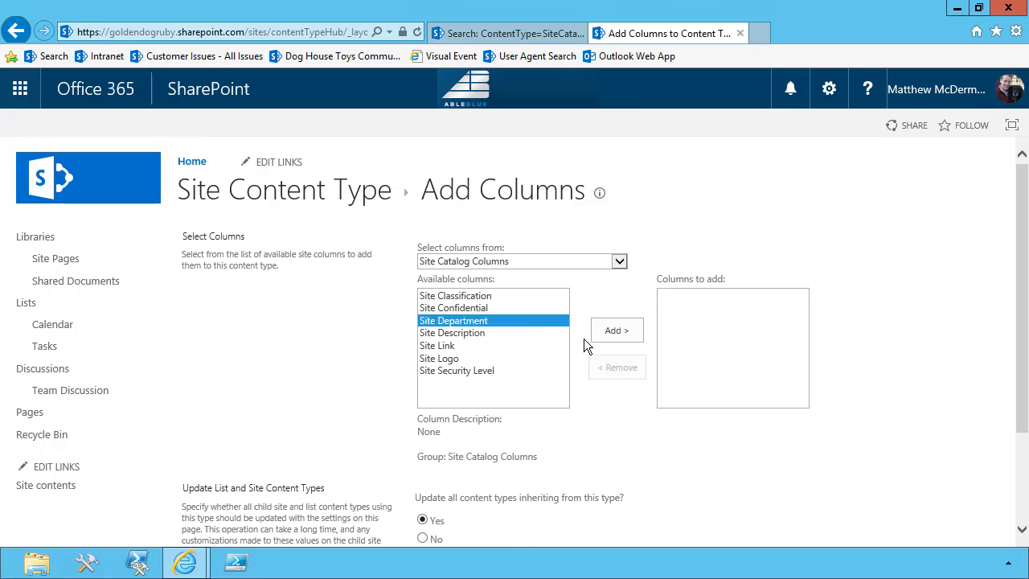
pyautogui.click(617, 330)
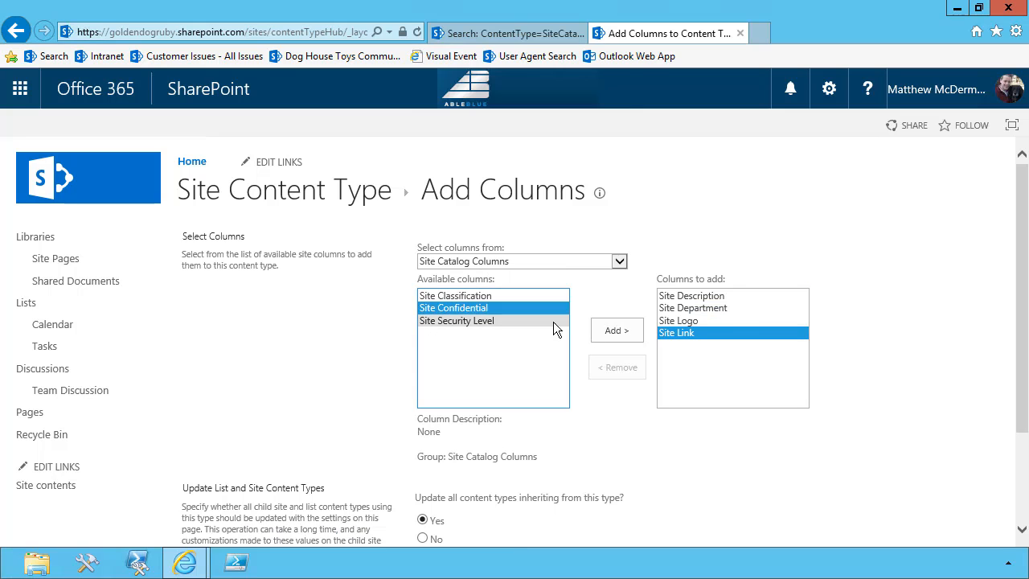
pyautogui.click(617, 330)
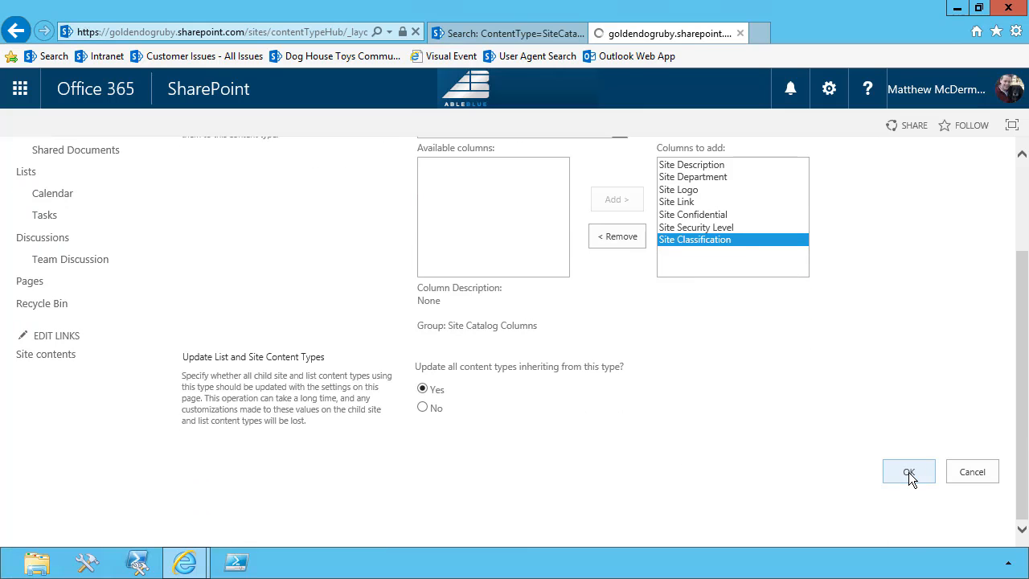
pyautogui.click(908, 471)
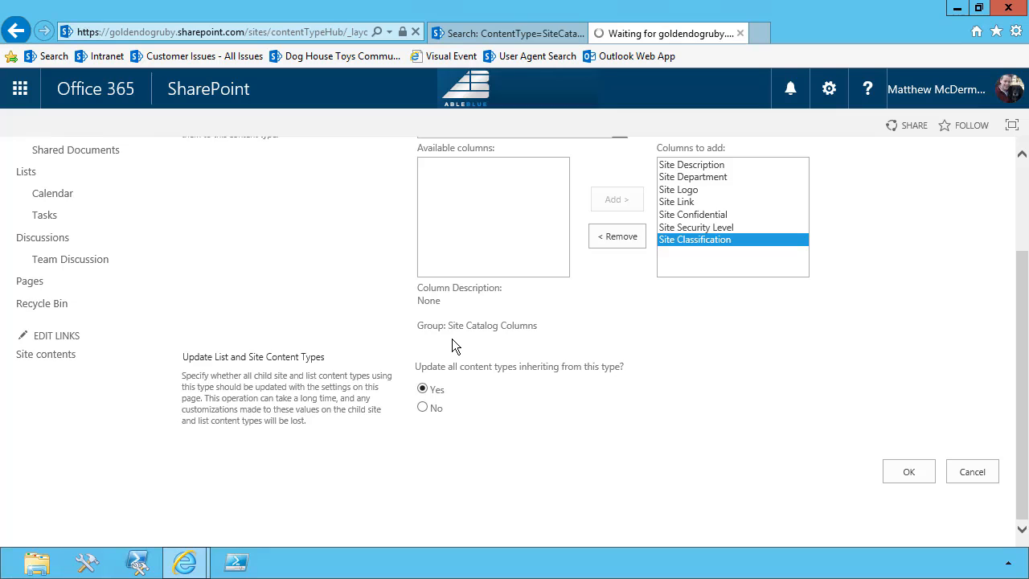
pyautogui.click(908, 471)
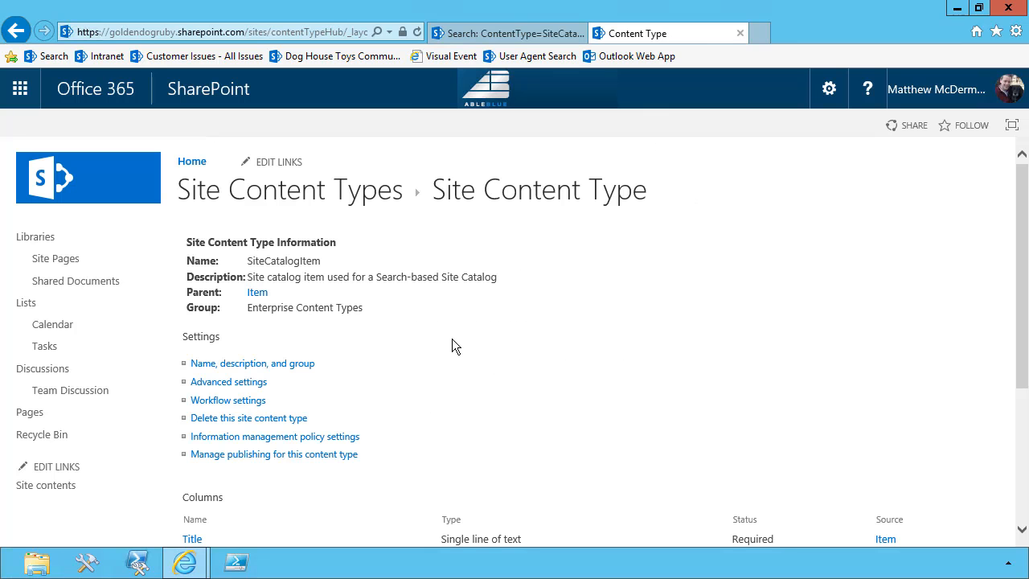
pyautogui.scroll(-3)
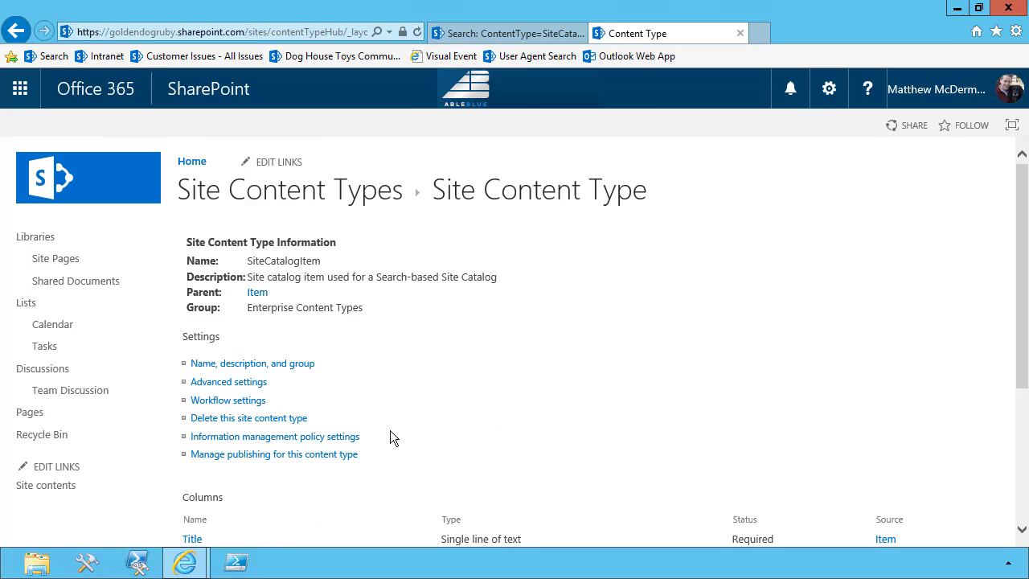
pyautogui.scroll(-3)
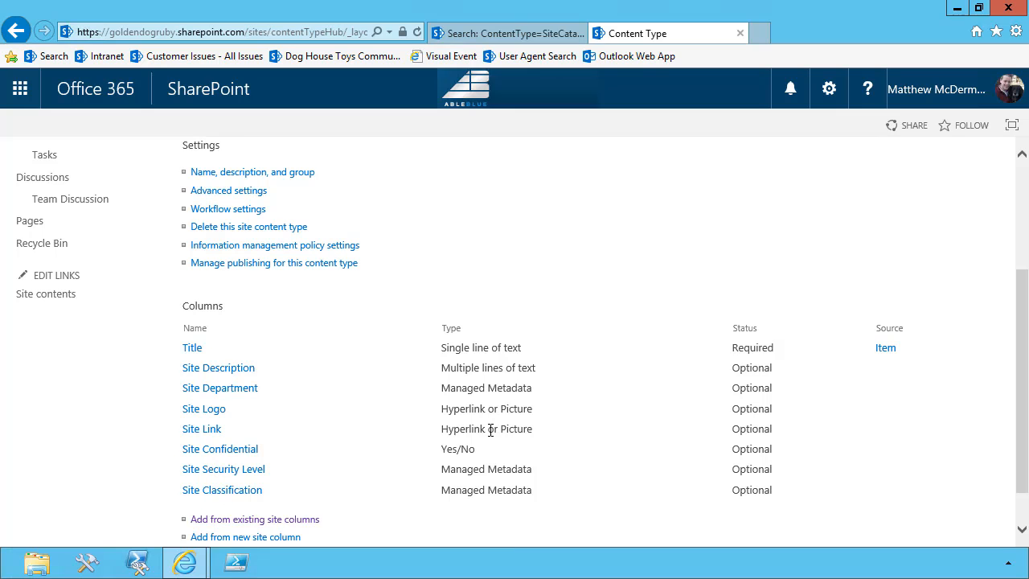
pyautogui.scroll(-3)
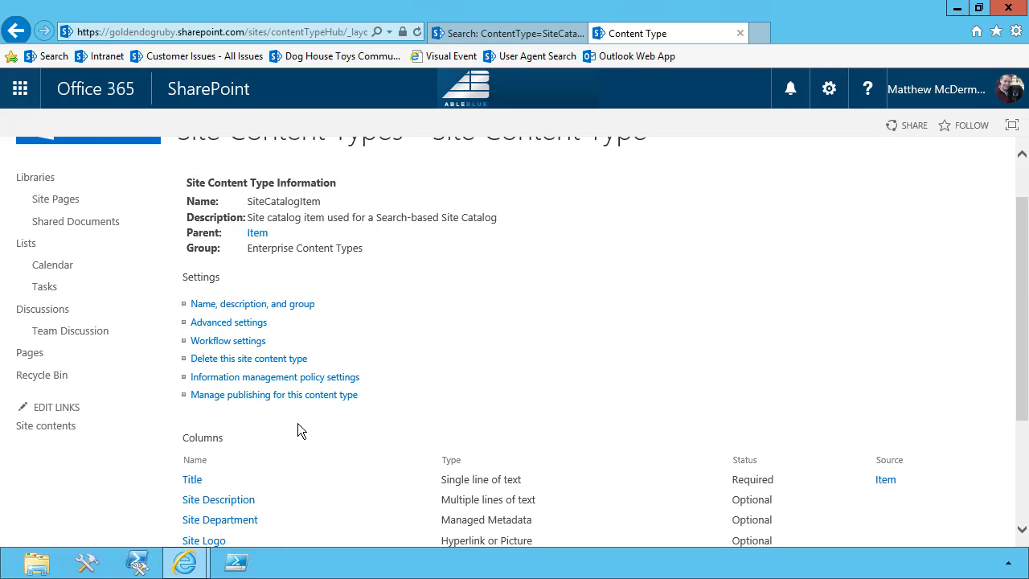
pyautogui.moveTo(389, 440)
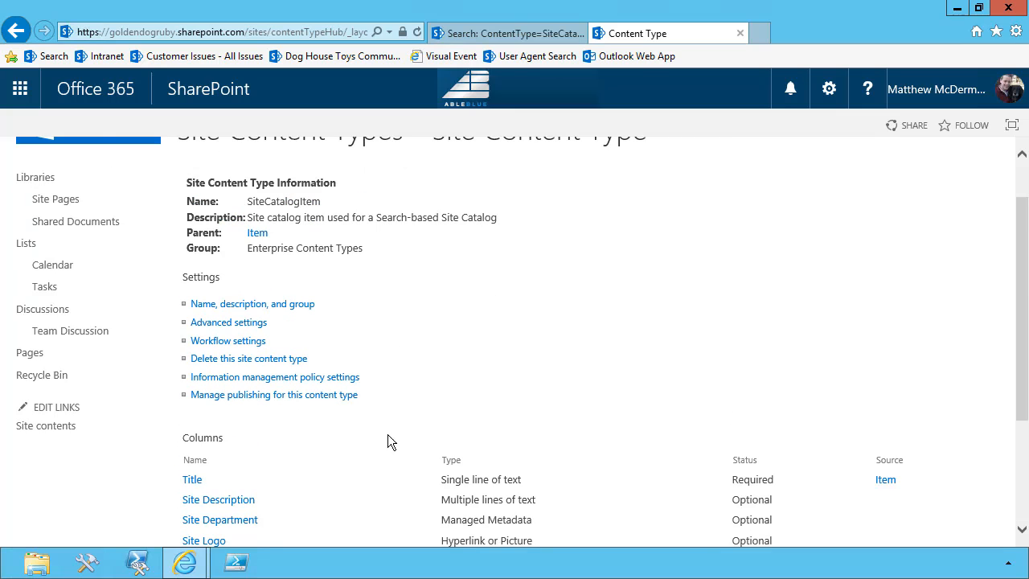
pyautogui.moveTo(273, 396)
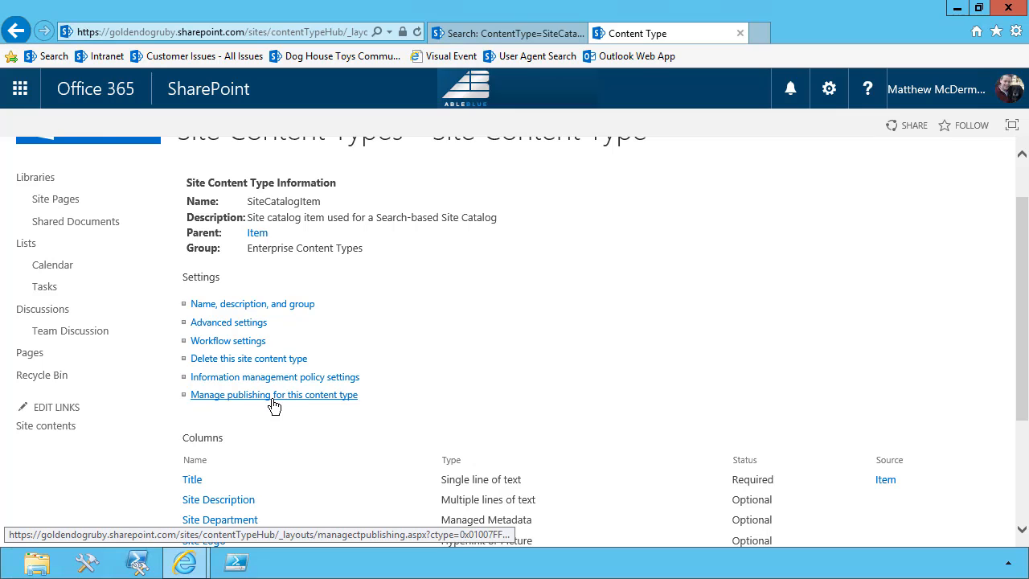
pyautogui.moveTo(326, 403)
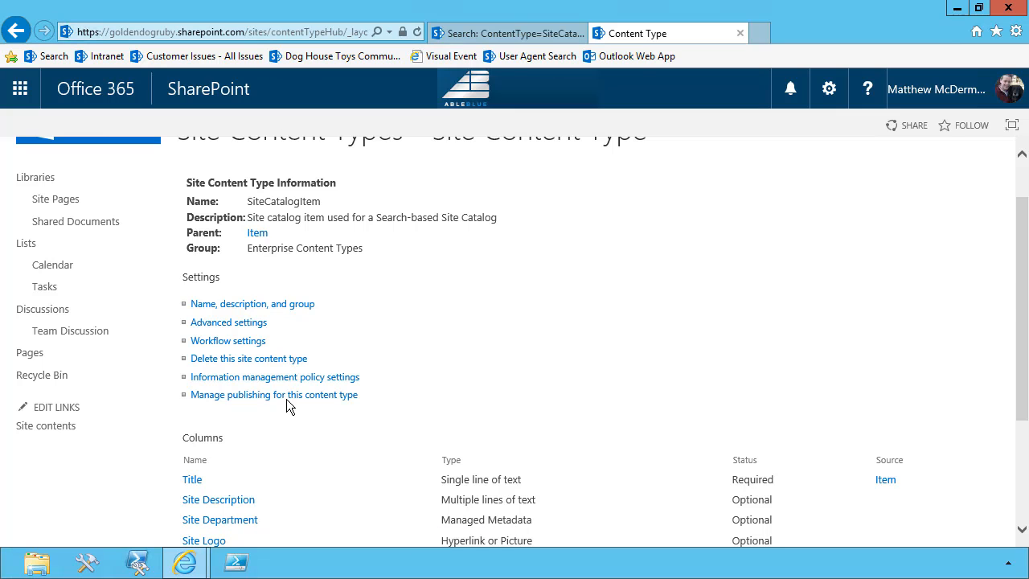
# - Publish SiteCatalogItem from its Manage publishing page
pyautogui.click(273, 395)
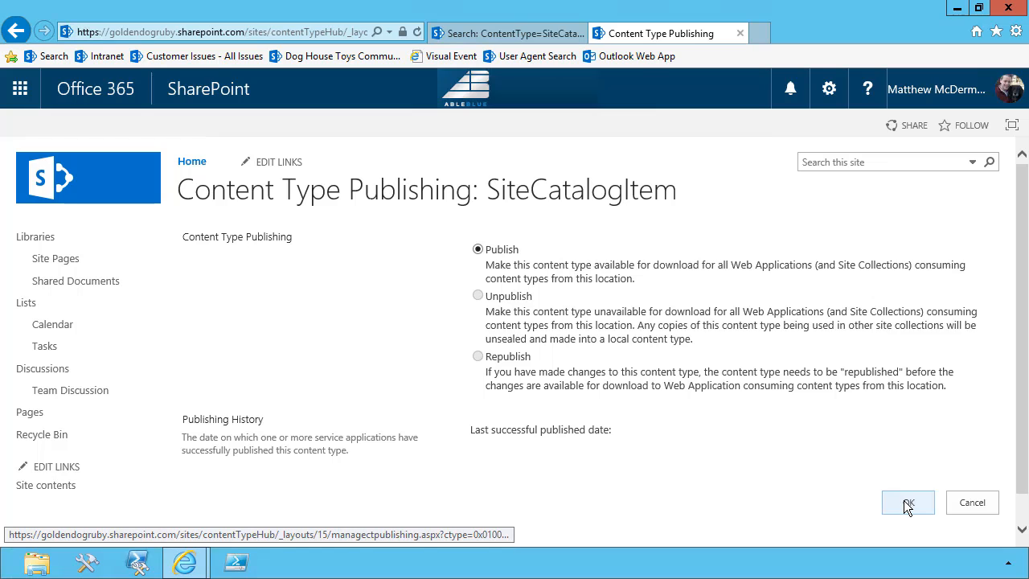
pyautogui.click(907, 501)
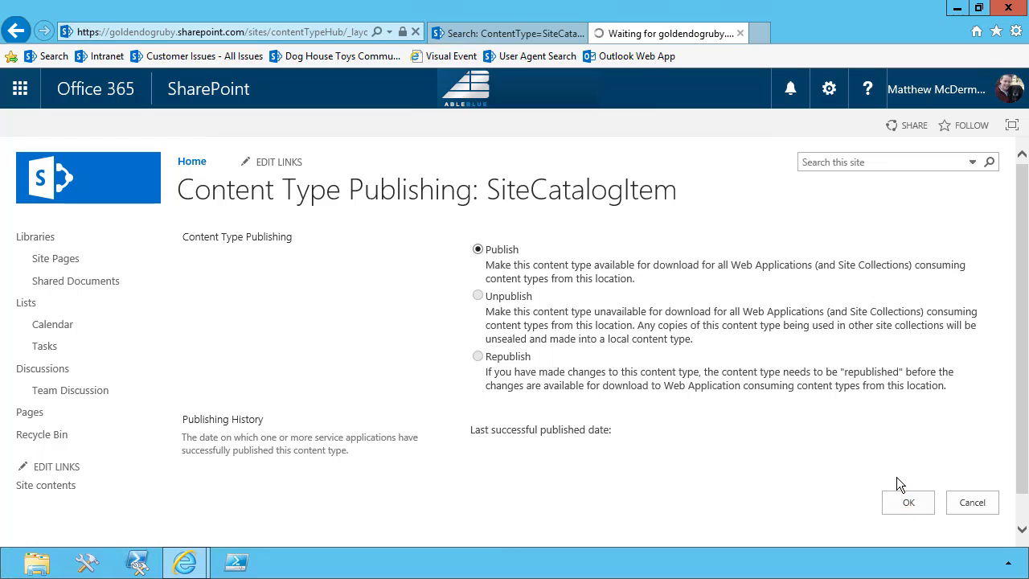
pyautogui.click(908, 501)
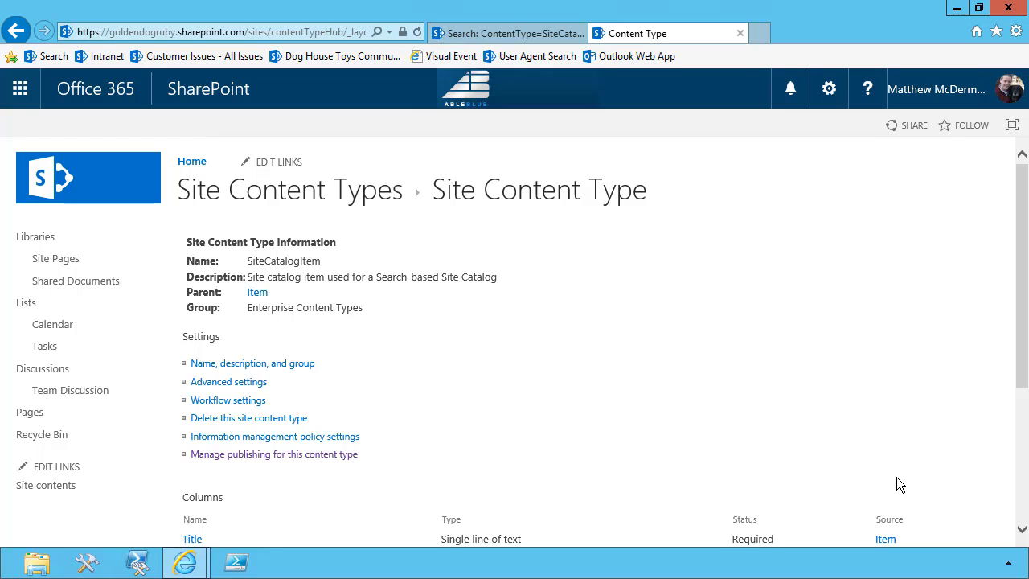
pyautogui.moveTo(842, 465)
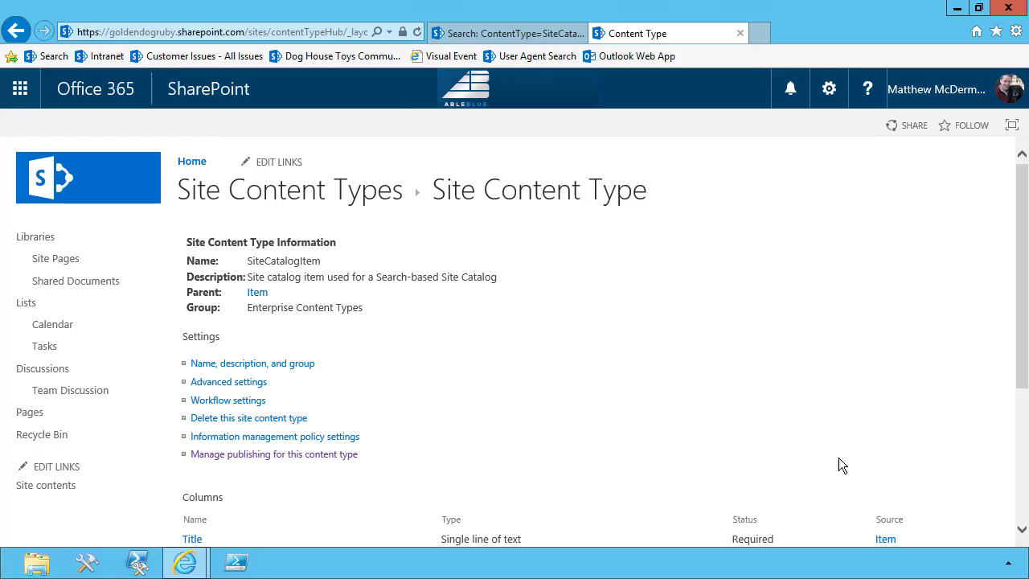
pyautogui.moveTo(748, 461)
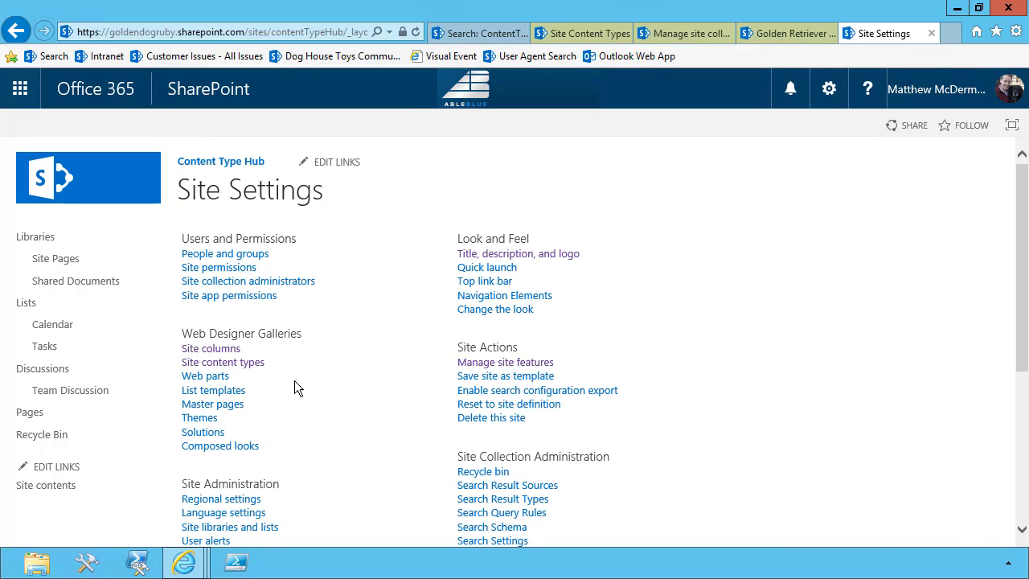
# - Reopen SiteCatalogItem in the Enterprise Content Types group and republish it
pyautogui.click(222, 362)
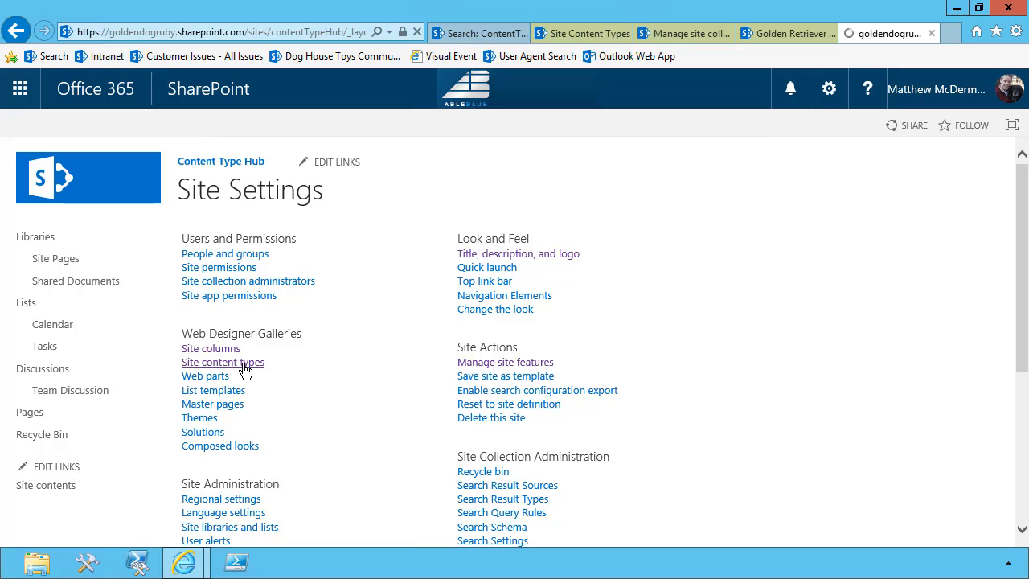
pyautogui.click(221, 362)
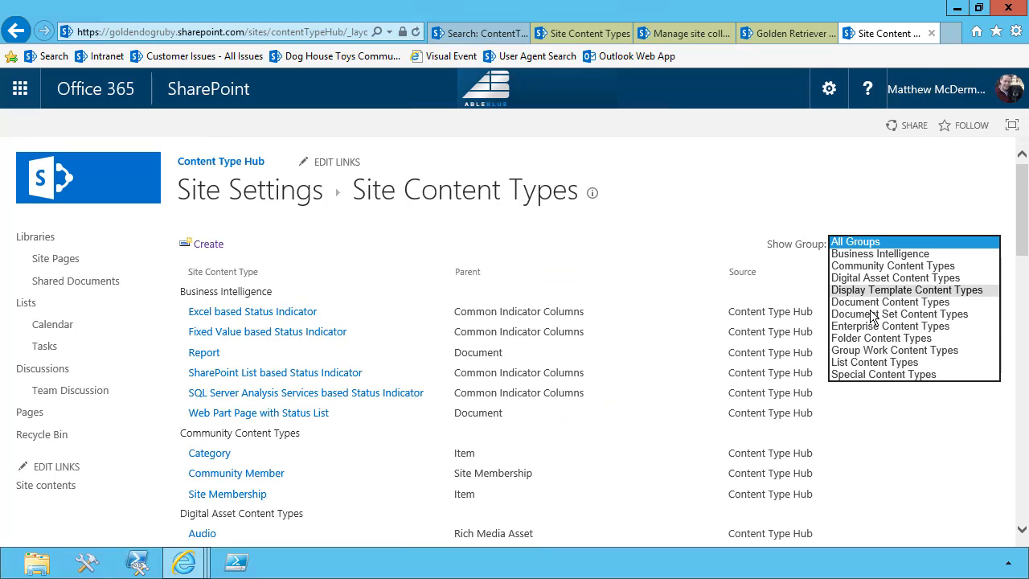
pyautogui.click(891, 324)
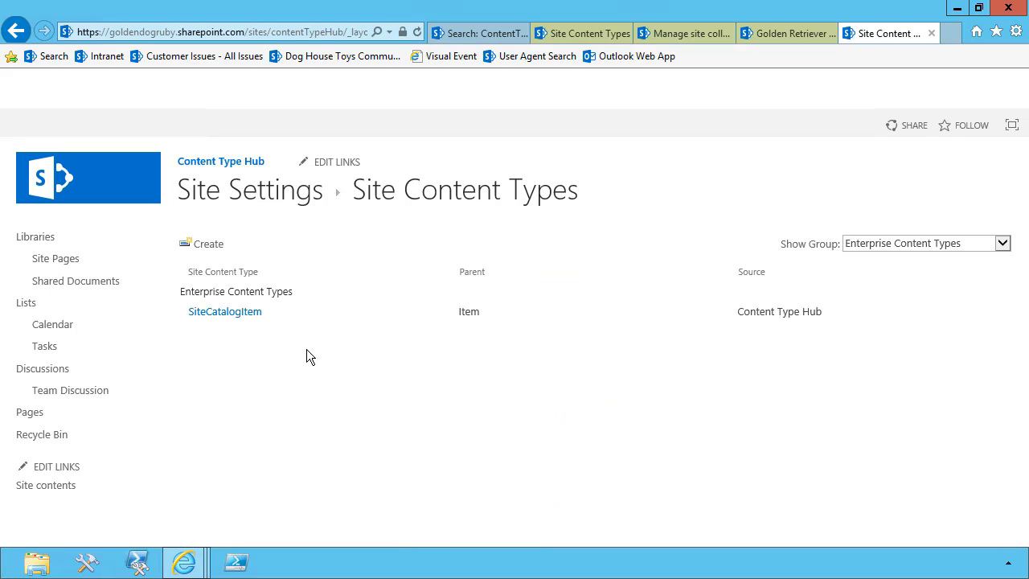
pyautogui.click(225, 312)
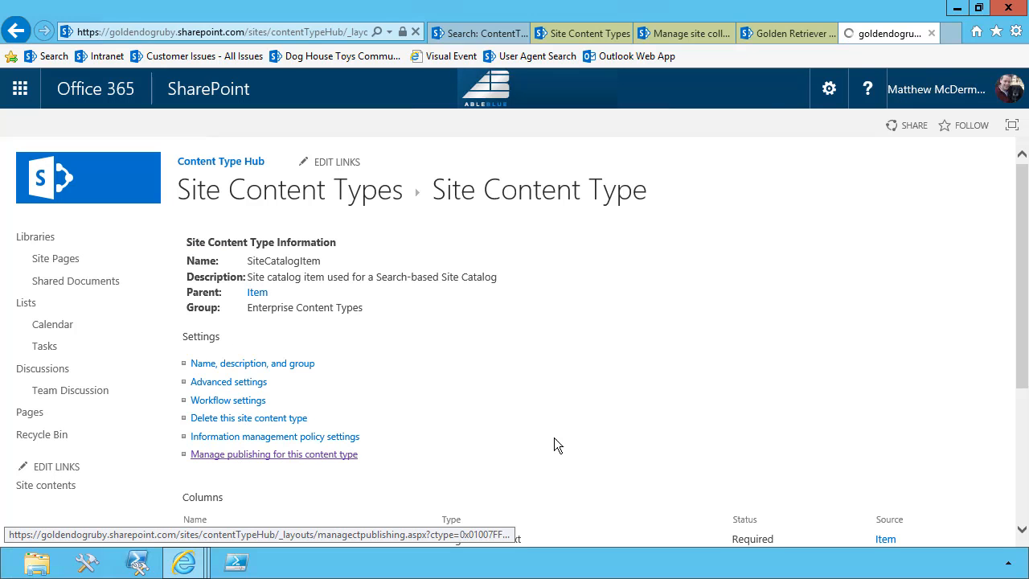
pyautogui.click(273, 454)
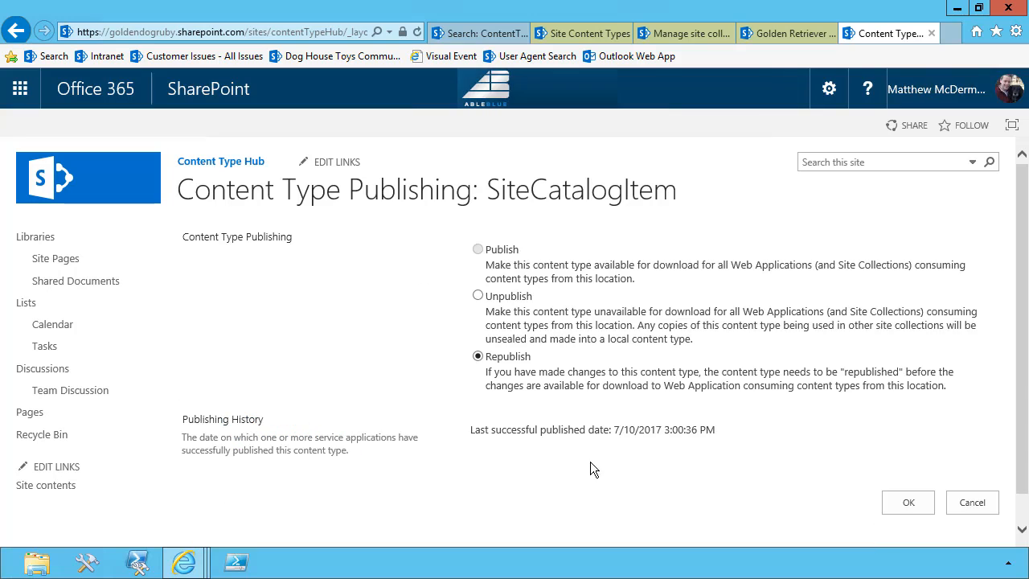
pyautogui.moveTo(723, 434)
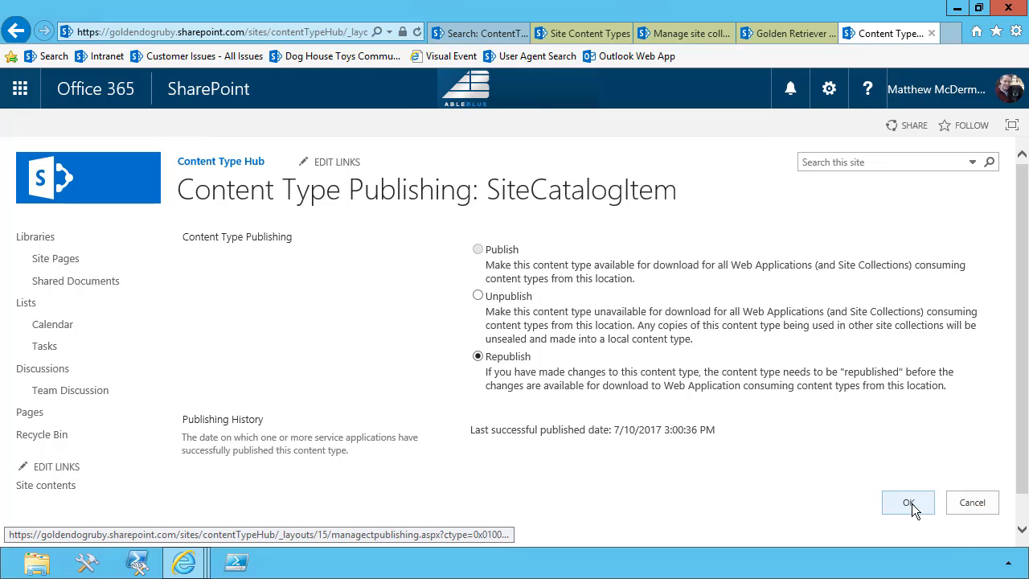
pyautogui.click(907, 502)
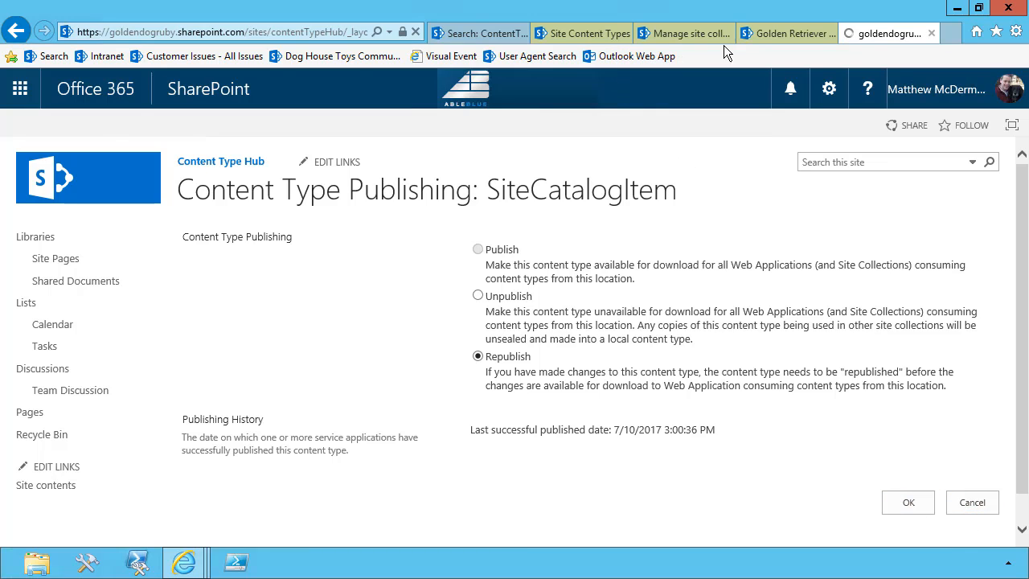
# - On the Golden Retriever site, confirm SiteCatalogItem appears under Enterprise Content Types
pyautogui.click(784, 32)
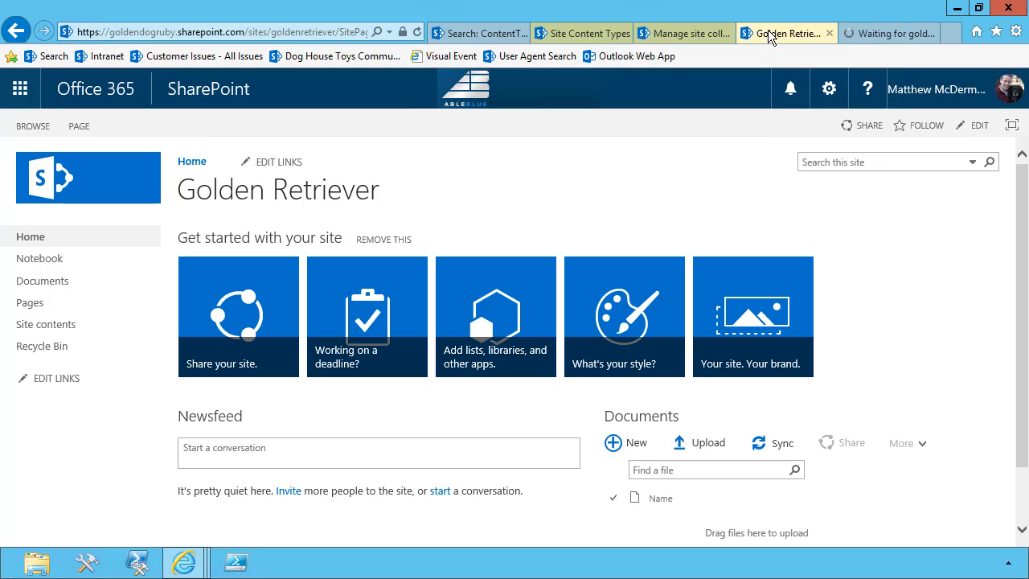
pyautogui.moveTo(829, 96)
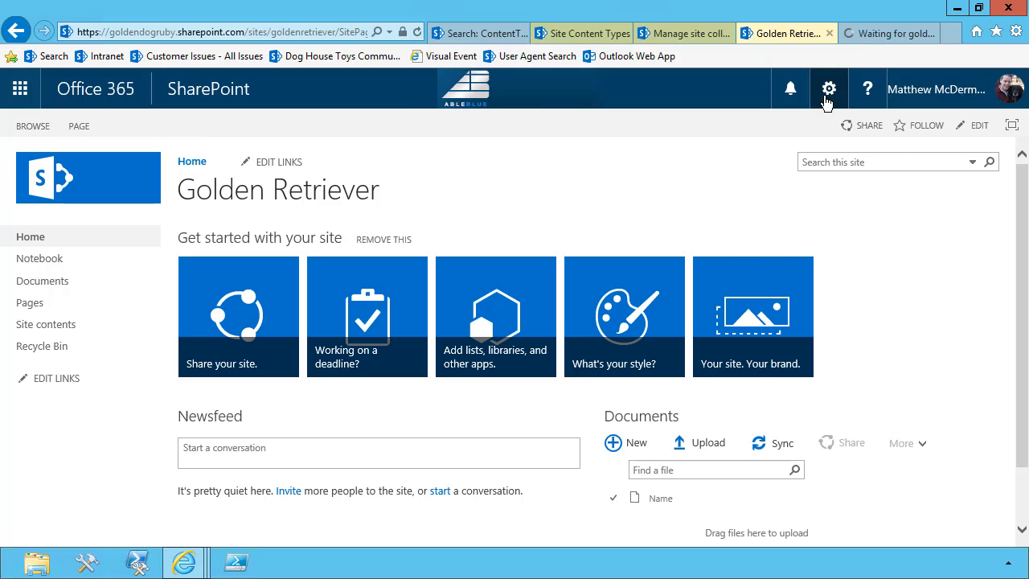
pyautogui.click(829, 88)
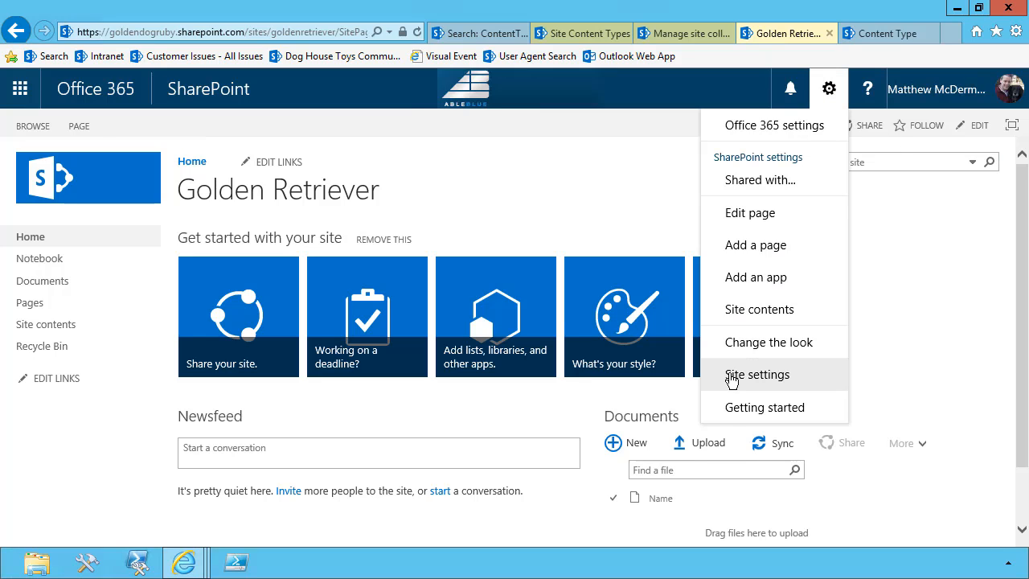
pyautogui.click(757, 374)
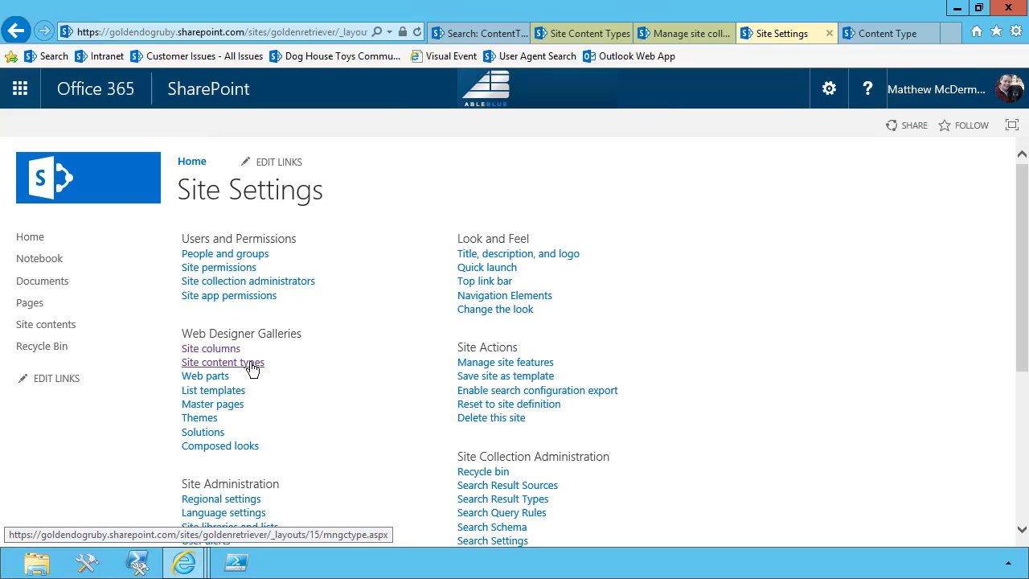
pyautogui.click(221, 362)
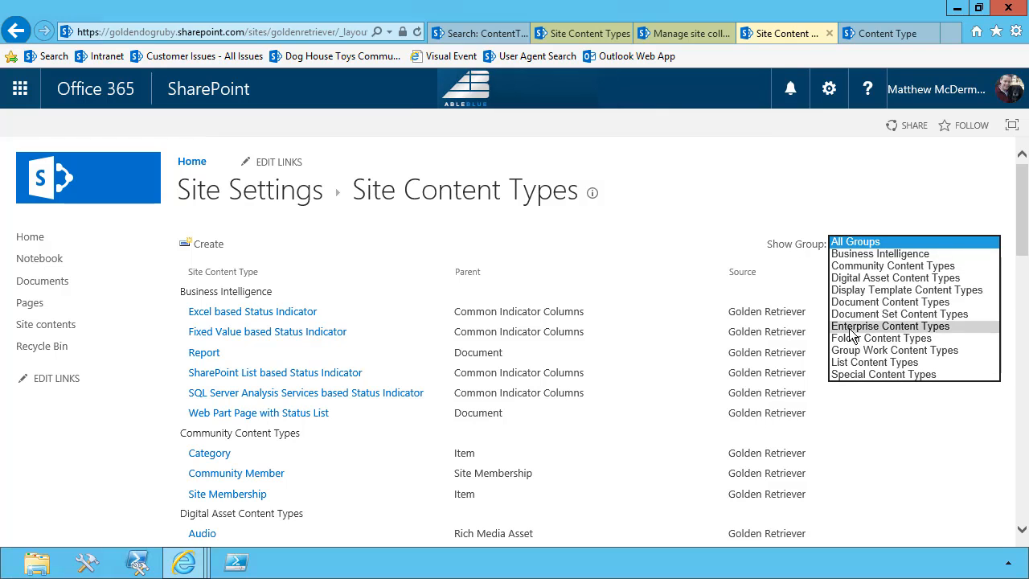
pyautogui.click(890, 325)
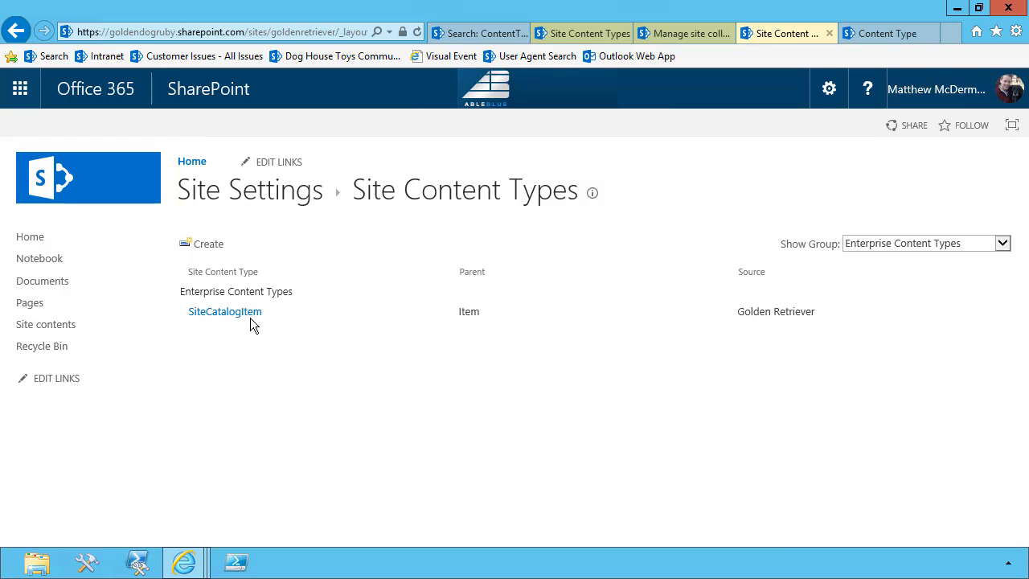
pyautogui.moveTo(233, 318)
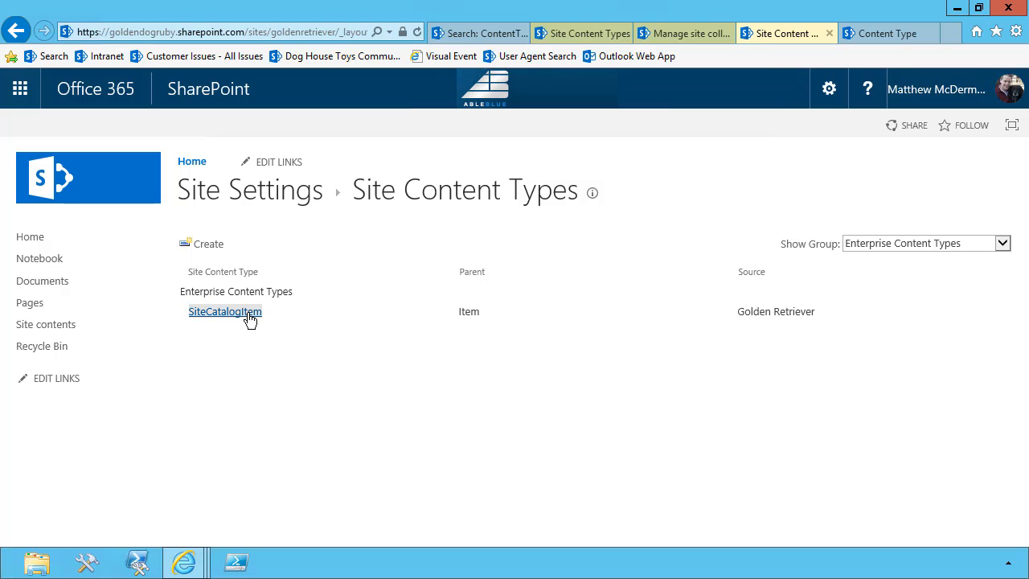
pyautogui.click(225, 312)
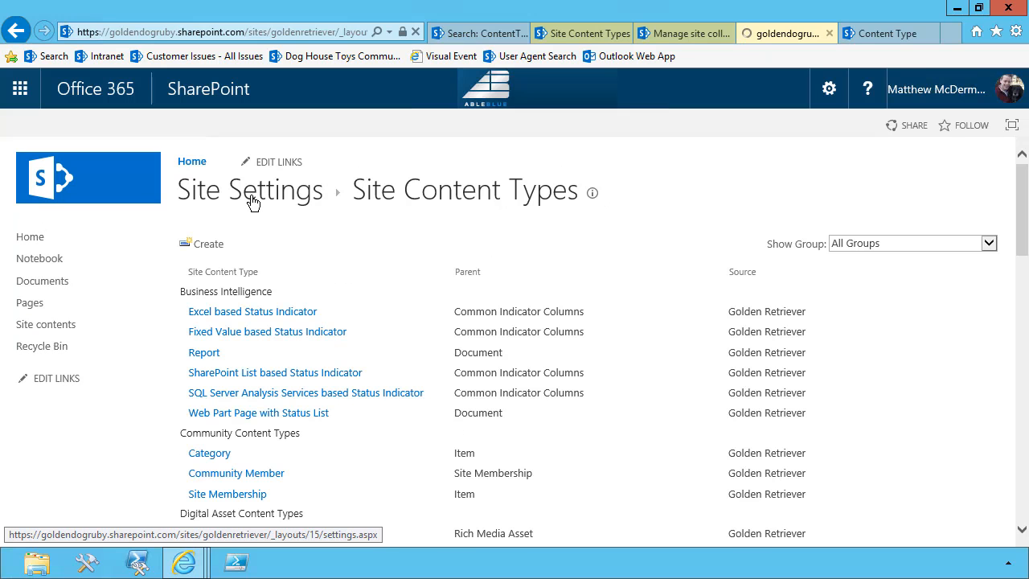
# - Confirm the site's columns include the Site Catalog Columns group
pyautogui.click(249, 190)
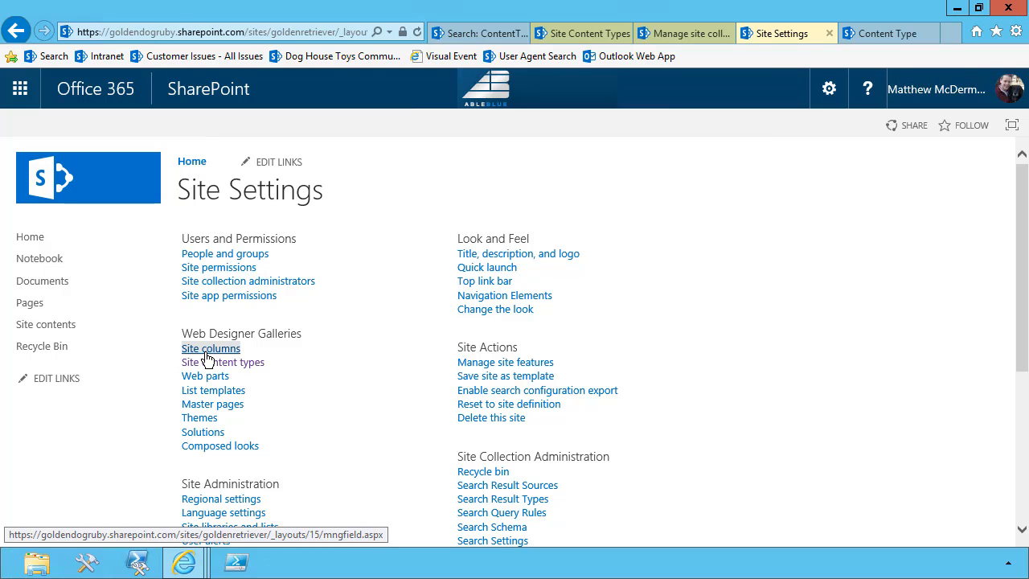
pyautogui.click(210, 347)
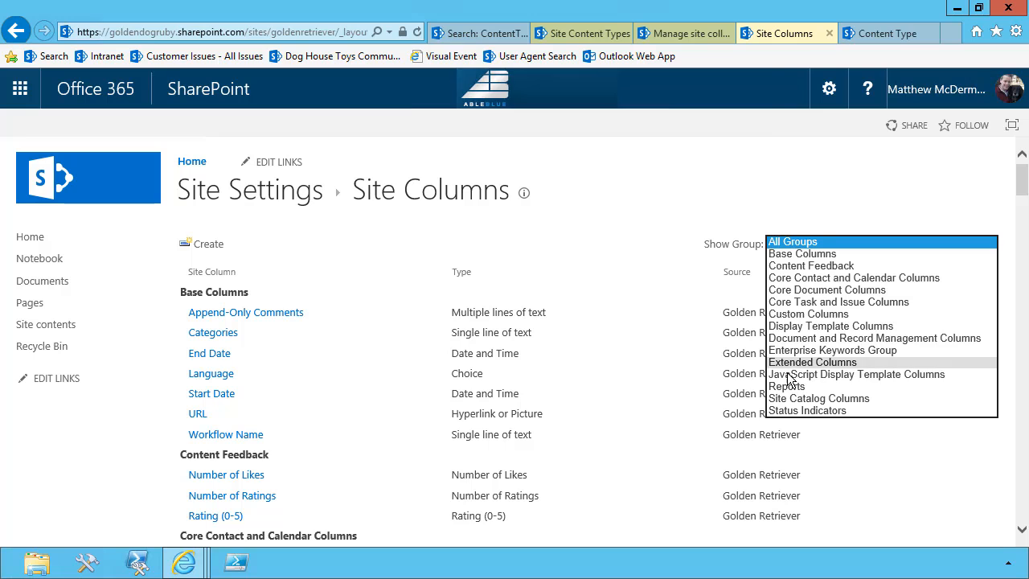
pyautogui.click(818, 399)
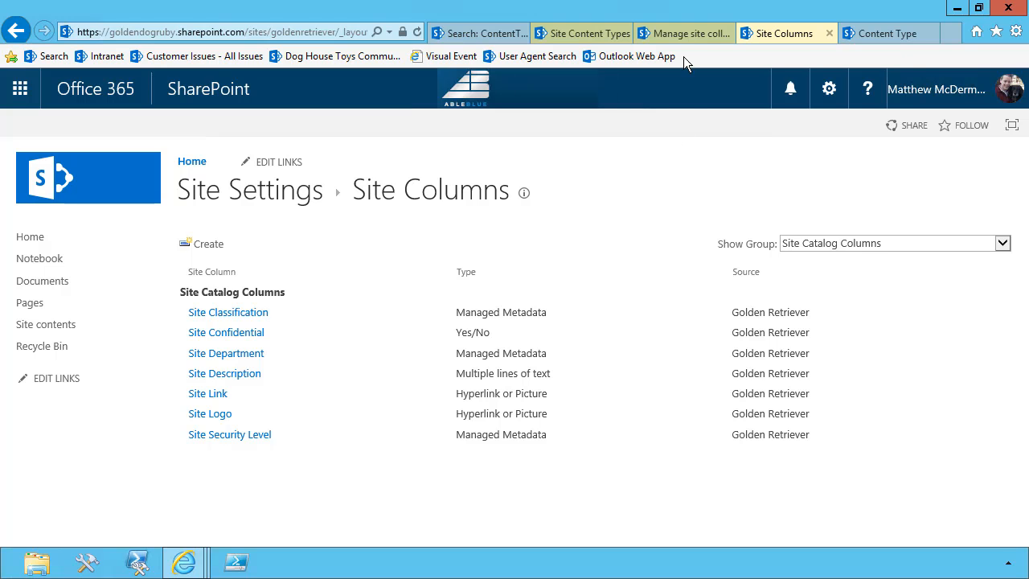
# - Create private site collection Search Demo Site at SearchDemoSite and view its properties
pyautogui.click(679, 32)
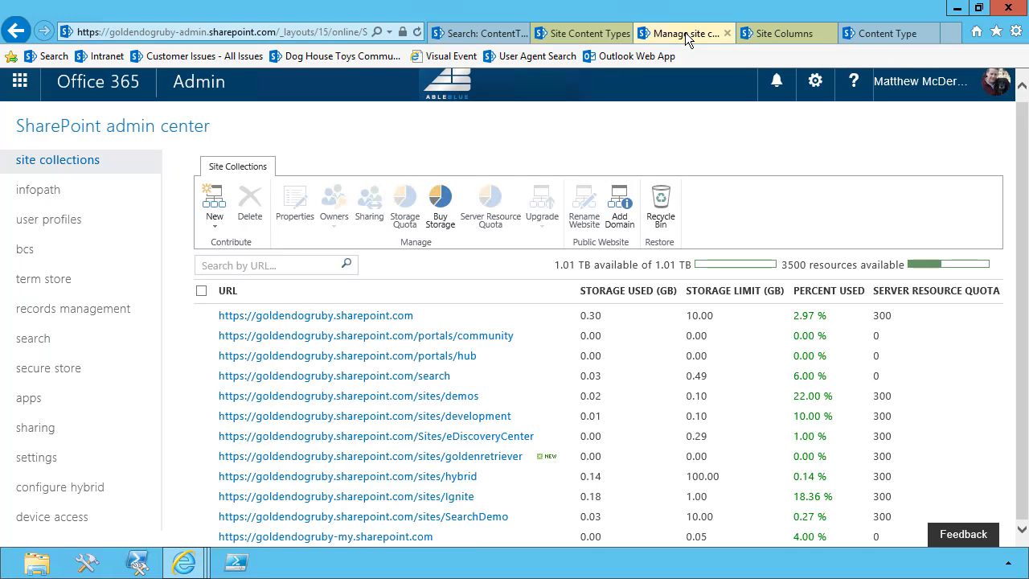
pyautogui.click(214, 205)
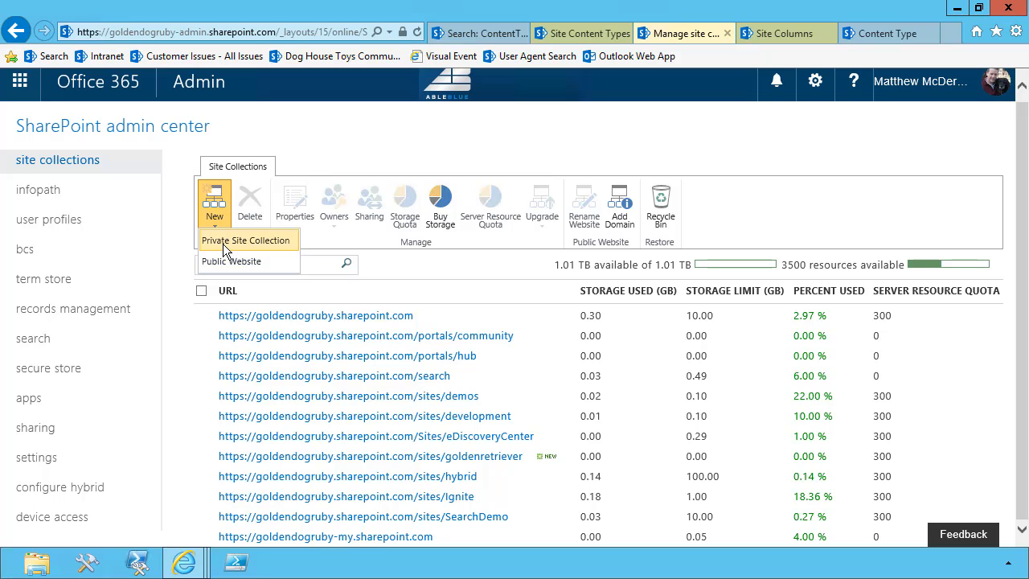
pyautogui.click(244, 240)
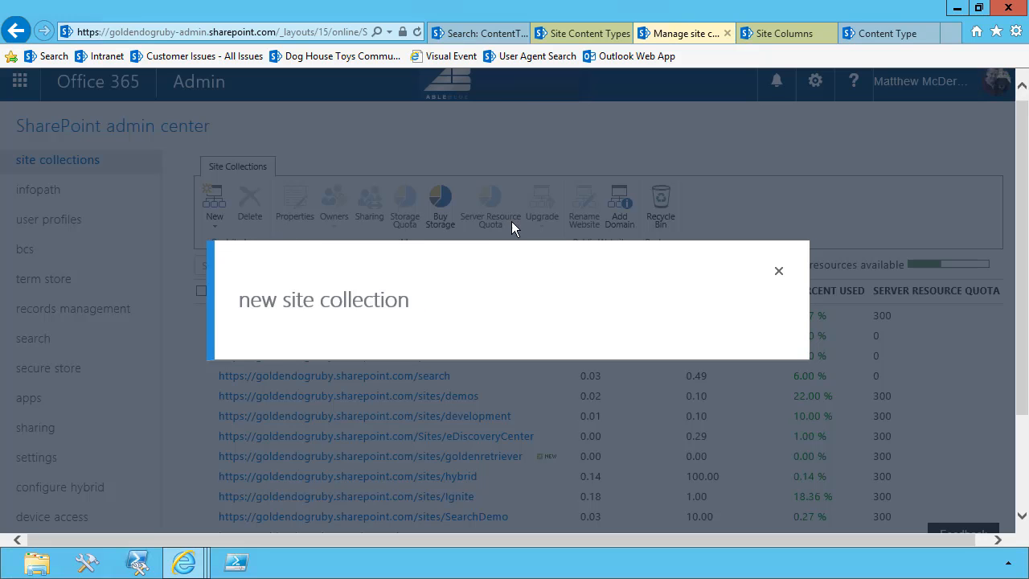
pyautogui.moveTo(537, 228)
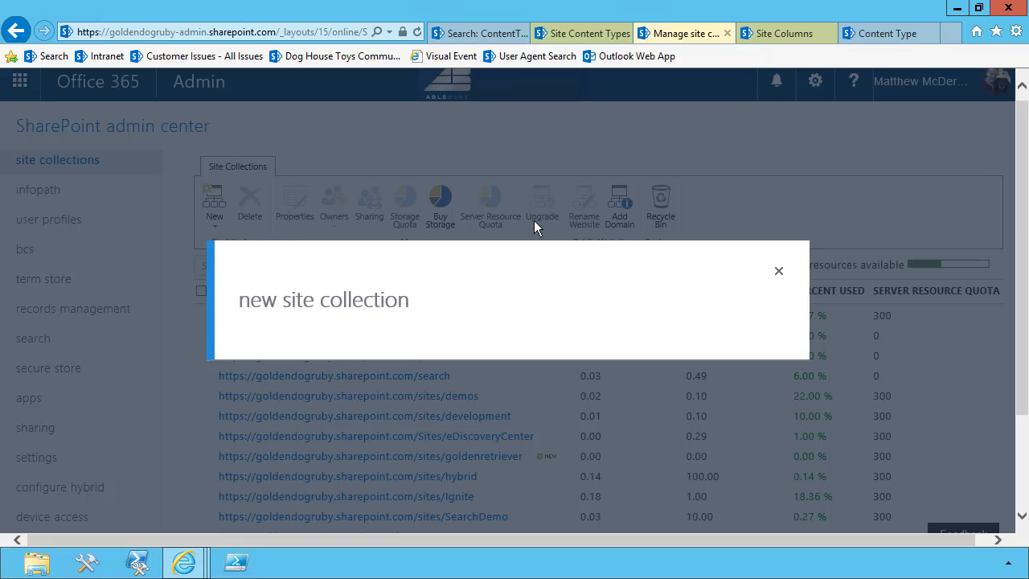
pyautogui.moveTo(585, 183)
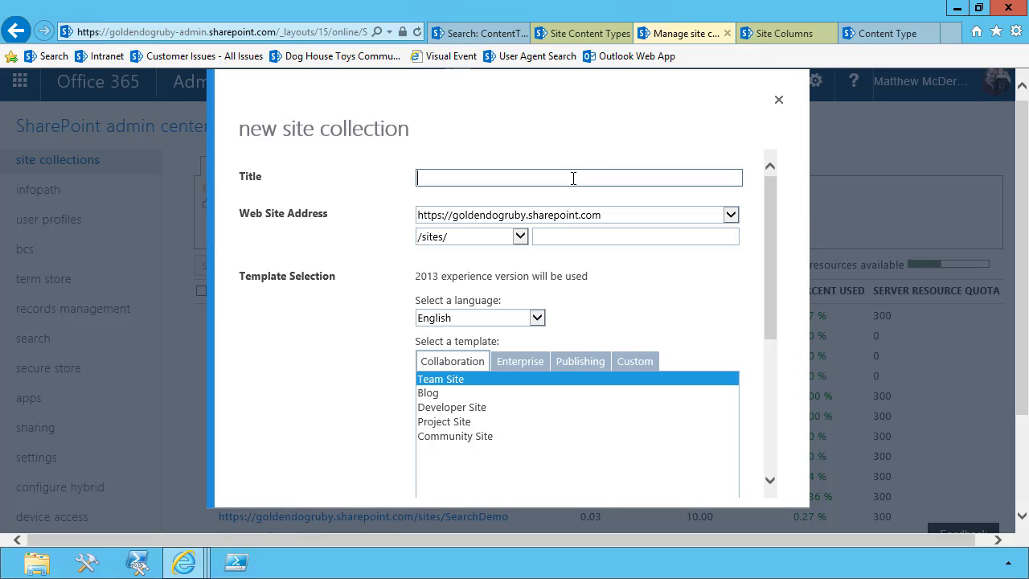
pyautogui.write('Search Demo Site')
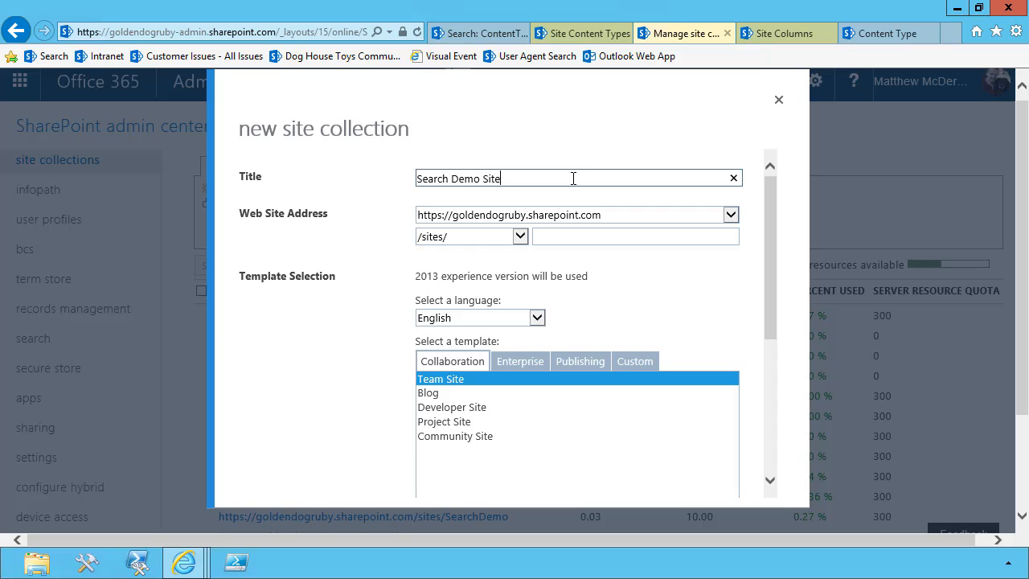
pyautogui.write('SearchDemoSite')
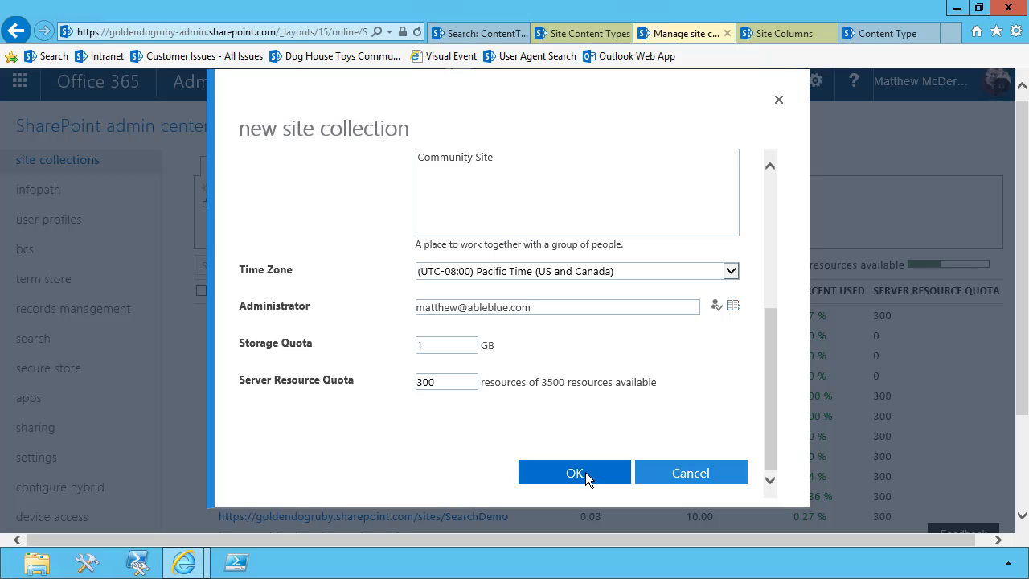
pyautogui.click(573, 472)
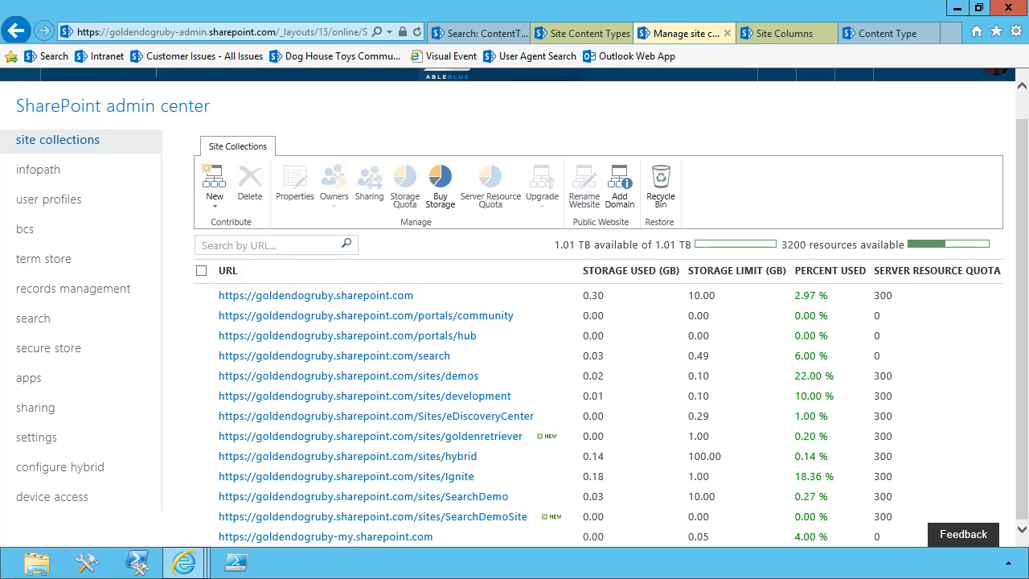
pyautogui.click(294, 177)
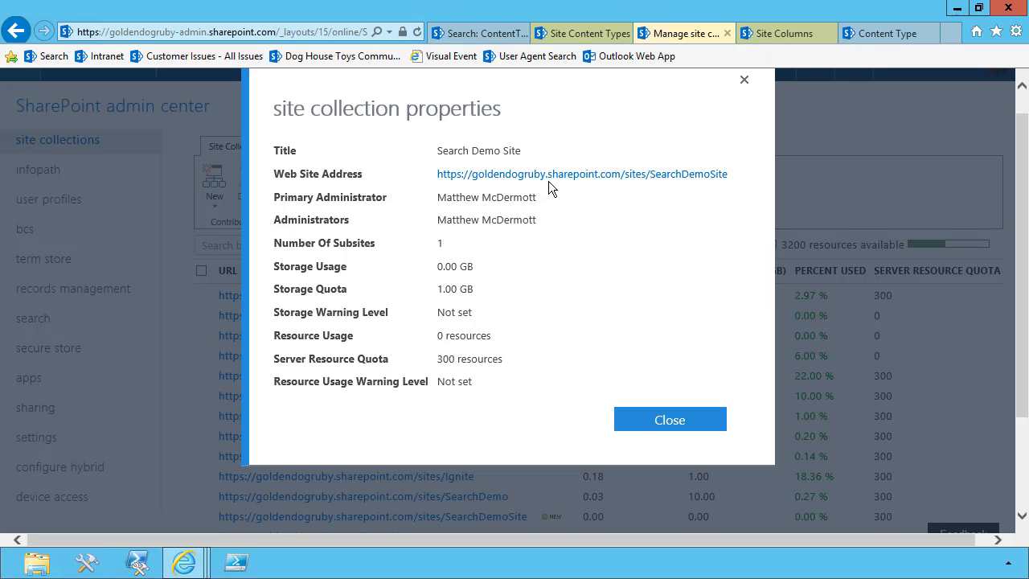
# - Visit Search Demo Site and filter its site content types by group to find SiteCatalogItem
pyautogui.click(582, 174)
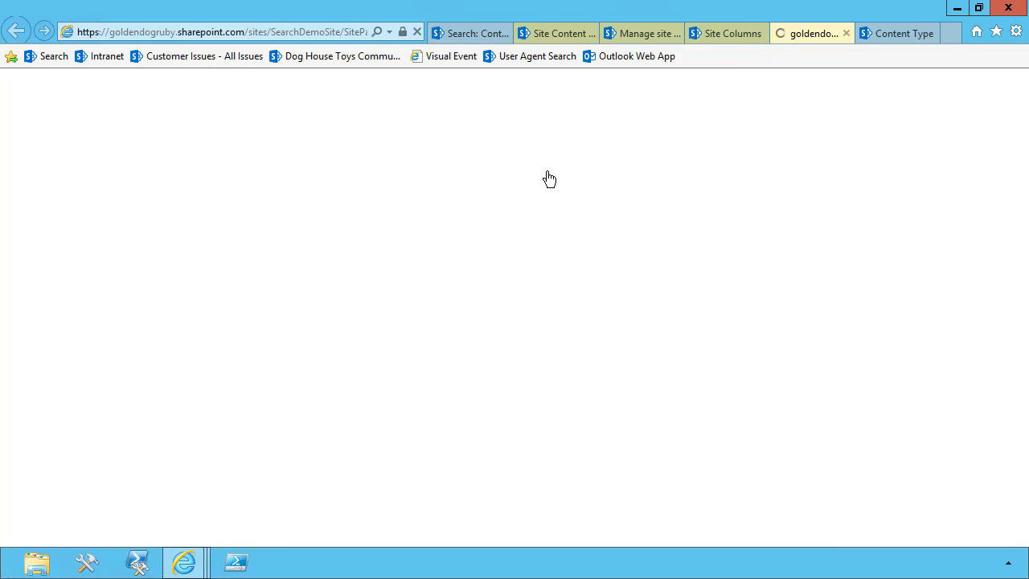
pyautogui.click(829, 88)
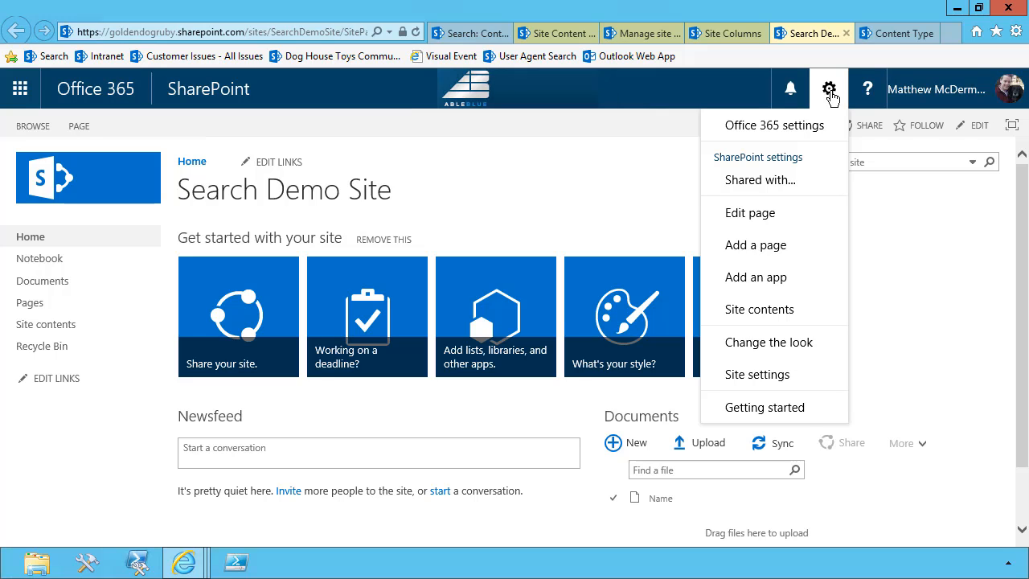
pyautogui.moveTo(755, 374)
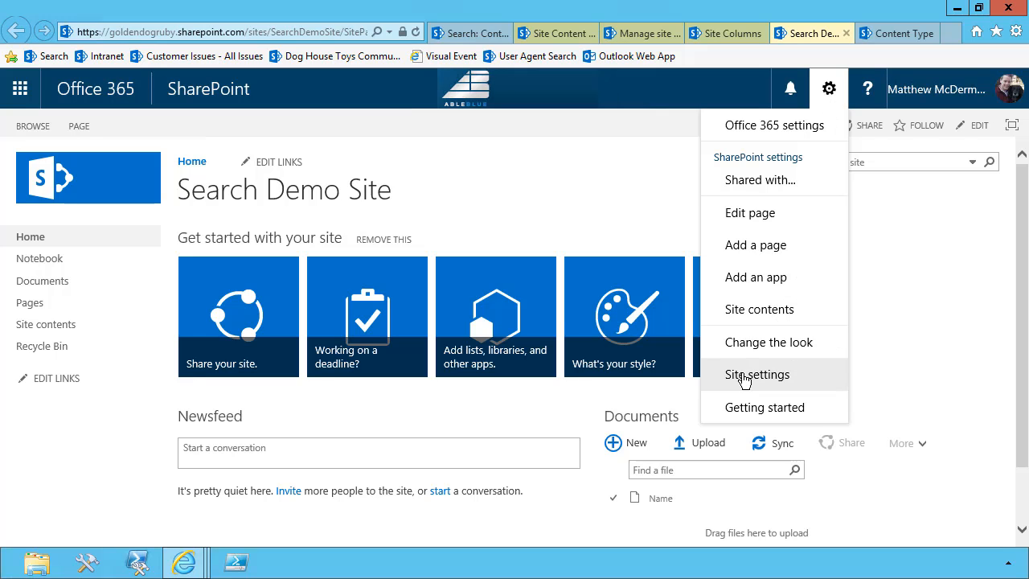
pyautogui.click(755, 374)
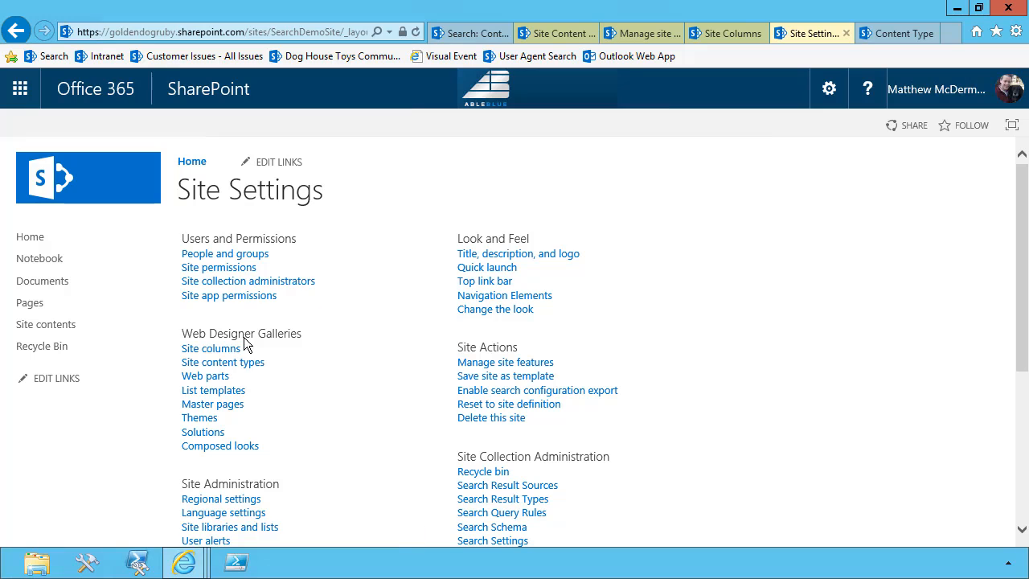
pyautogui.moveTo(228, 366)
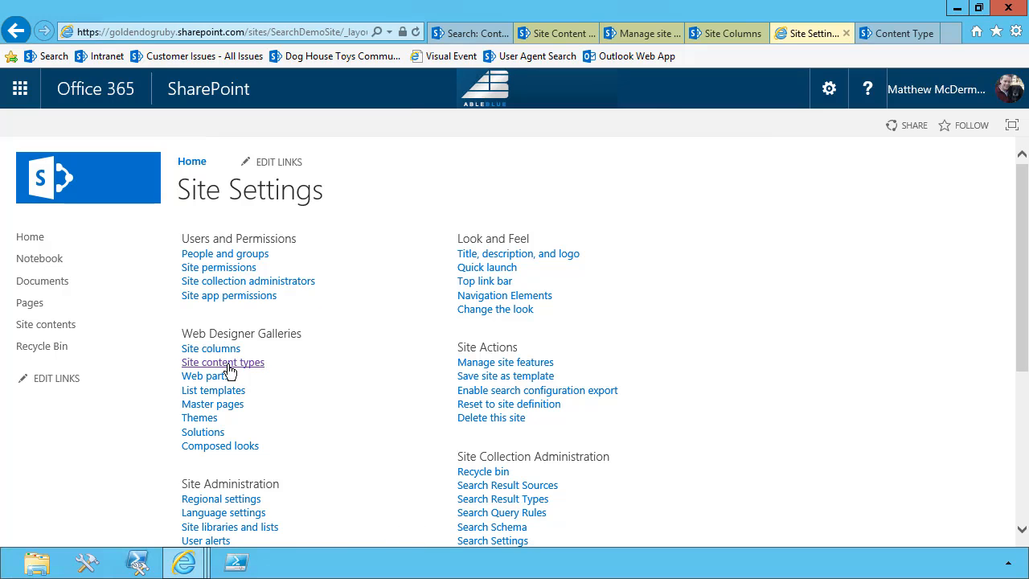
pyautogui.click(222, 362)
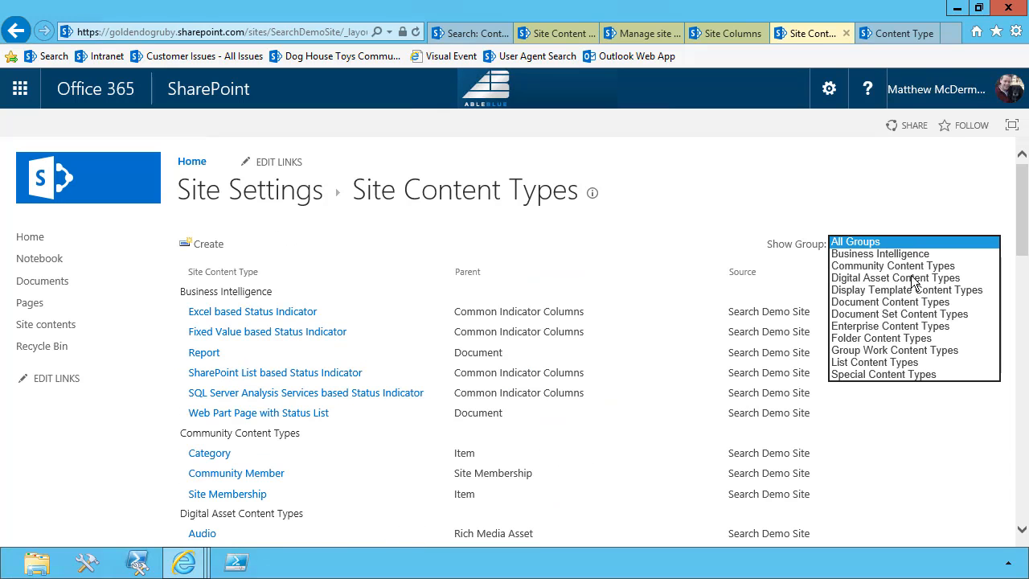
pyautogui.click(890, 325)
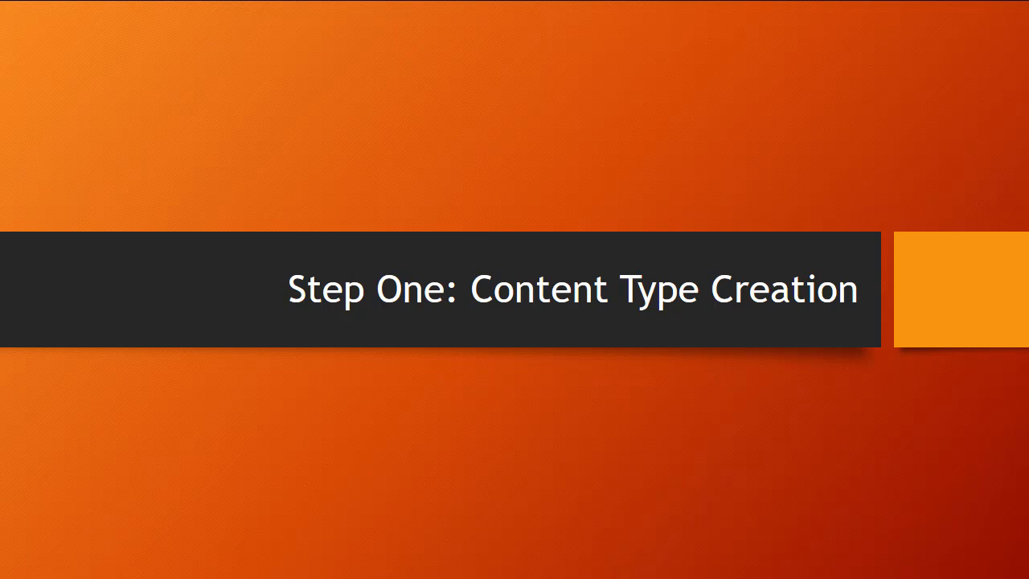
# - Advance to the 'Step Two: Custom List Based on Content Type' slide
pyautogui.press('Right')
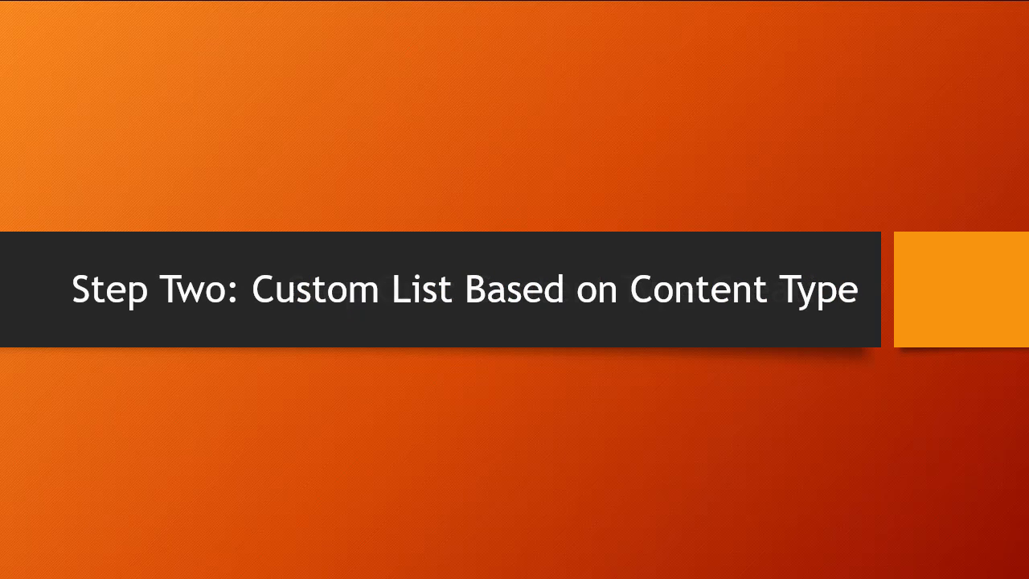